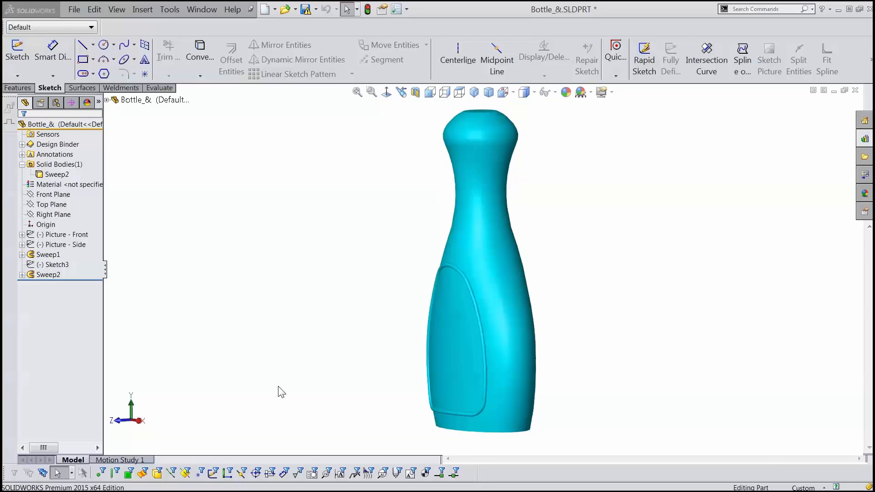
{"action": "mouse_move", "coordinate": [326, 386]}
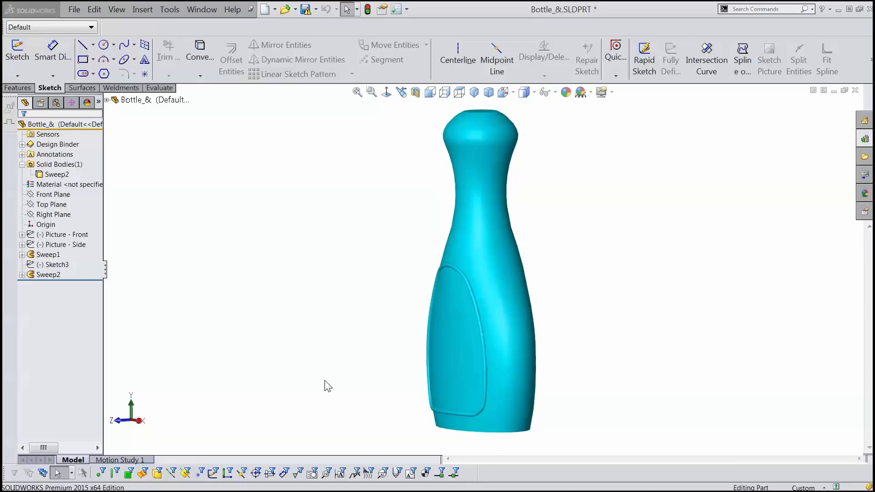
{"action": "mouse_move", "coordinate": [290, 383]}
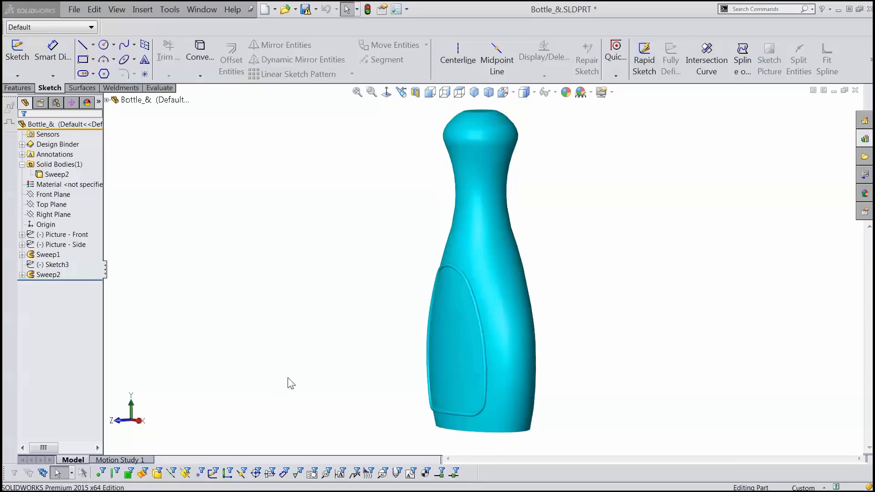
Suppress Sweep2 in the feature tree so only the first sweep body with Sketch3 remains.
{"action": "left_click", "coordinate": [451, 381]}
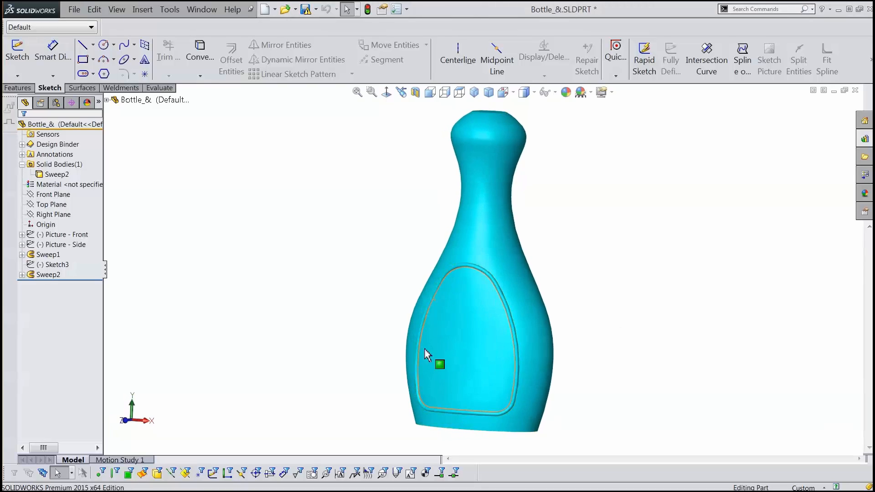
{"action": "mouse_move", "coordinate": [437, 297]}
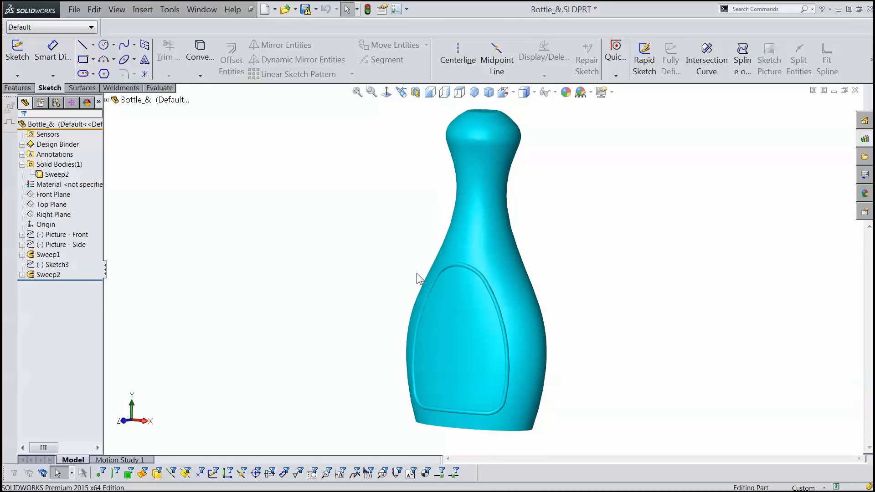
{"action": "mouse_move", "coordinate": [481, 260]}
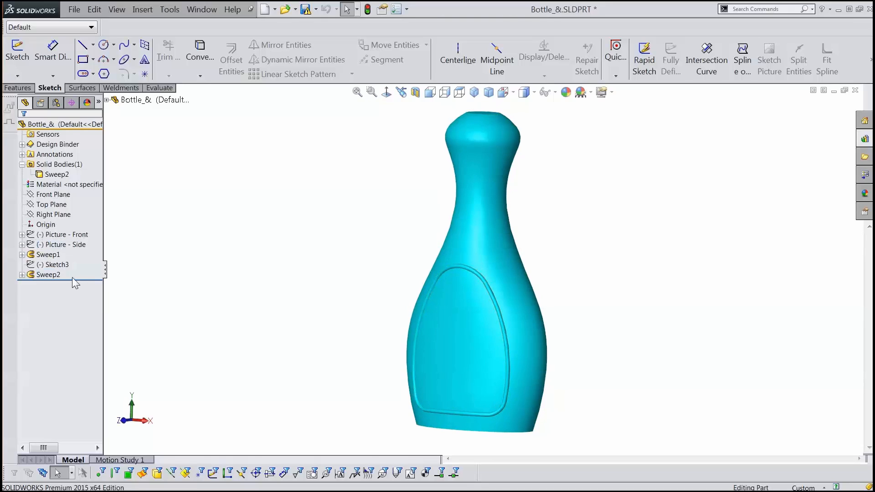
{"action": "left_click", "coordinate": [49, 275]}
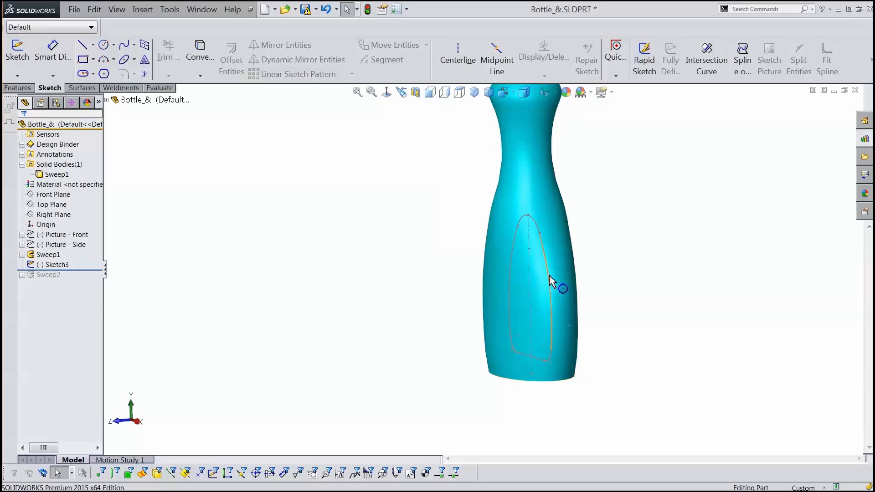
{"action": "mouse_move", "coordinate": [543, 284]}
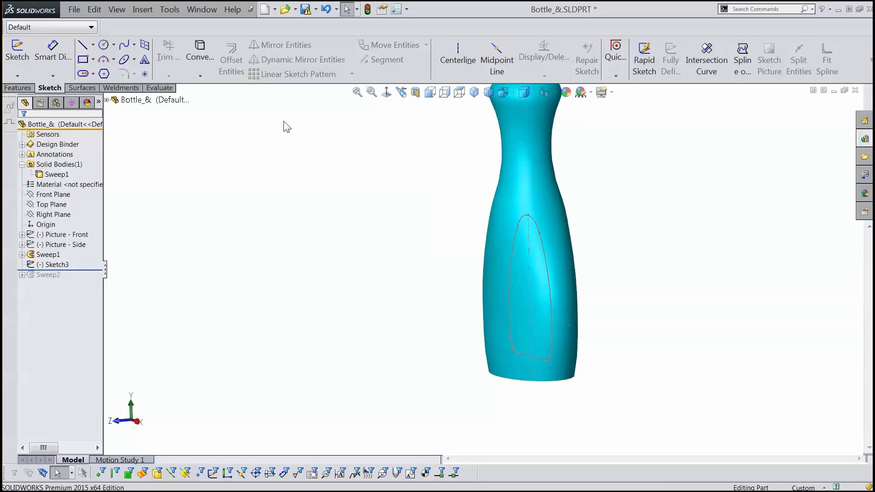
{"action": "mouse_move", "coordinate": [144, 15]}
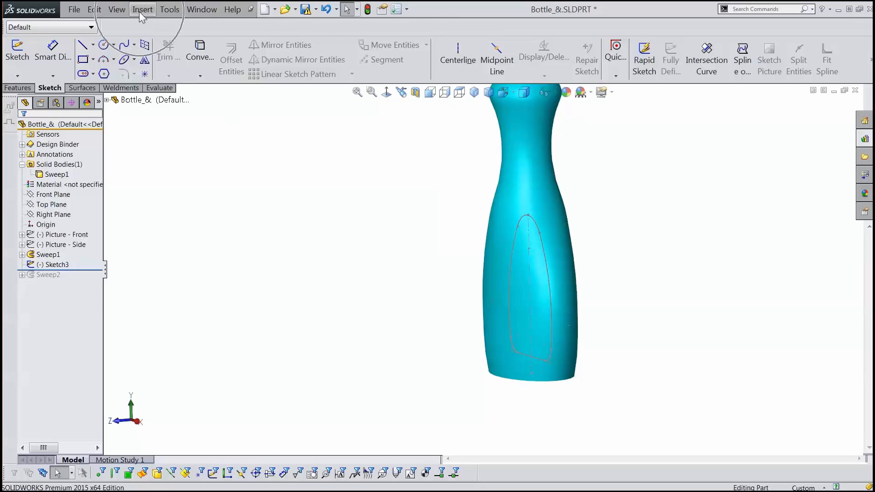
Start a projected curve in Sketch on faces mode, picking Sketch3 and the bottle's body face.
{"action": "left_click", "coordinate": [142, 9]}
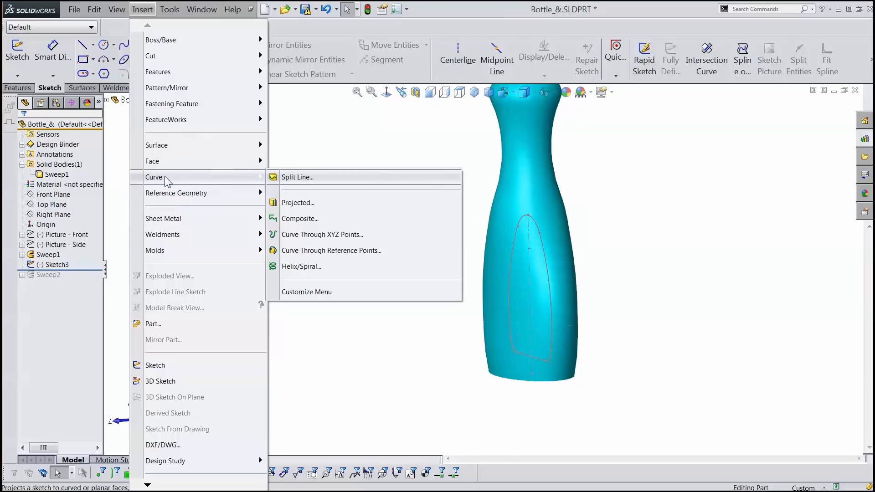
{"action": "mouse_move", "coordinate": [288, 207]}
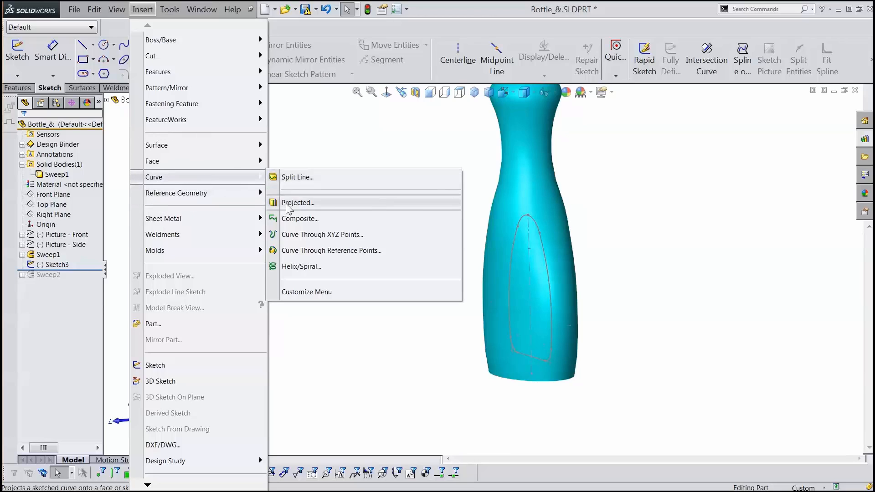
{"action": "left_click", "coordinate": [297, 202]}
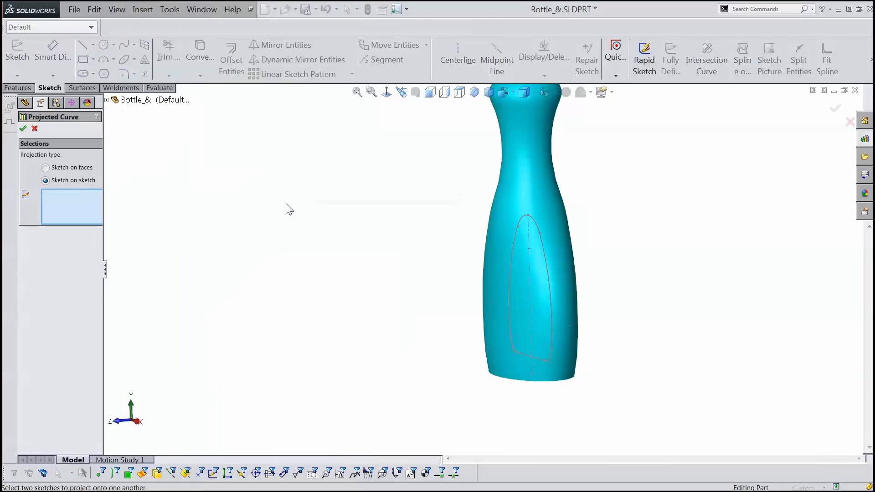
{"action": "mouse_move", "coordinate": [45, 168]}
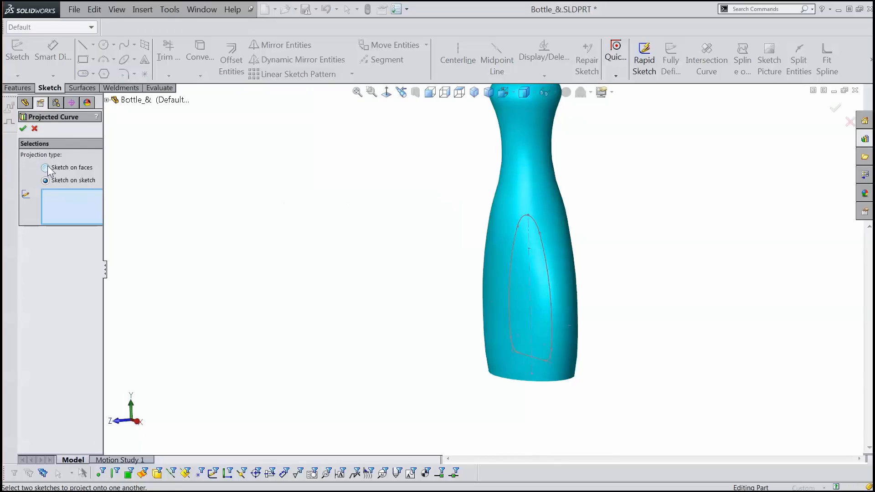
{"action": "left_click", "coordinate": [46, 167]}
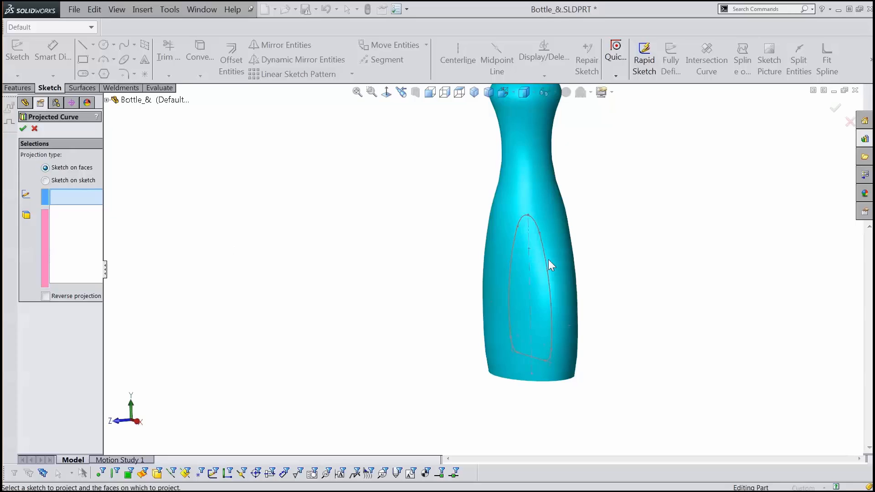
{"action": "left_click", "coordinate": [551, 266]}
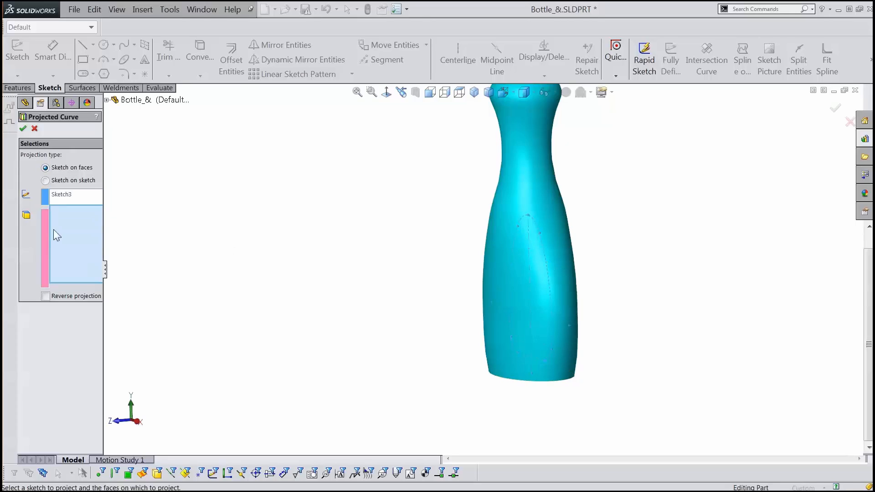
{"action": "left_click", "coordinate": [498, 281]}
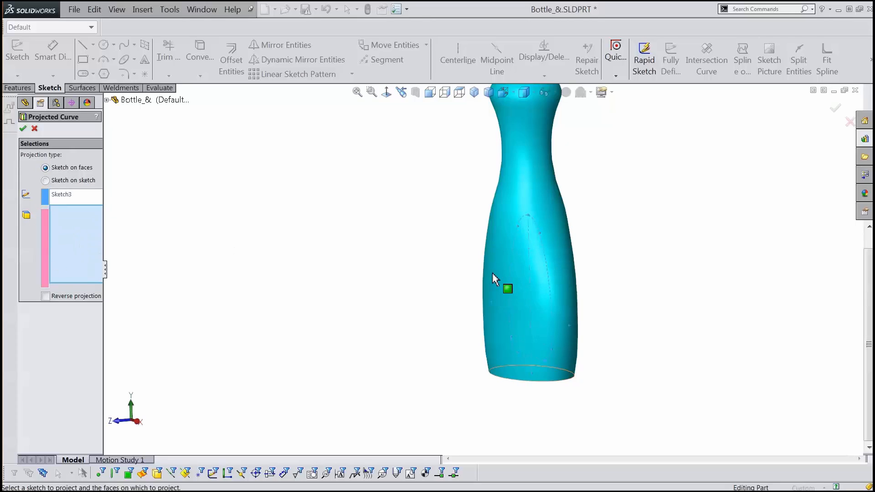
{"action": "left_click", "coordinate": [498, 279]}
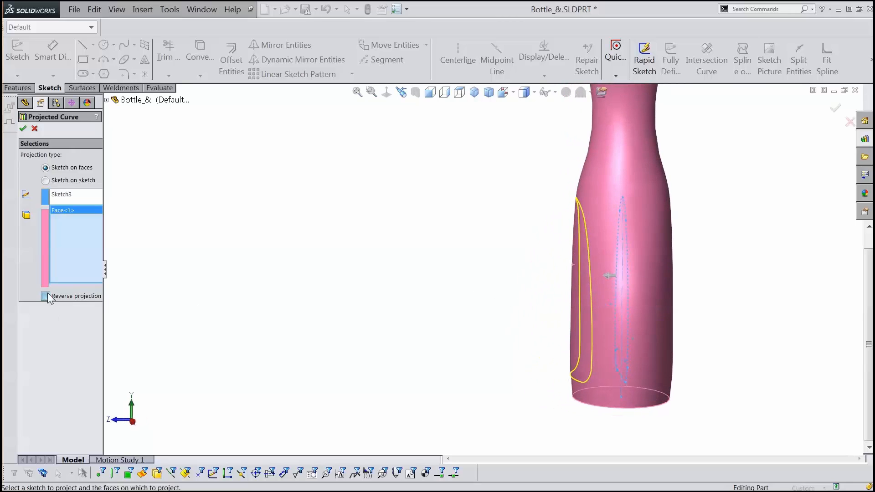
Check the projection direction by flipping Reverse projection, then keep the original side for Curve3.
{"action": "left_click", "coordinate": [45, 296]}
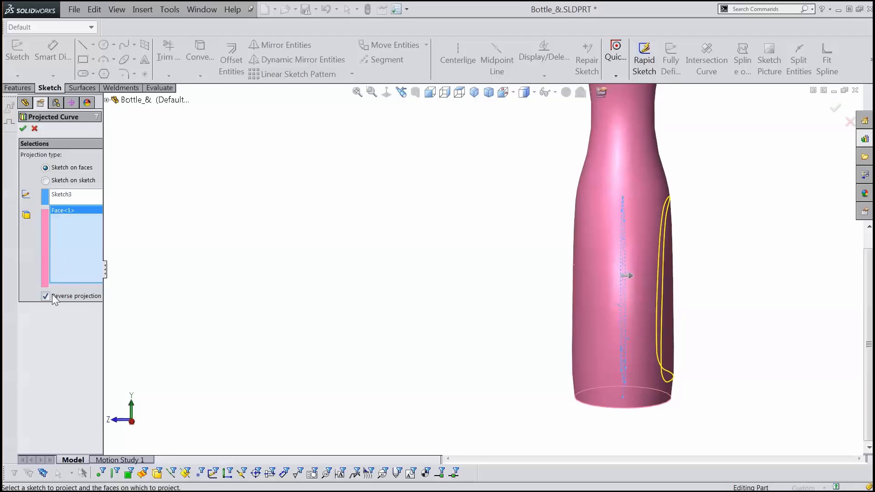
{"action": "left_click", "coordinate": [45, 296]}
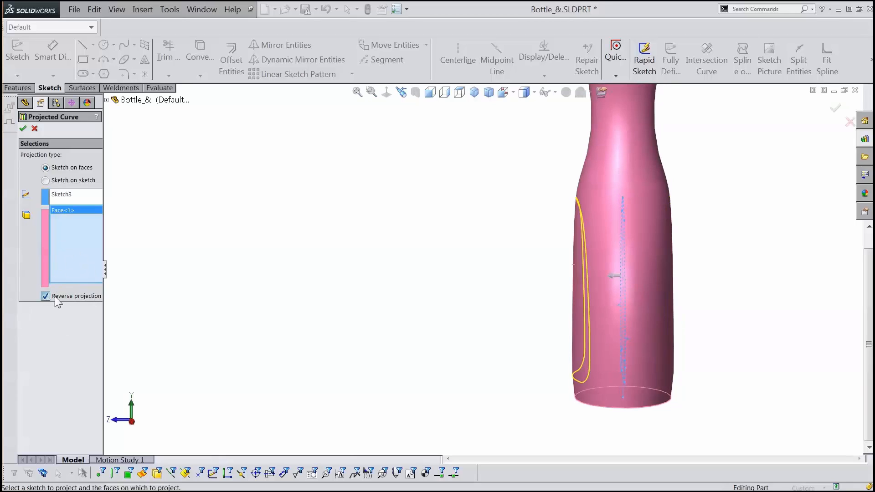
{"action": "left_click", "coordinate": [46, 296]}
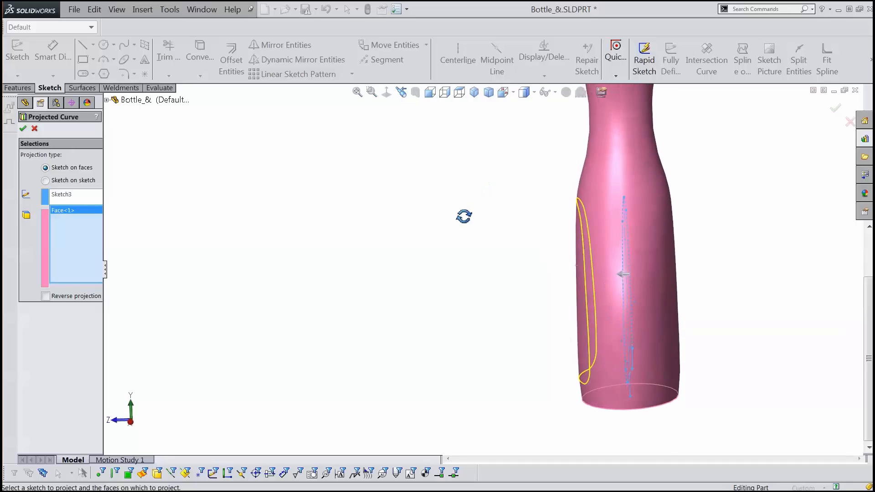
{"action": "mouse_move", "coordinate": [526, 264]}
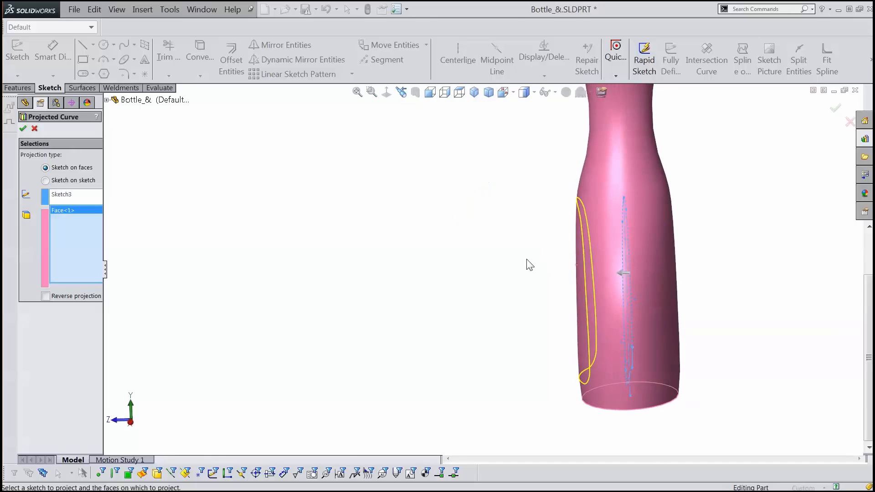
{"action": "left_click", "coordinate": [19, 129]}
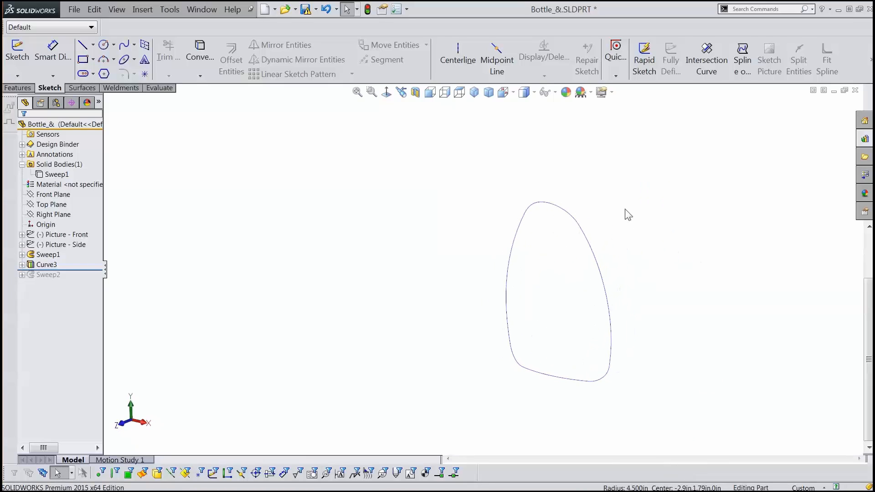
{"action": "mouse_move", "coordinate": [530, 191]}
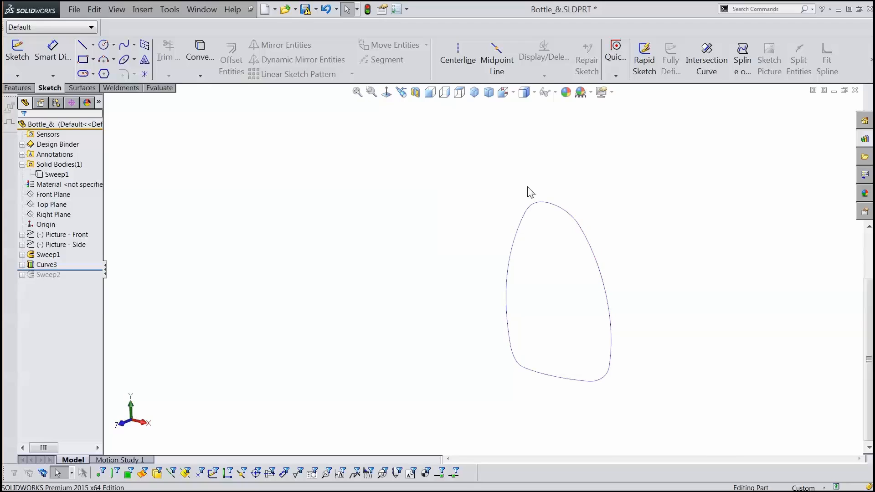
{"action": "mouse_move", "coordinate": [497, 257]}
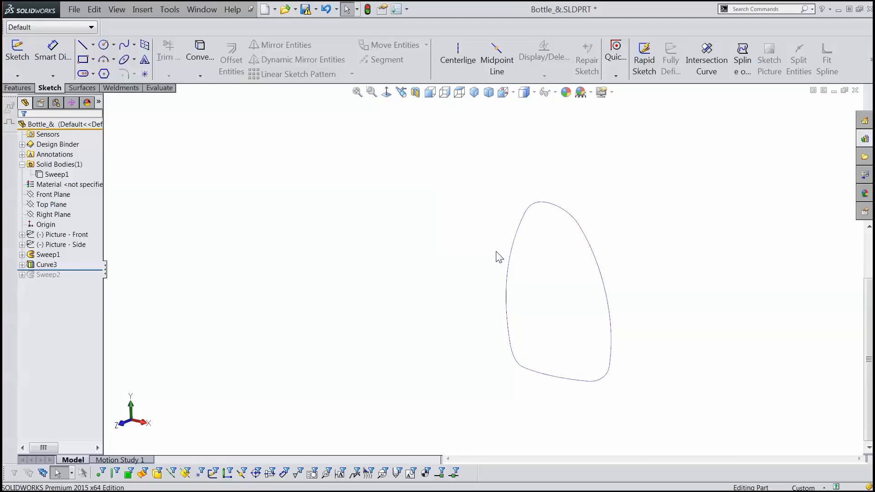
{"action": "mouse_move", "coordinate": [369, 276]}
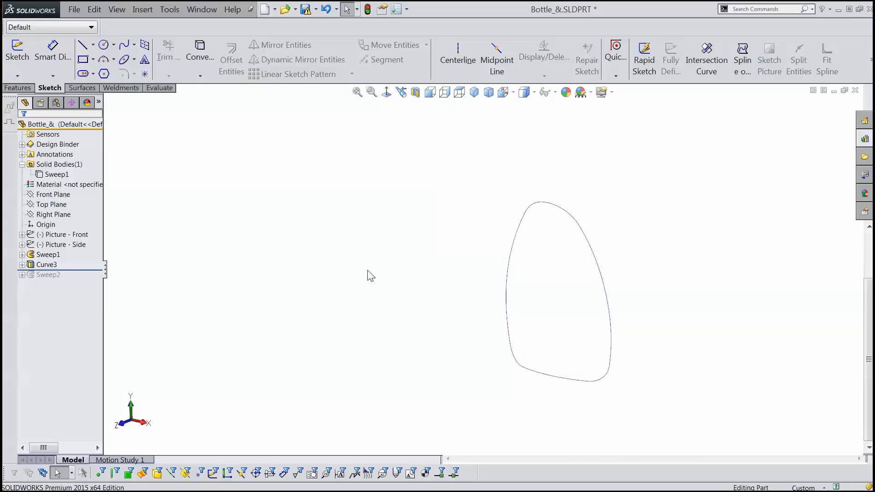
Hide the Sweep1 body so only the projected Curve3 outline is displayed.
{"action": "left_click", "coordinate": [45, 264]}
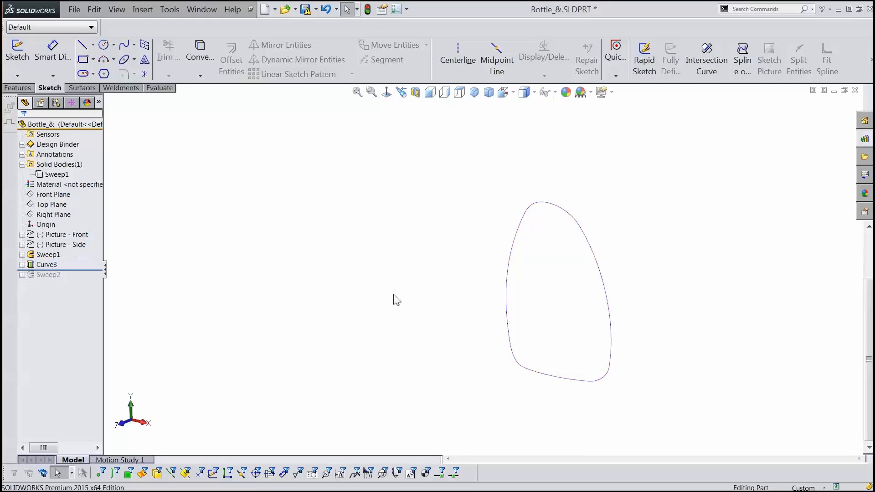
Check the Top, Front and Right planes against Curve3, leaving only the Right Plane selected.
{"action": "left_click", "coordinate": [51, 204]}
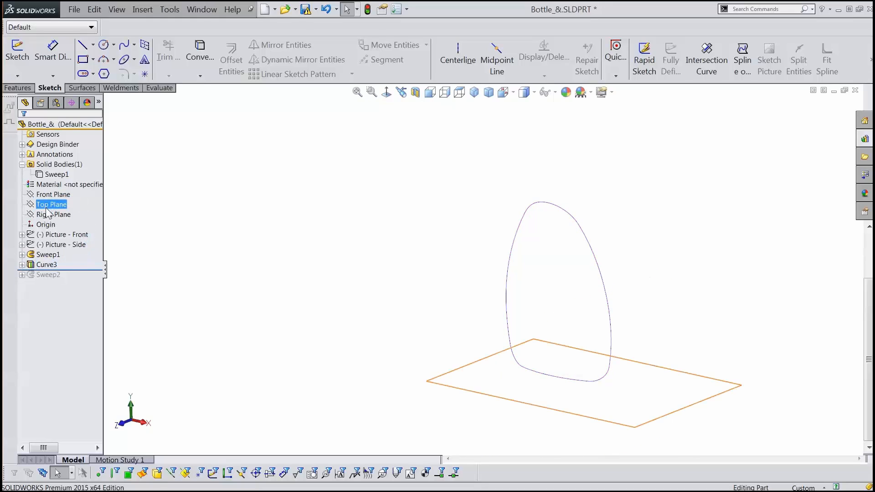
{"action": "left_click", "coordinate": [53, 194]}
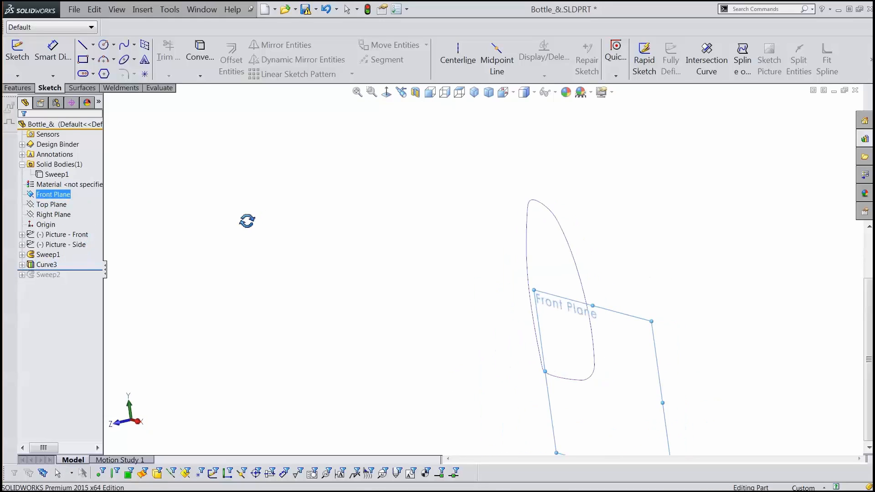
{"action": "left_click", "coordinate": [53, 214]}
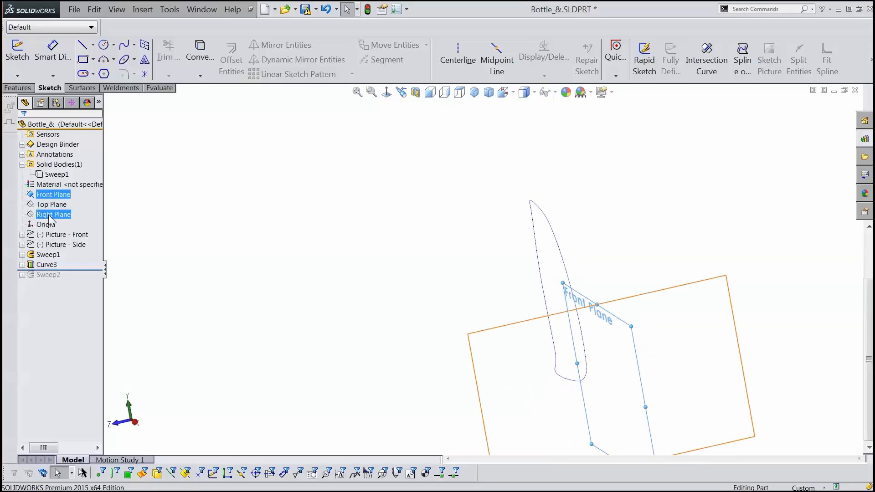
{"action": "left_click", "coordinate": [53, 214]}
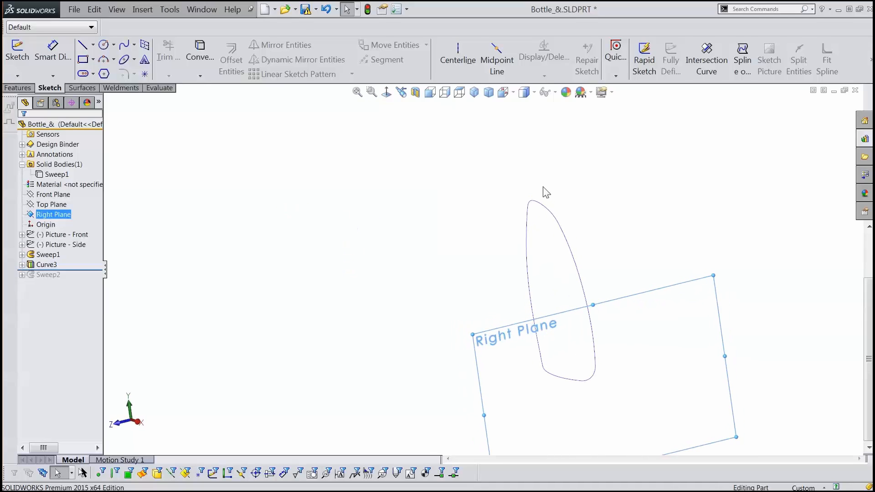
{"action": "mouse_move", "coordinate": [555, 223]}
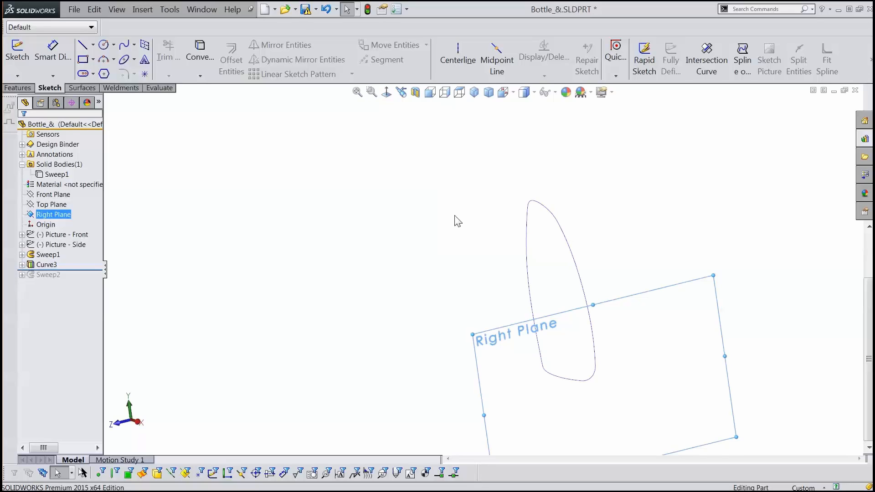
{"action": "mouse_move", "coordinate": [454, 215]}
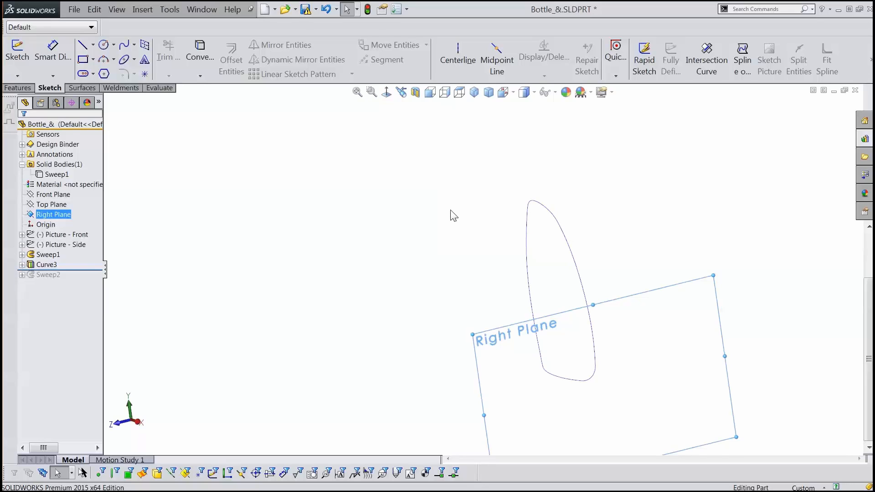
{"action": "mouse_move", "coordinate": [450, 206]}
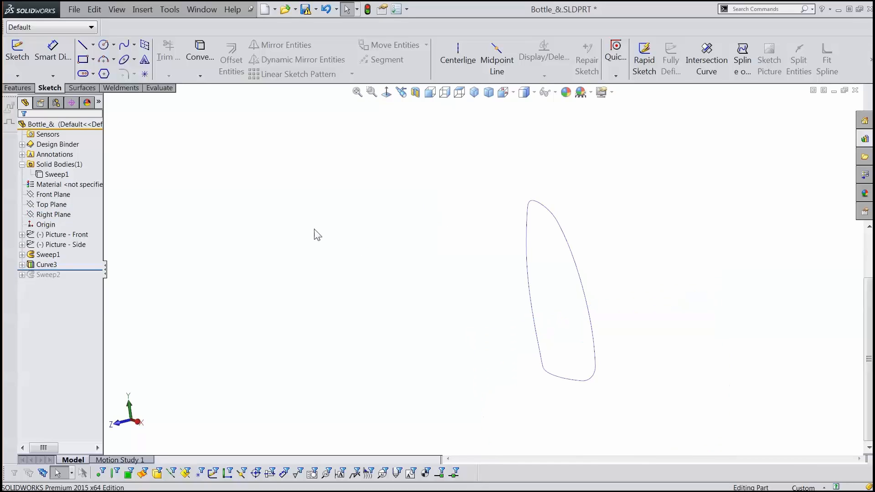
{"action": "mouse_move", "coordinate": [238, 272]}
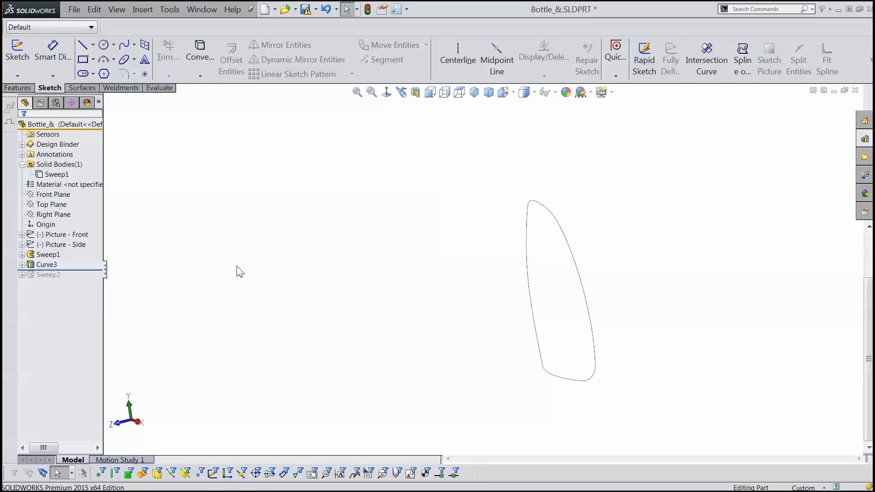
{"action": "mouse_move", "coordinate": [278, 250]}
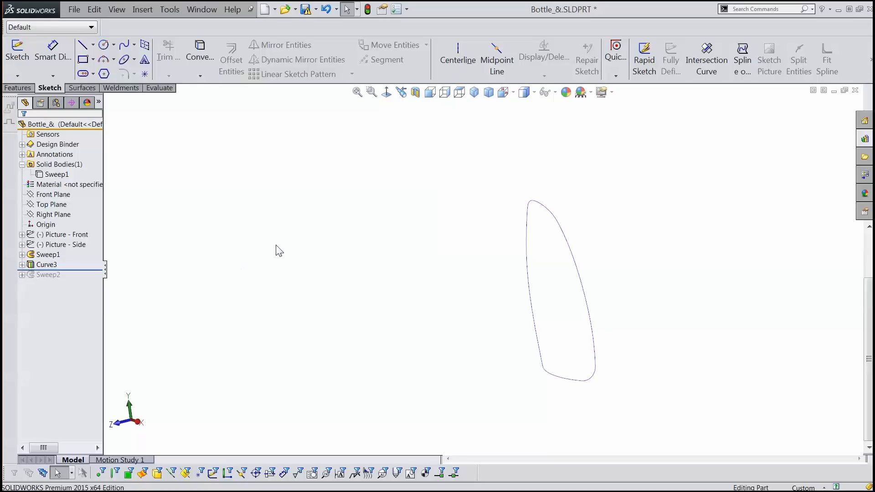
{"action": "mouse_move", "coordinate": [261, 195]}
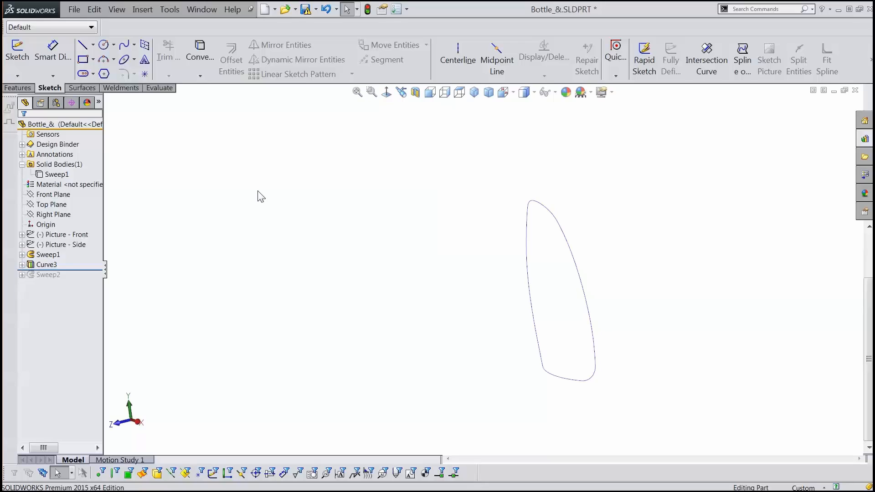
{"action": "mouse_move", "coordinate": [170, 381]}
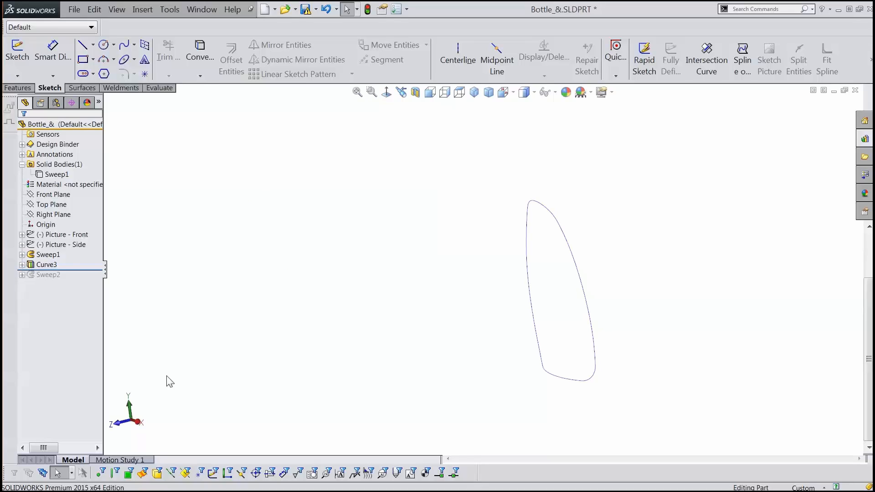
{"action": "mouse_move", "coordinate": [810, 143]}
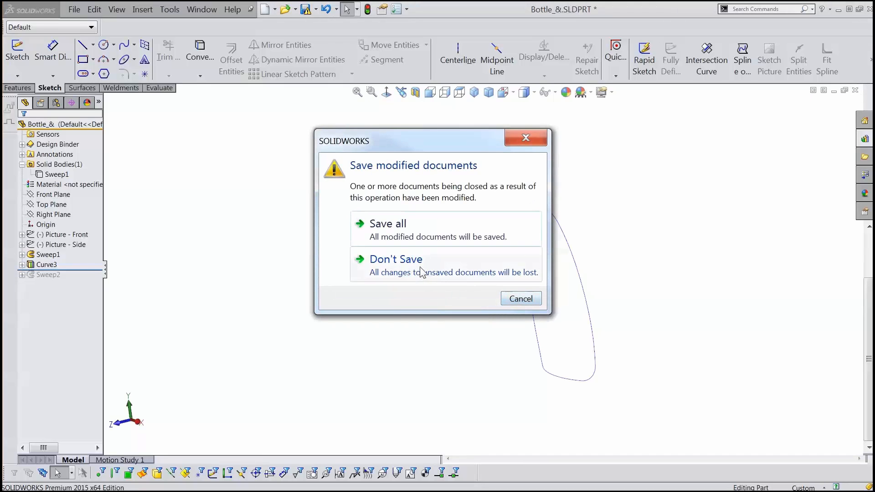
Close the bottle part choosing Don't Save.
{"action": "left_click", "coordinate": [396, 259]}
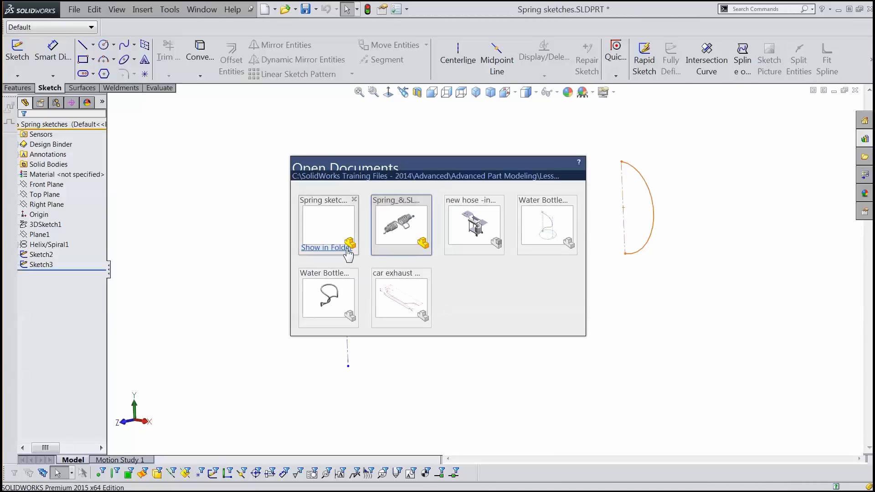
{"action": "mouse_move", "coordinate": [339, 310]}
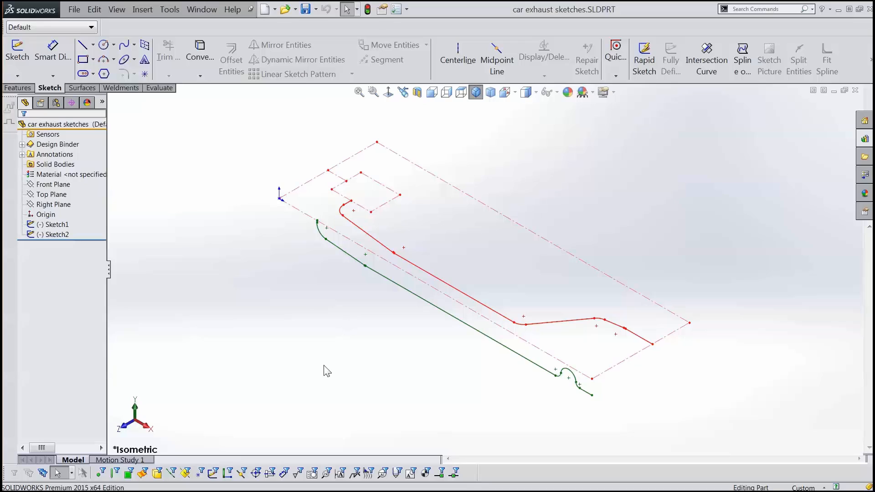
{"action": "mouse_move", "coordinate": [354, 314]}
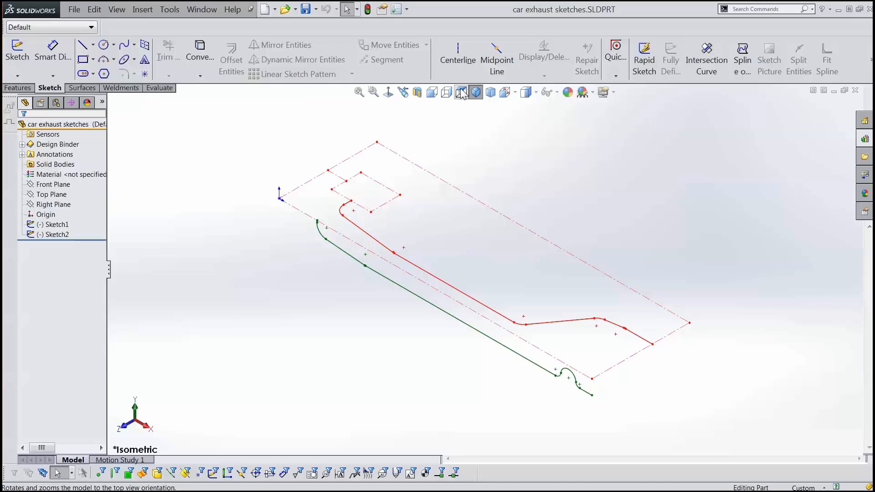
View the two exhaust sketches from the Top orientation, then from the Front.
{"action": "left_click", "coordinate": [461, 92]}
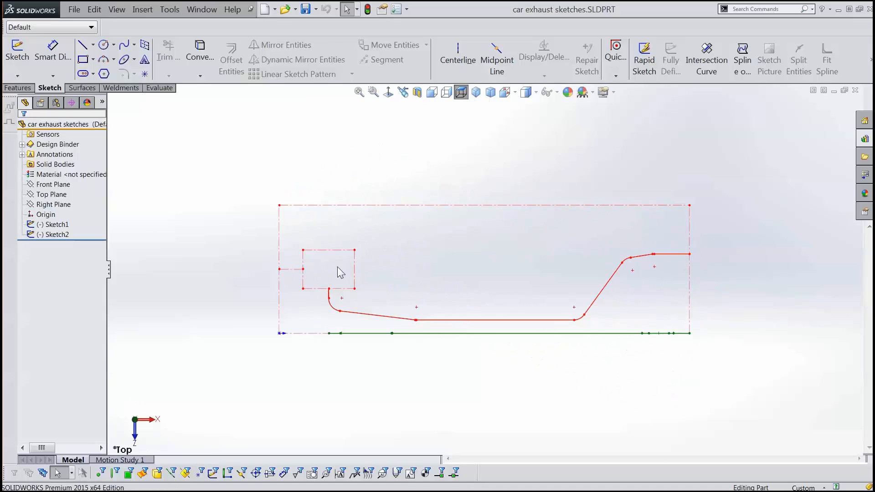
{"action": "mouse_move", "coordinate": [327, 304]}
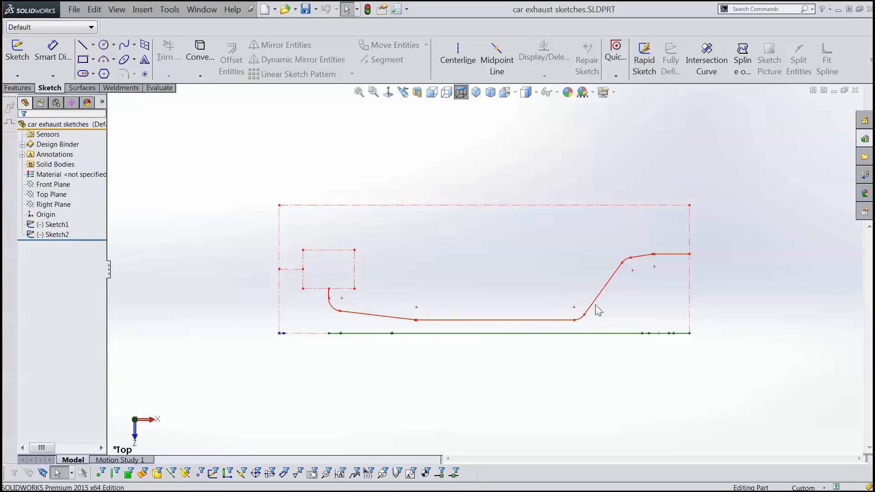
{"action": "mouse_move", "coordinate": [658, 286]}
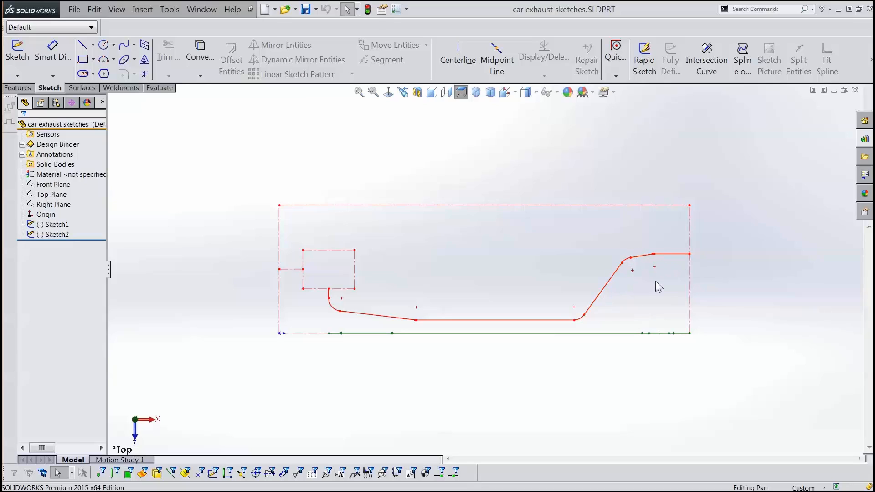
{"action": "mouse_move", "coordinate": [713, 262]}
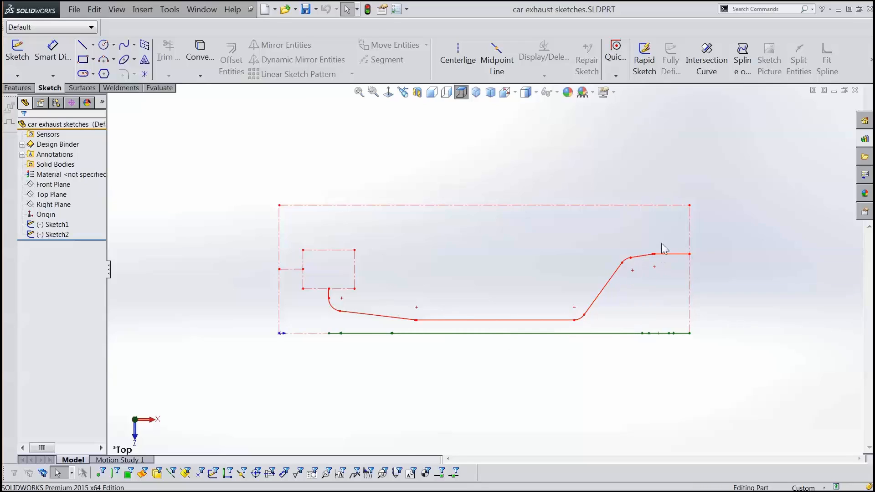
{"action": "mouse_move", "coordinate": [644, 242]}
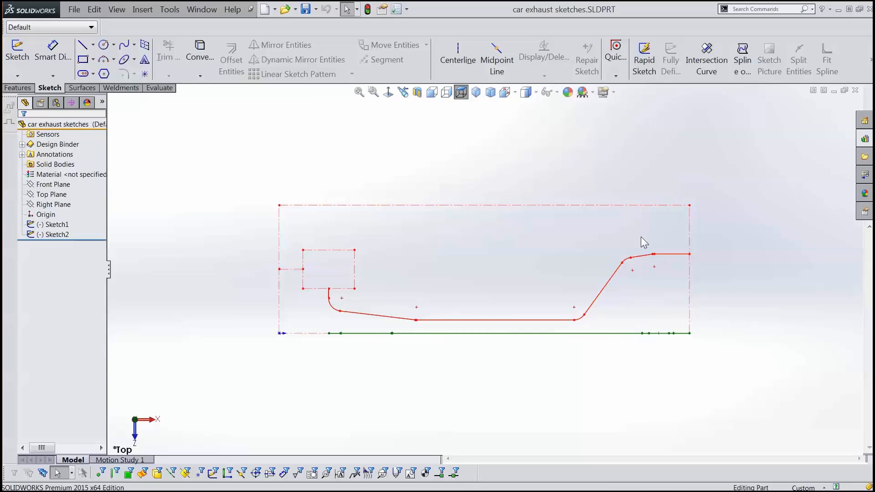
{"action": "mouse_move", "coordinate": [461, 171]}
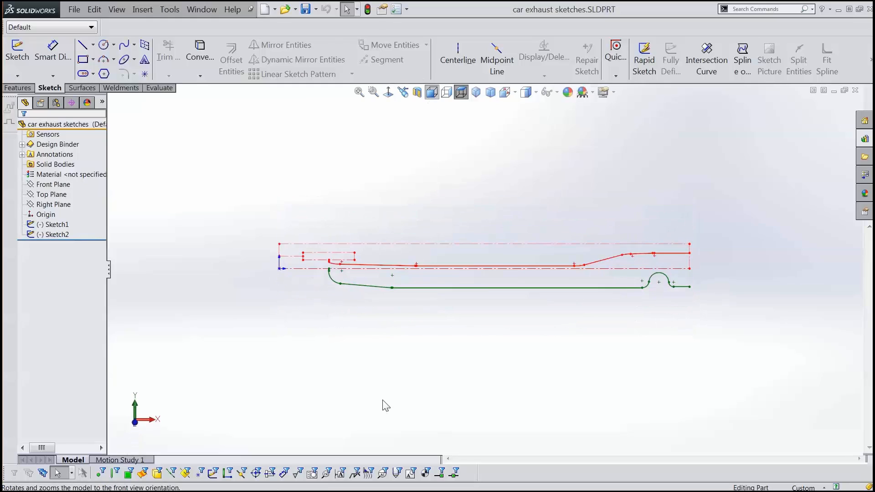
{"action": "left_click", "coordinate": [432, 92]}
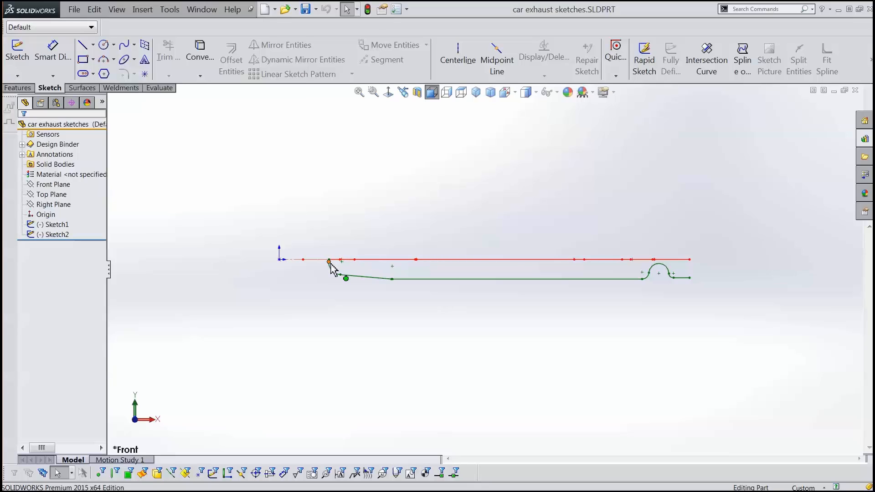
{"action": "left_click_drag", "start_coordinate": [346, 278], "coordinate": [340, 275]}
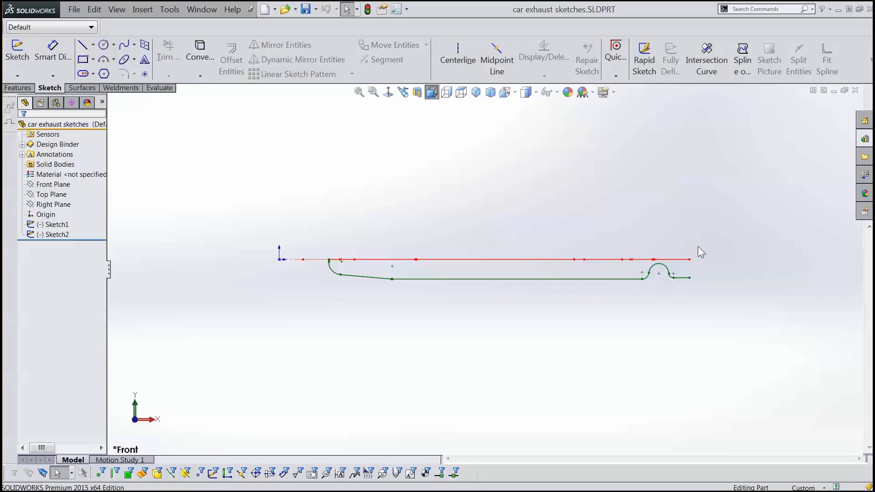
{"action": "mouse_move", "coordinate": [689, 291]}
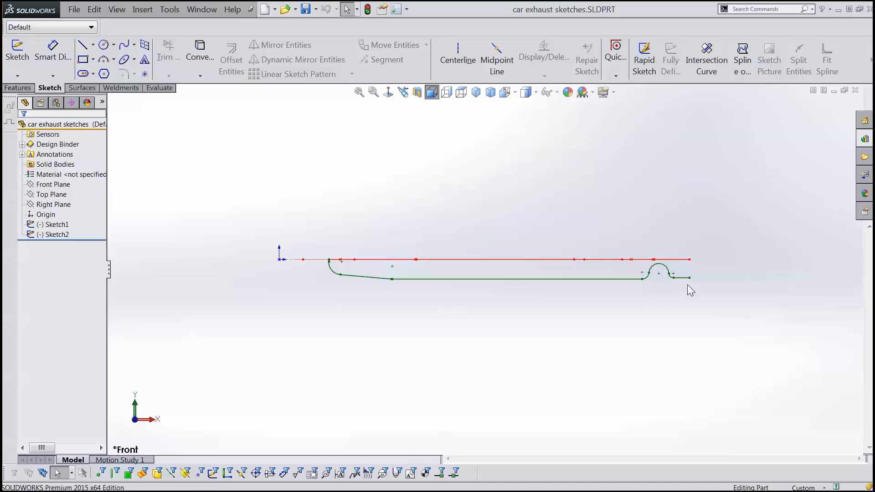
{"action": "mouse_move", "coordinate": [317, 286]}
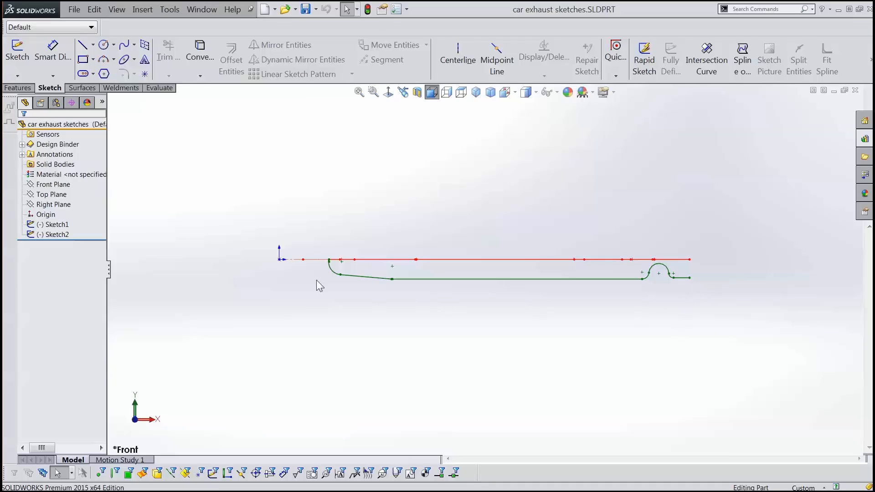
{"action": "mouse_move", "coordinate": [761, 277]}
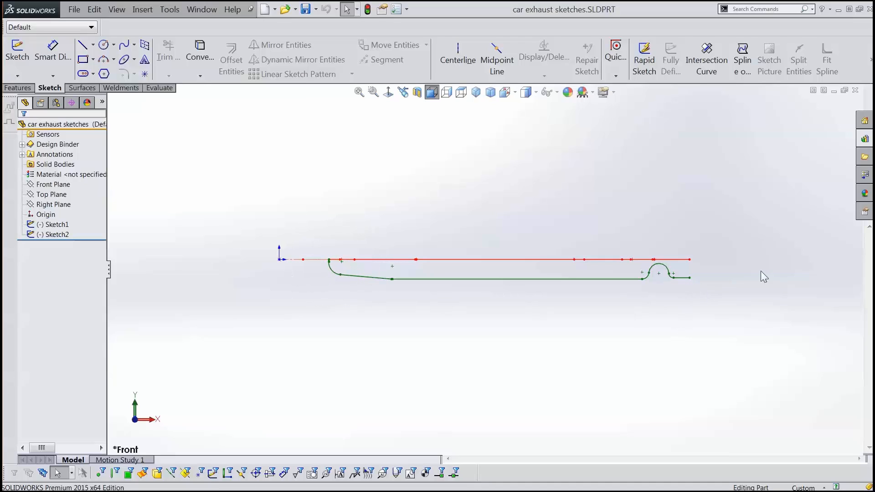
{"action": "mouse_move", "coordinate": [693, 289]}
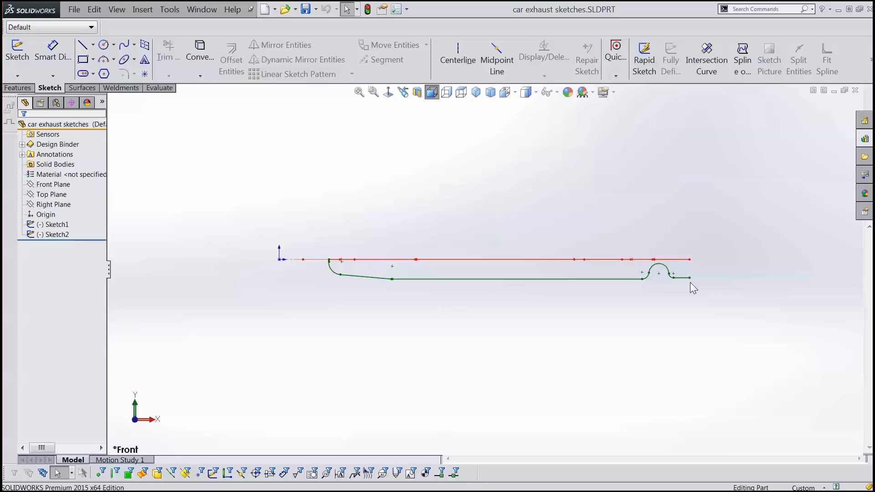
{"action": "mouse_move", "coordinate": [310, 309]}
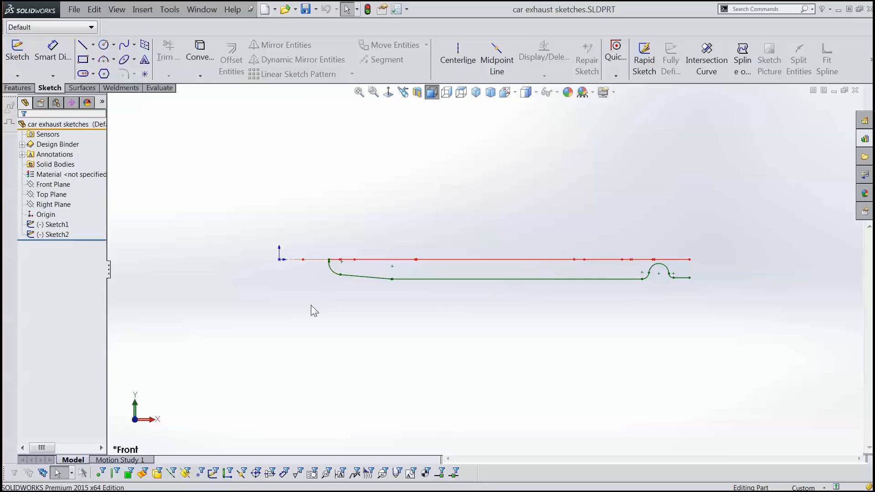
{"action": "mouse_move", "coordinate": [397, 290]}
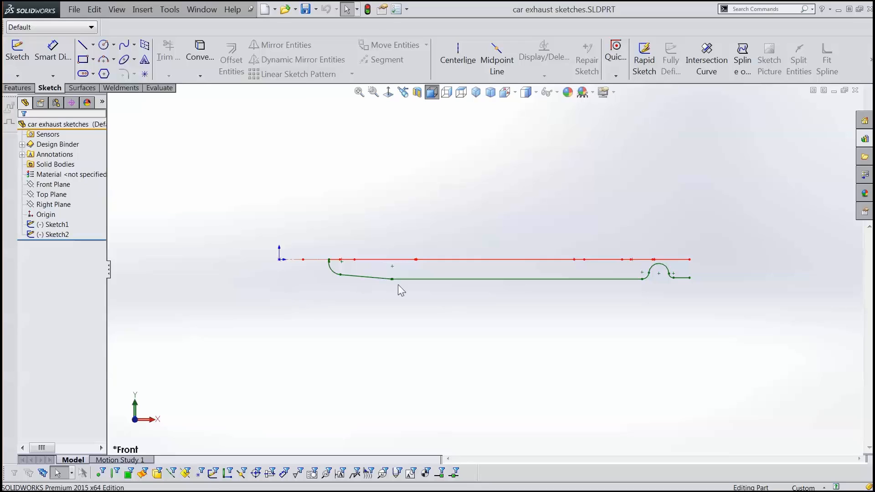
{"action": "mouse_move", "coordinate": [362, 291]}
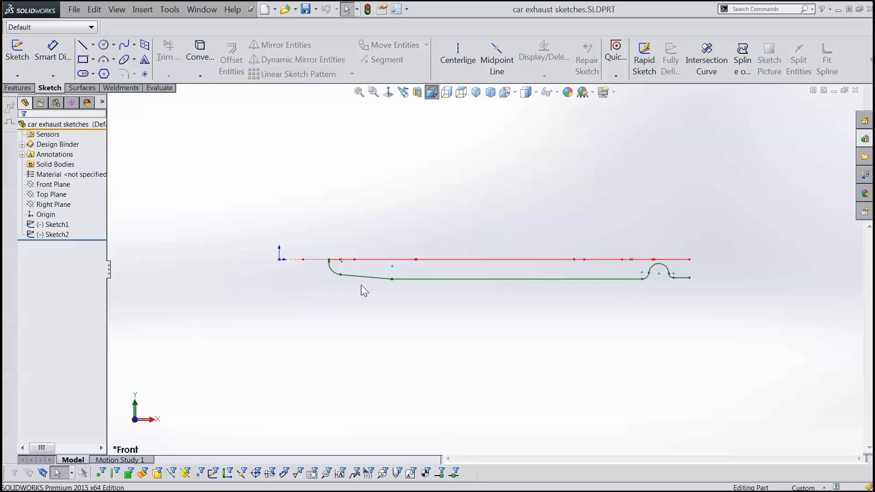
{"action": "mouse_move", "coordinate": [347, 292]}
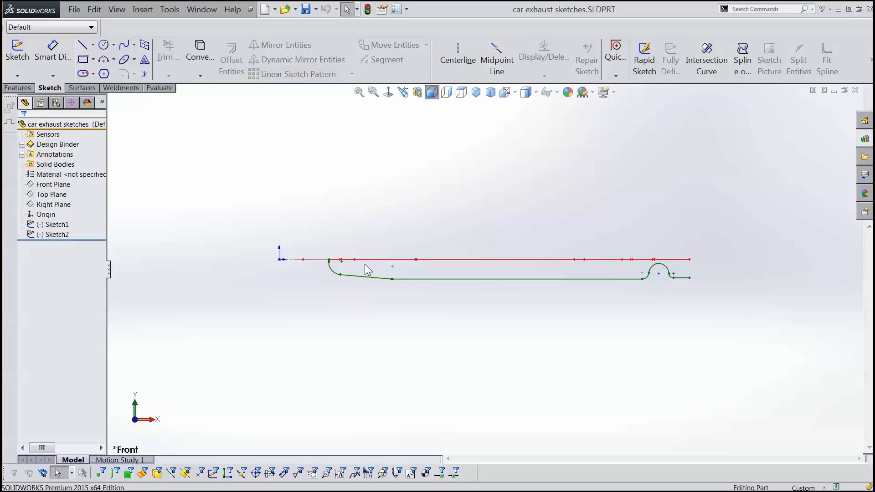
{"action": "mouse_move", "coordinate": [358, 272]}
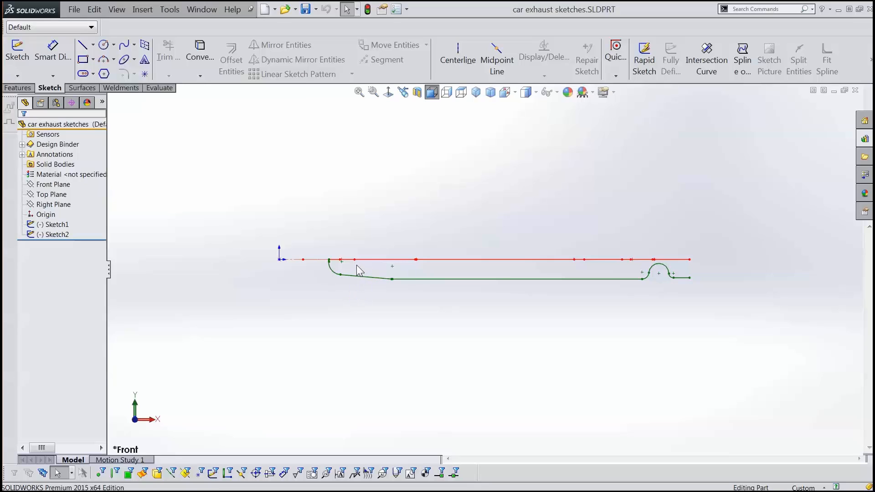
{"action": "mouse_move", "coordinate": [426, 230]}
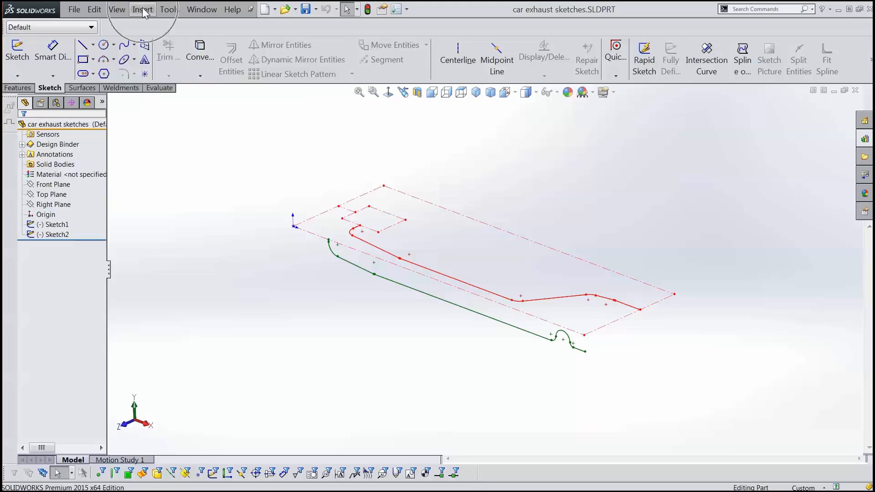
Create Curve1 as a Sketch on sketch projected curve from the top-view and front-view exhaust sketches.
{"action": "left_click", "coordinate": [142, 9]}
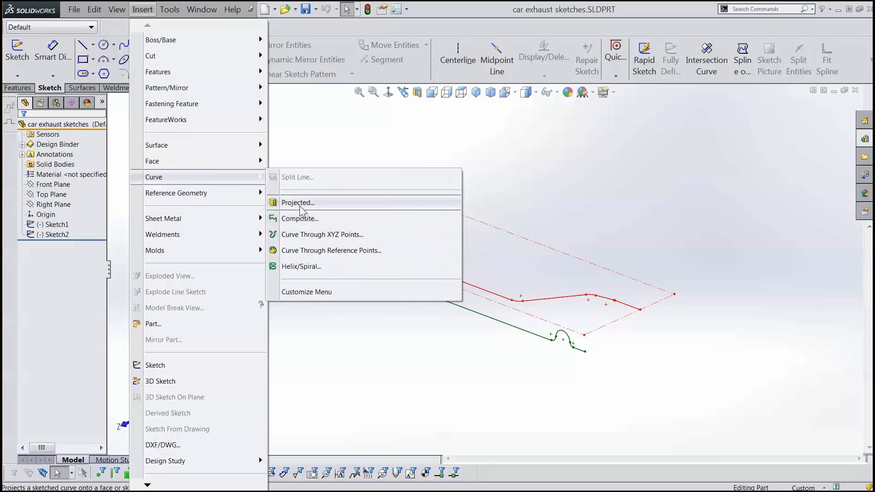
{"action": "left_click", "coordinate": [297, 202]}
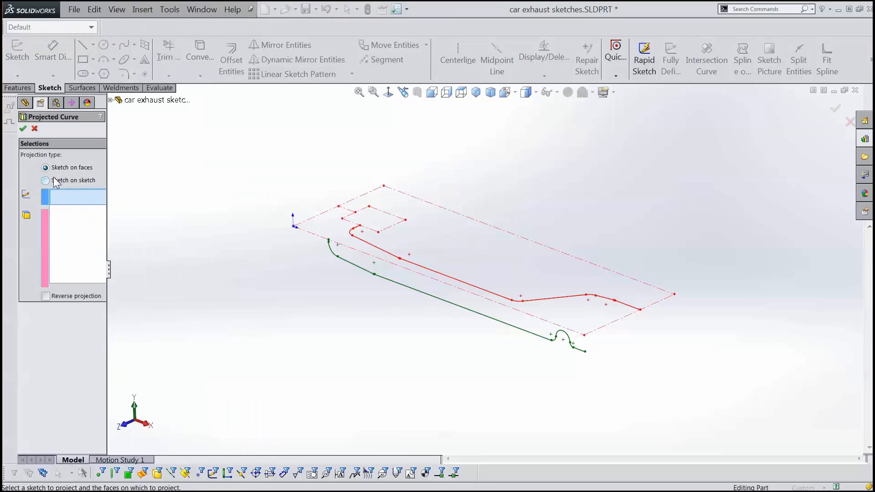
{"action": "left_click", "coordinate": [45, 181]}
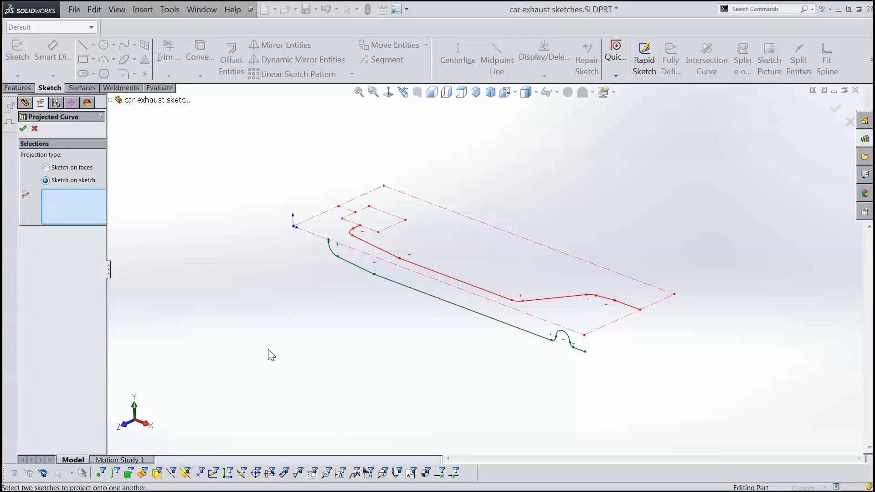
{"action": "left_click", "coordinate": [459, 290]}
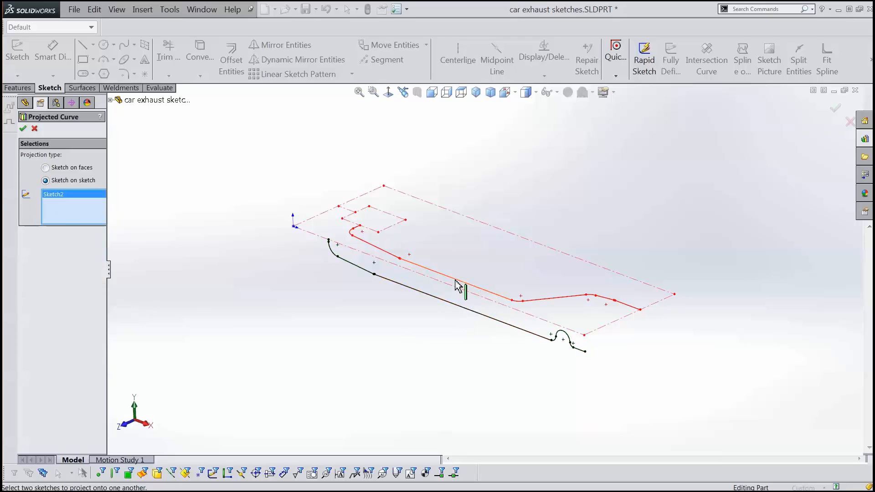
{"action": "left_click", "coordinate": [351, 244]}
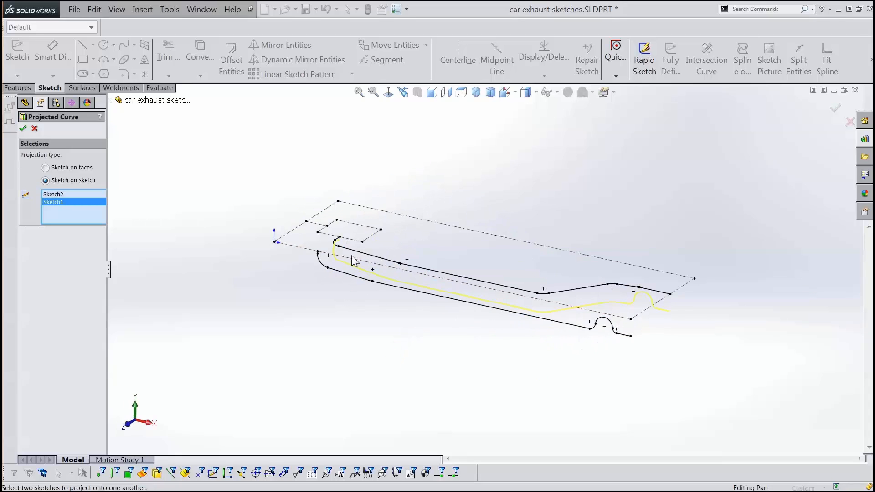
{"action": "mouse_move", "coordinate": [396, 253]}
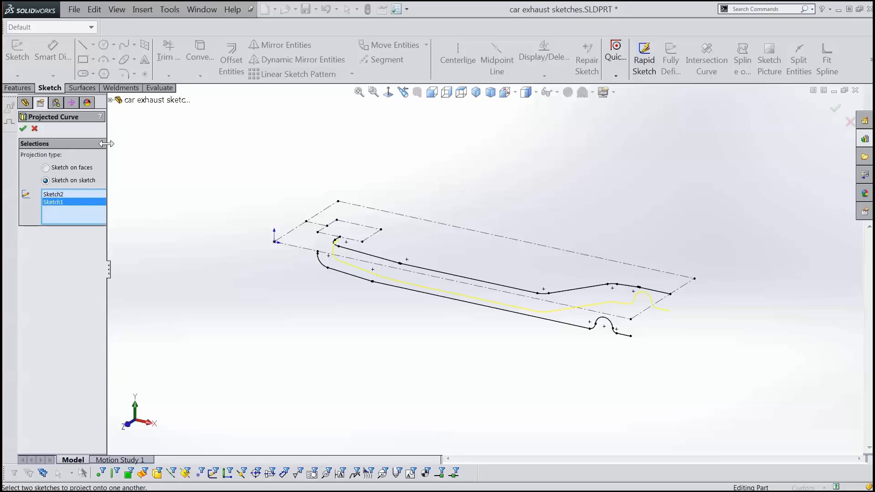
{"action": "left_click", "coordinate": [18, 127]}
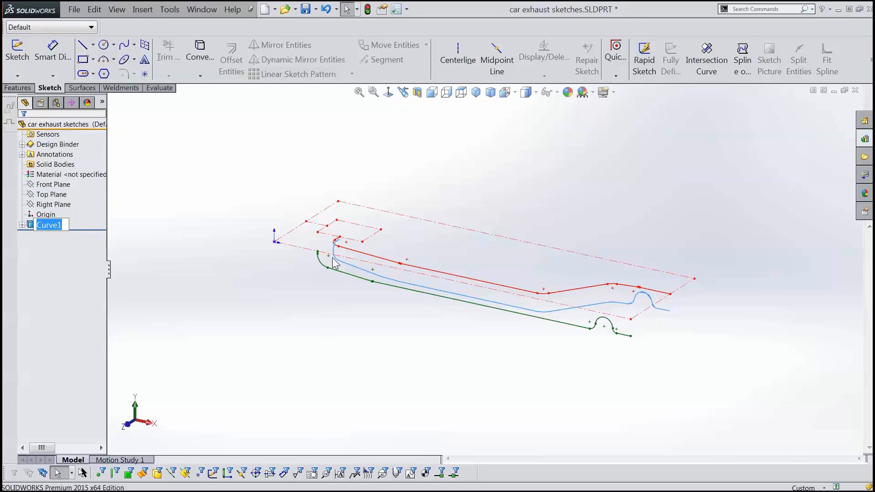
{"action": "left_click", "coordinate": [460, 92]}
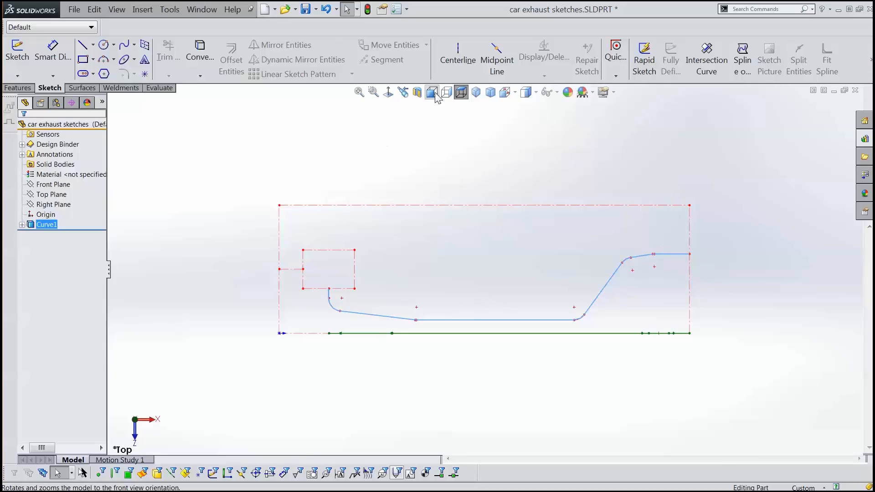
{"action": "left_click", "coordinate": [432, 92]}
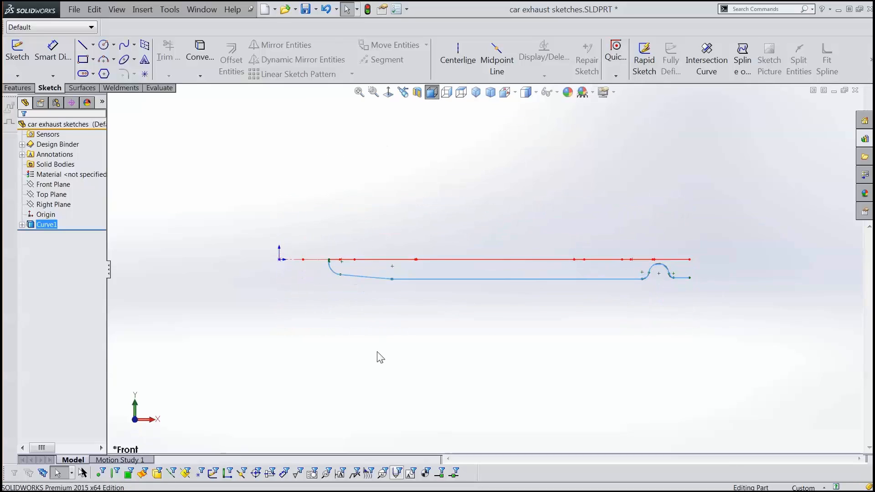
{"action": "mouse_move", "coordinate": [574, 347]}
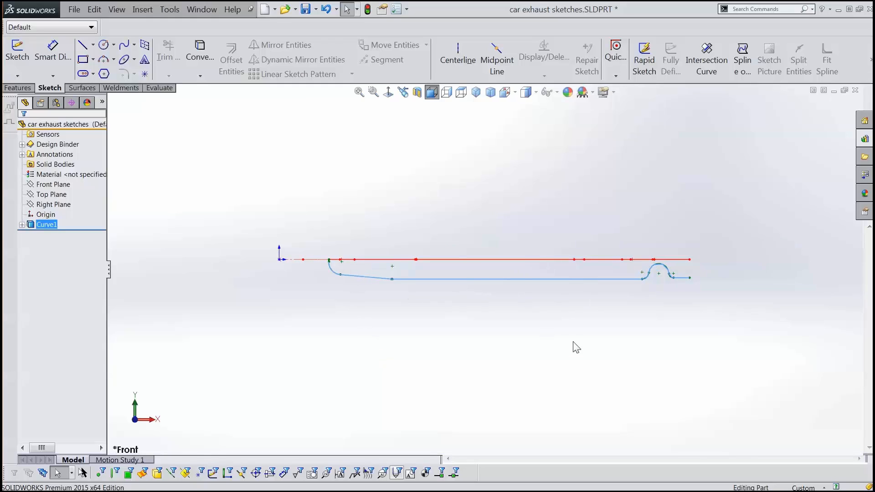
{"action": "mouse_move", "coordinate": [455, 190]}
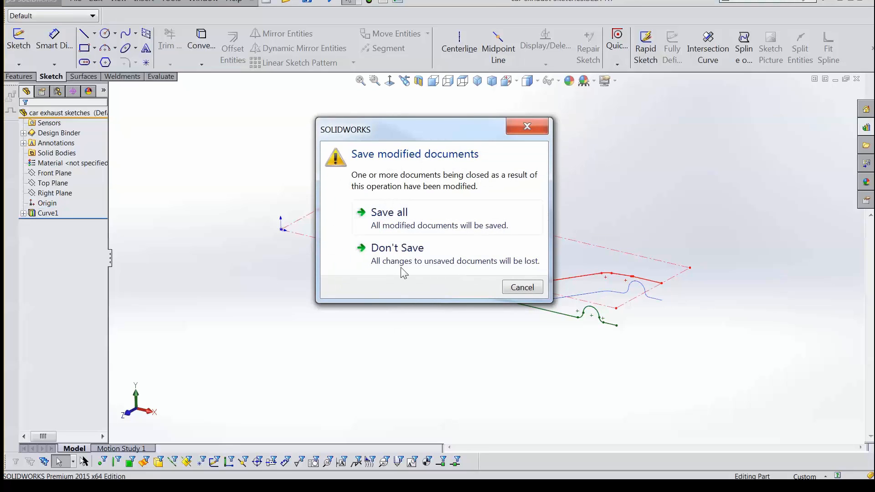
Close the exhaust part without saving and inspect the Water Bottle Cage swept wire, ending in Top view.
{"action": "left_click", "coordinate": [397, 248]}
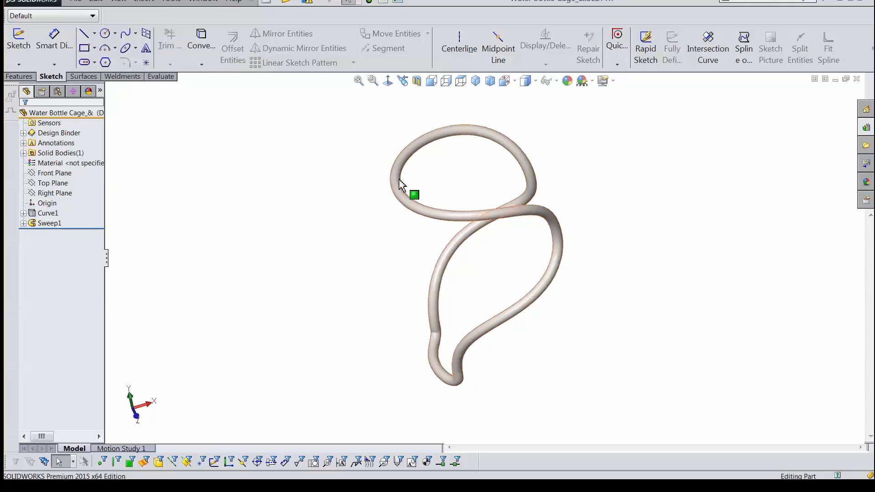
{"action": "left_click_drag", "start_coordinate": [407, 190], "coordinate": [456, 119]}
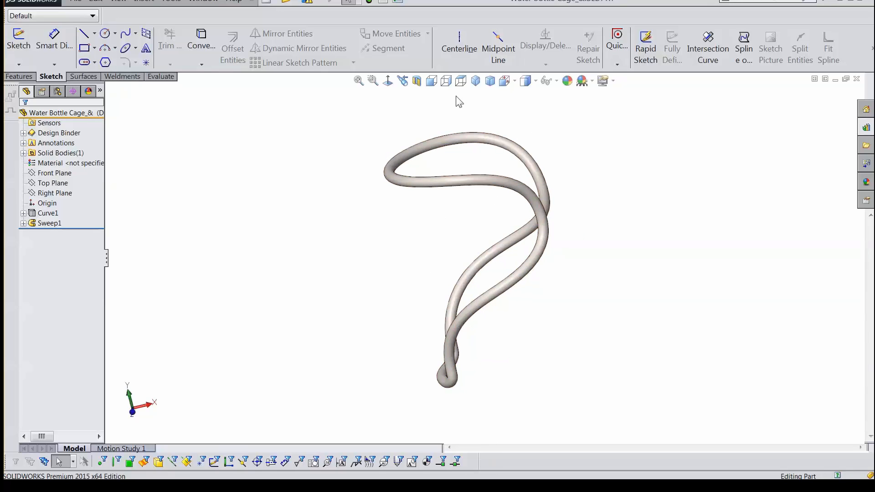
{"action": "mouse_move", "coordinate": [431, 80]}
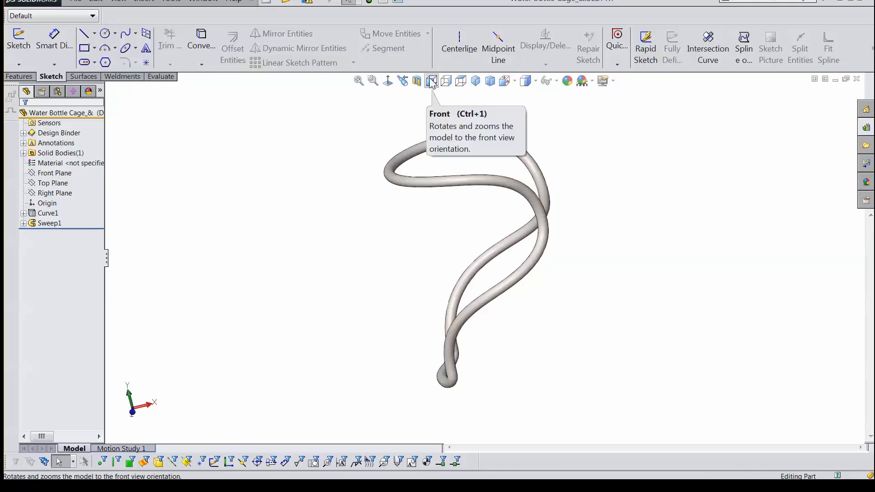
{"action": "left_click", "coordinate": [431, 80]}
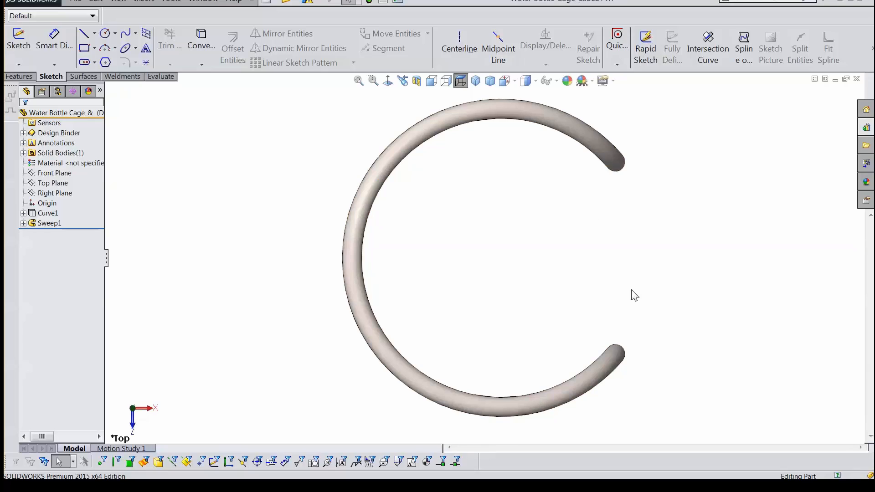
{"action": "mouse_move", "coordinate": [387, 271]}
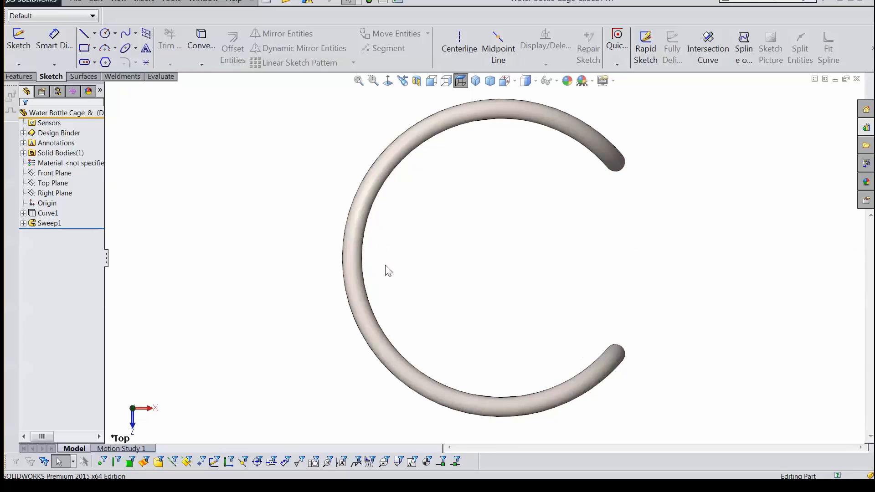
{"action": "mouse_move", "coordinate": [337, 245]}
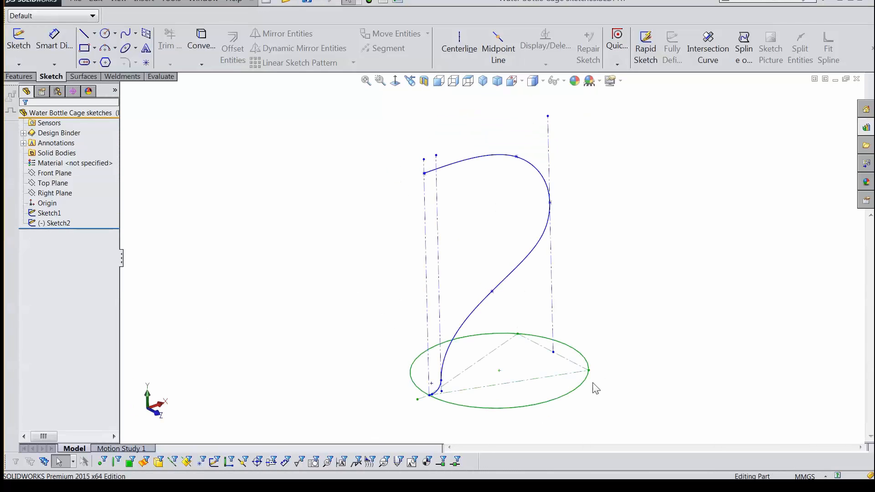
{"action": "mouse_move", "coordinate": [496, 404]}
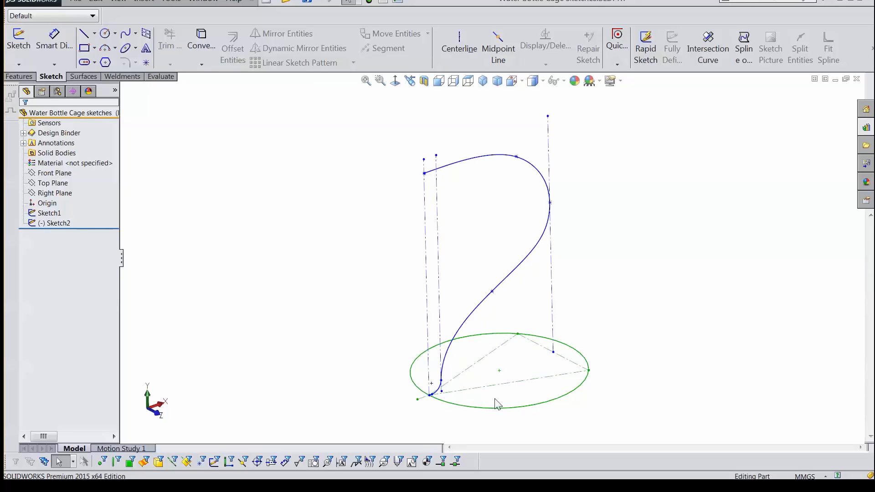
{"action": "mouse_move", "coordinate": [444, 169]}
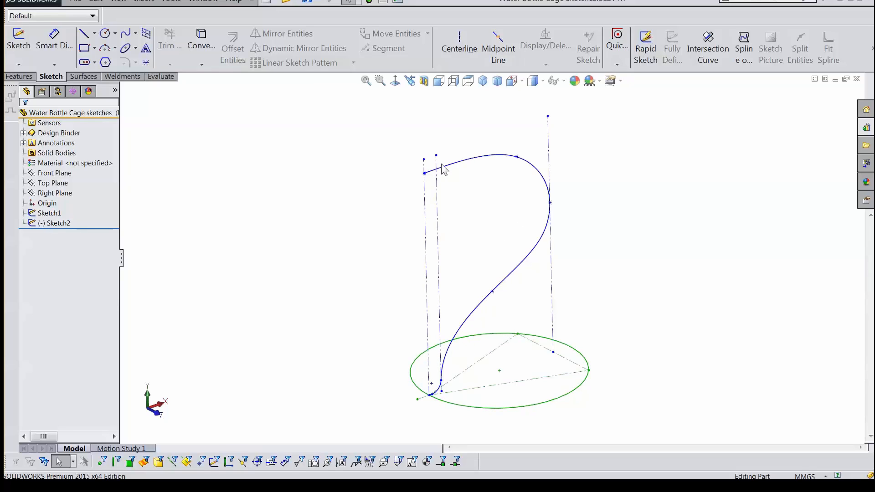
{"action": "mouse_move", "coordinate": [422, 245]}
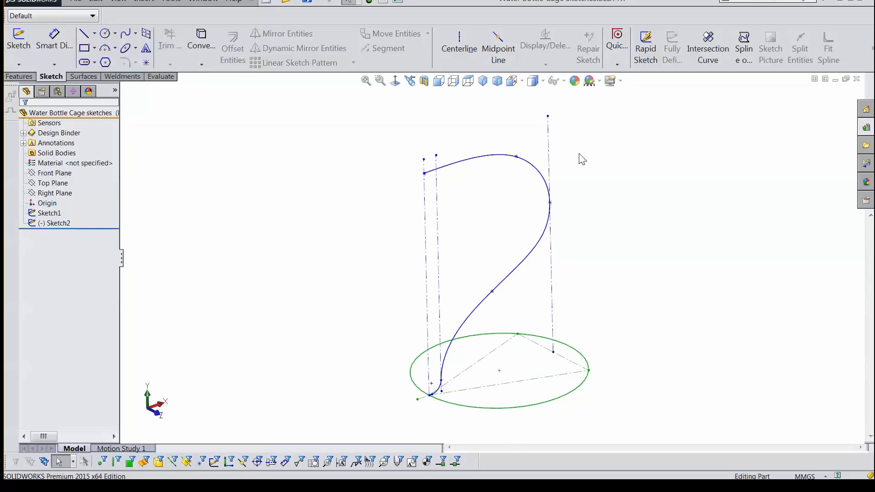
{"action": "mouse_move", "coordinate": [206, 166]}
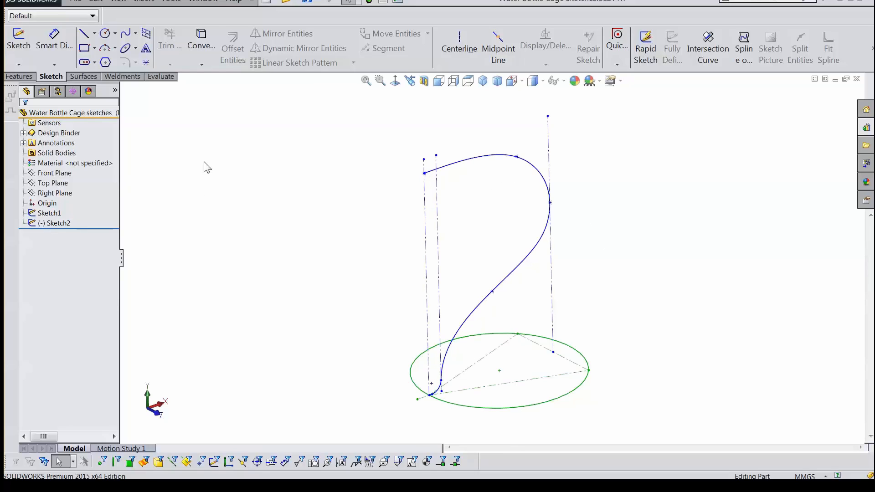
Start a Sketch on sketch projected curve for the cage from Sketch1 and Sketch2.
{"action": "left_click", "coordinate": [143, 0]}
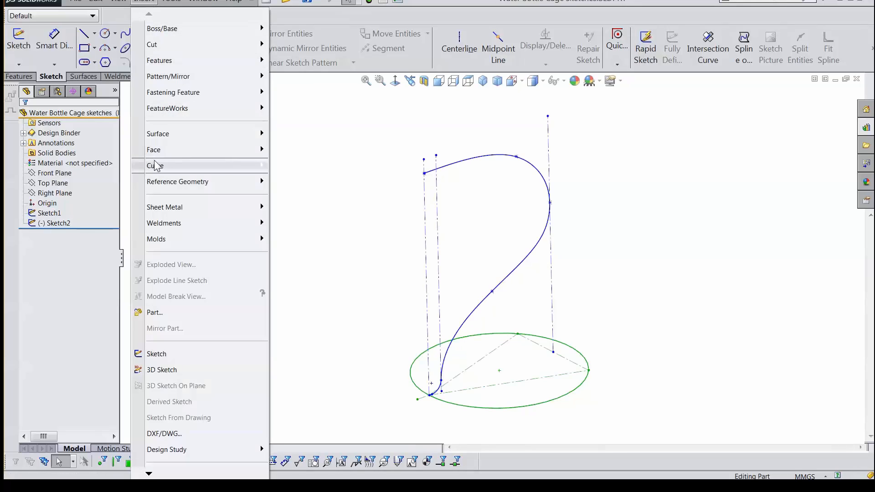
{"action": "left_click", "coordinate": [155, 166]}
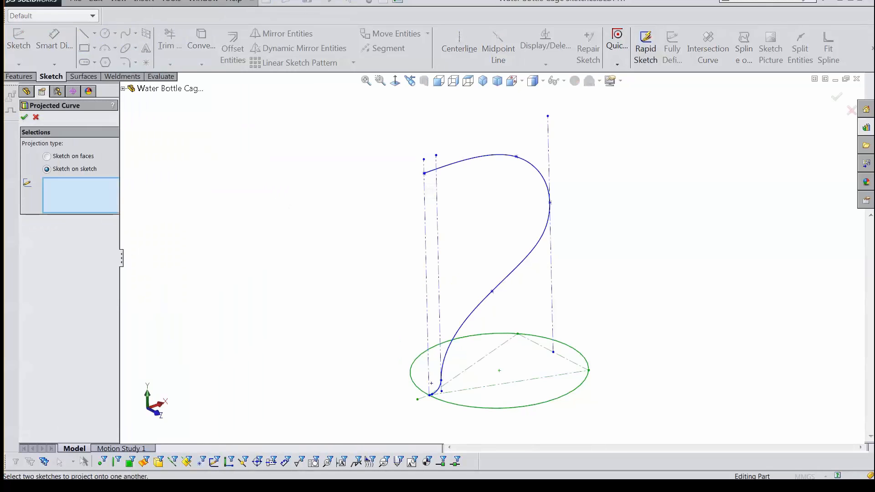
{"action": "mouse_move", "coordinate": [95, 171]}
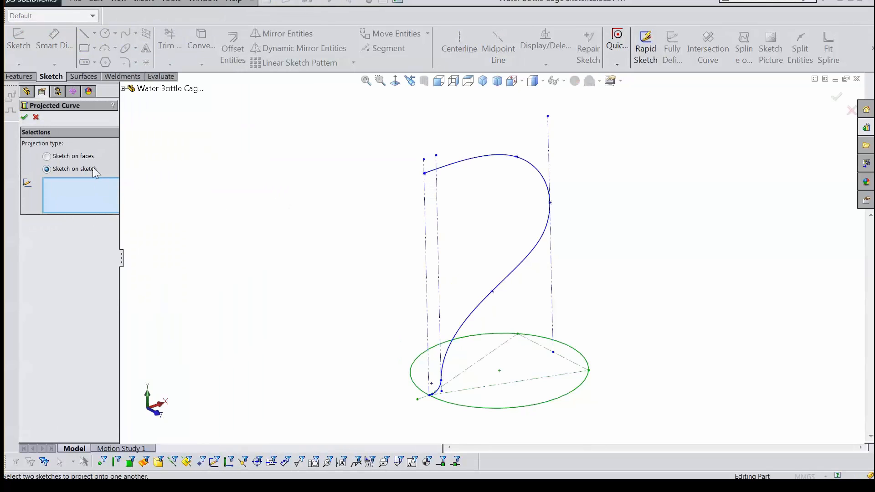
{"action": "left_click", "coordinate": [492, 292]}
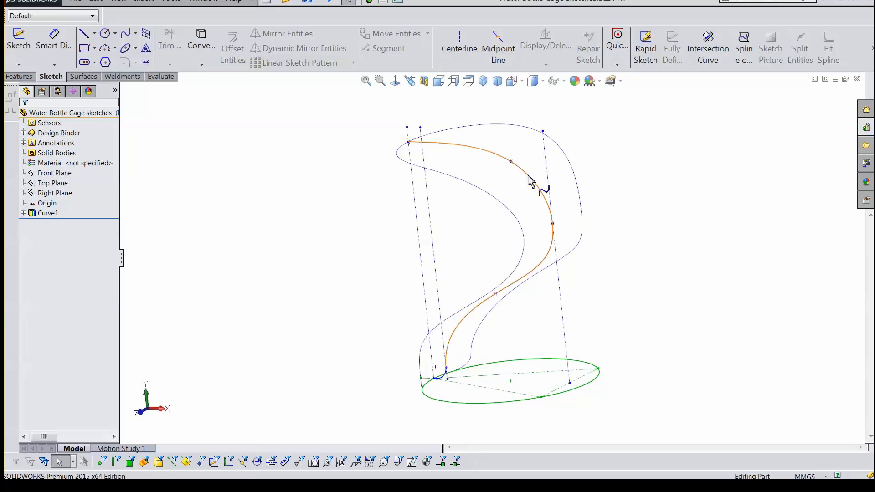
{"action": "left_click", "coordinate": [530, 181]}
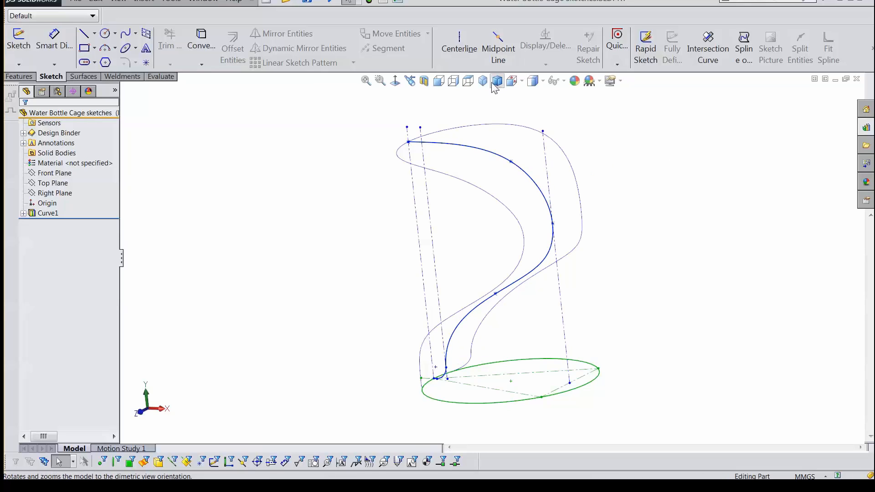
{"action": "left_click", "coordinate": [468, 81]}
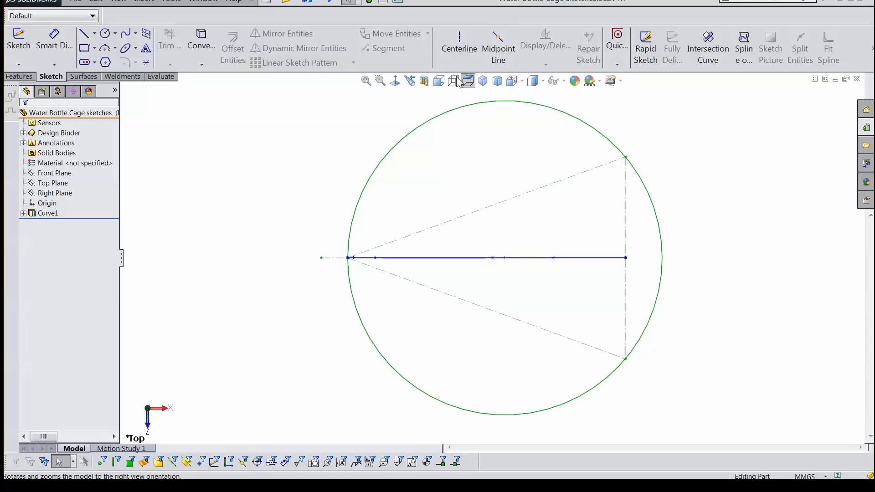
{"action": "left_click", "coordinate": [438, 80]}
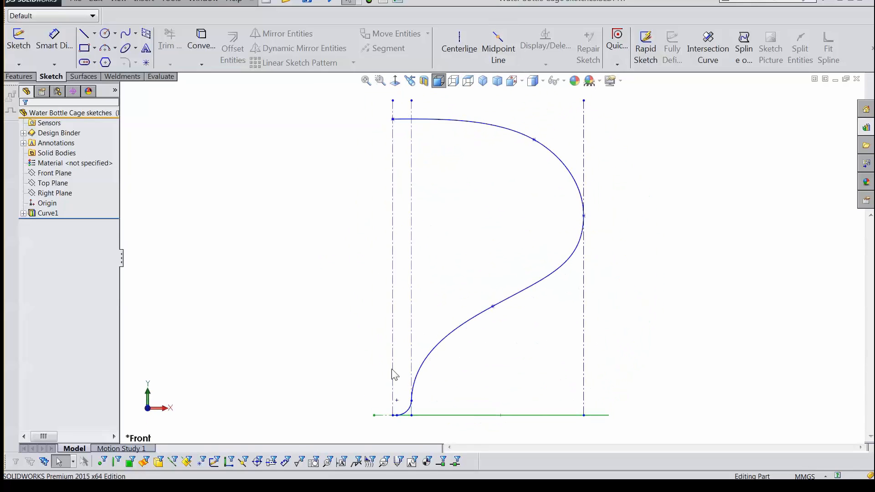
{"action": "mouse_move", "coordinate": [440, 372]}
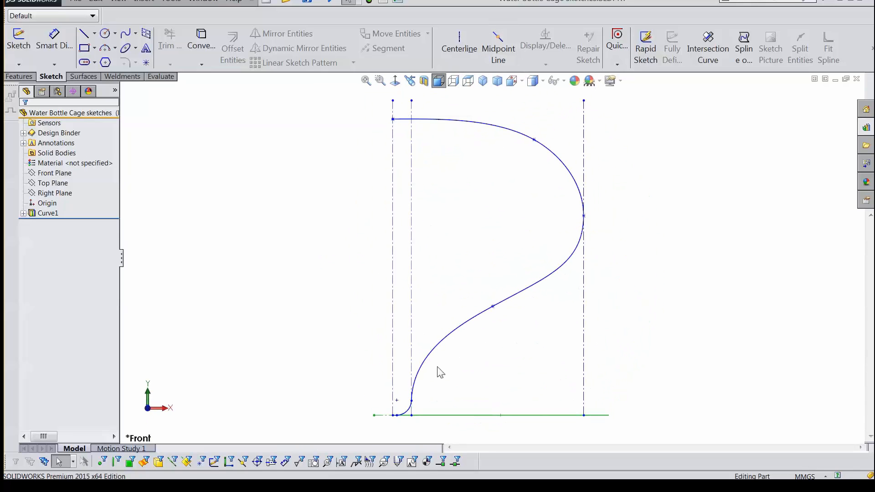
{"action": "mouse_move", "coordinate": [665, 108]}
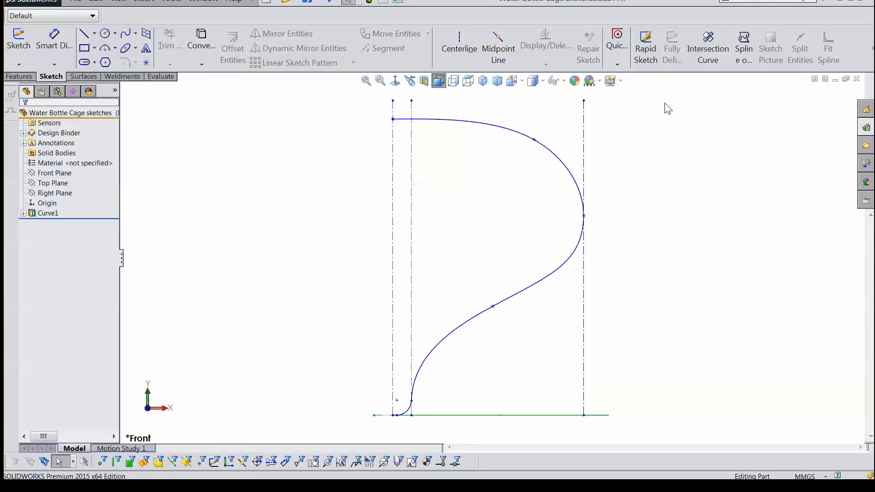
{"action": "left_click", "coordinate": [483, 80]}
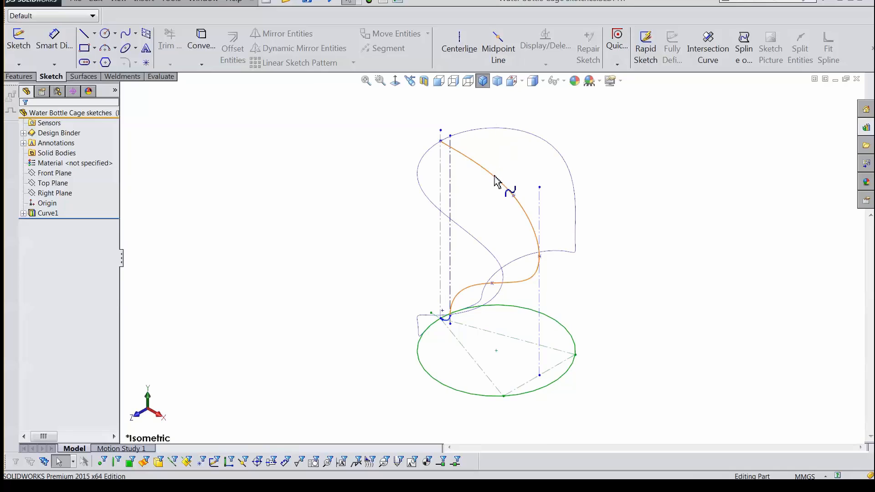
Hide the source sketches so only the Curve1 cage wire is shown.
{"action": "left_click", "coordinate": [479, 182]}
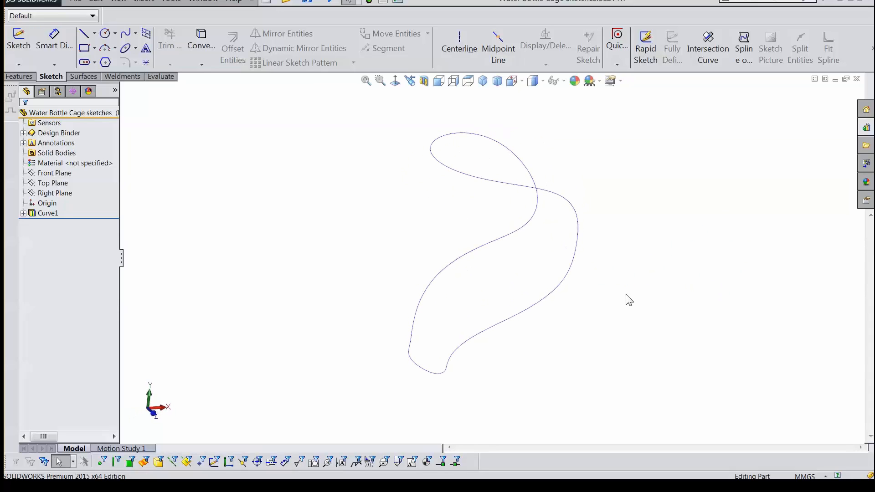
{"action": "mouse_move", "coordinate": [453, 167]}
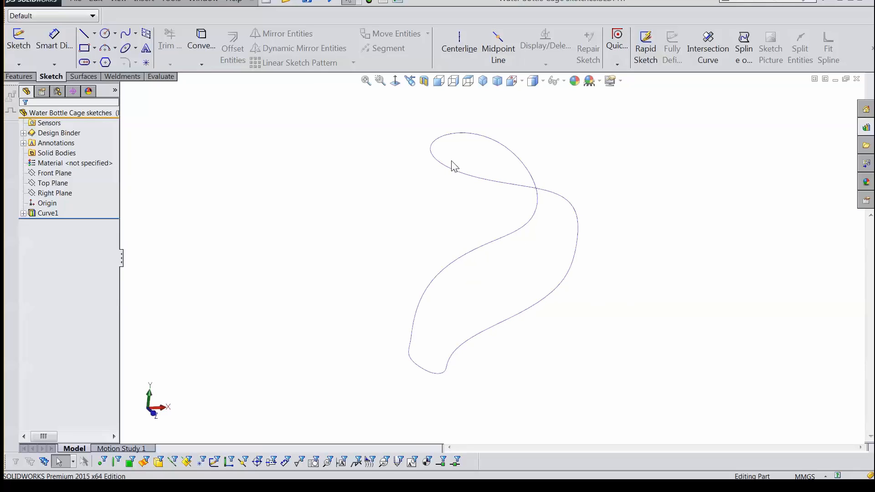
{"action": "mouse_move", "coordinate": [387, 214]}
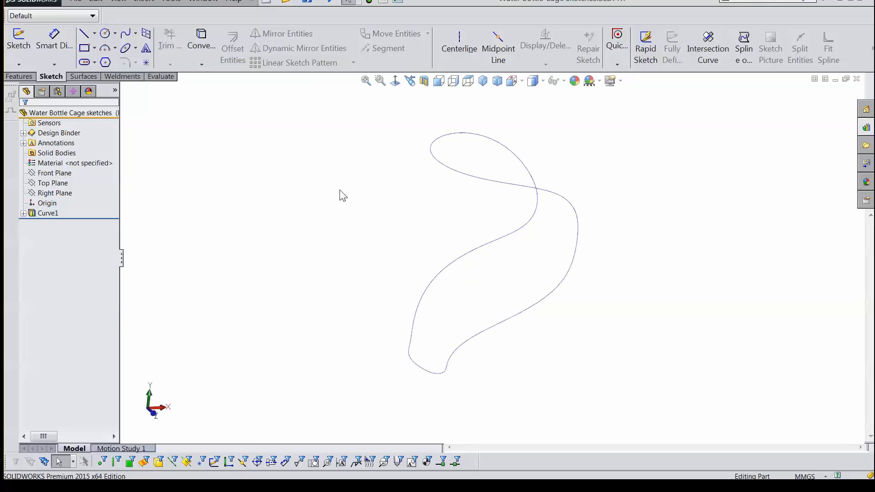
{"action": "mouse_move", "coordinate": [348, 279]}
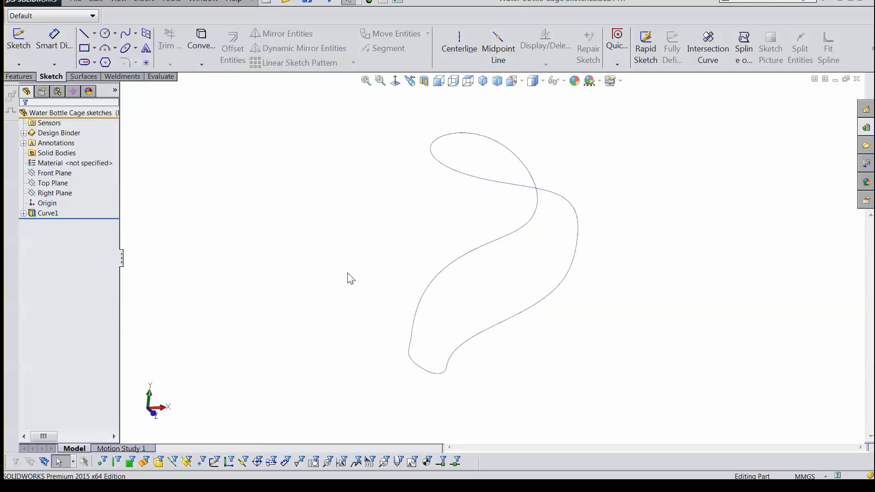
{"action": "mouse_move", "coordinate": [409, 155]}
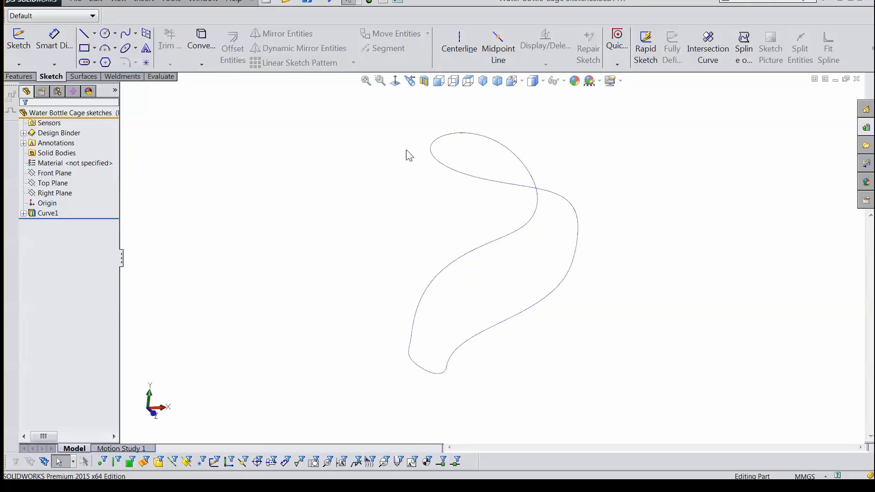
{"action": "mouse_move", "coordinate": [299, 183]}
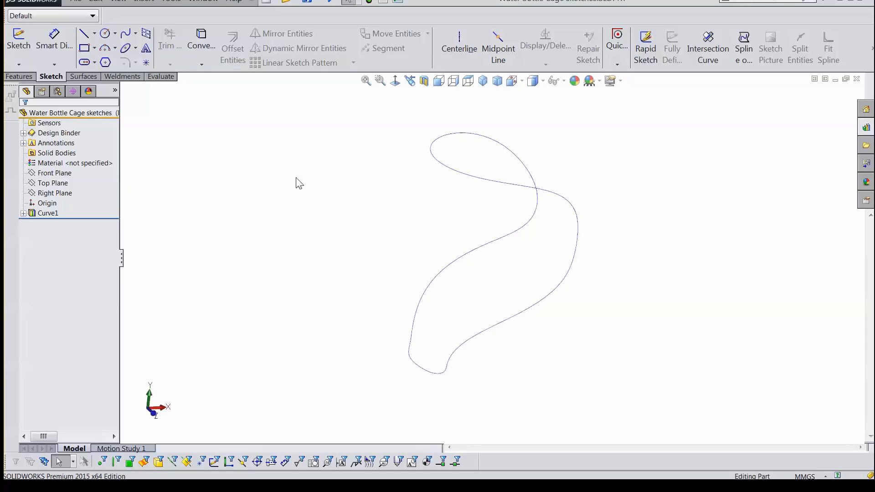
{"action": "mouse_move", "coordinate": [432, 142]}
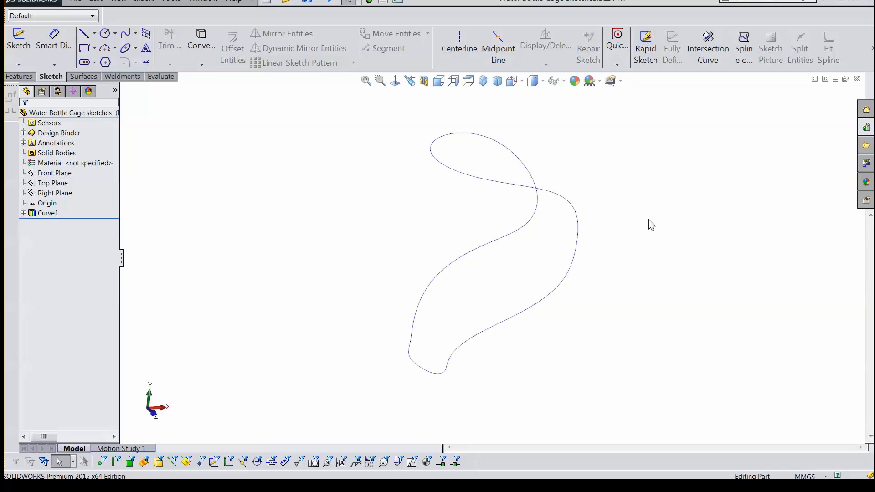
{"action": "mouse_move", "coordinate": [384, 176]}
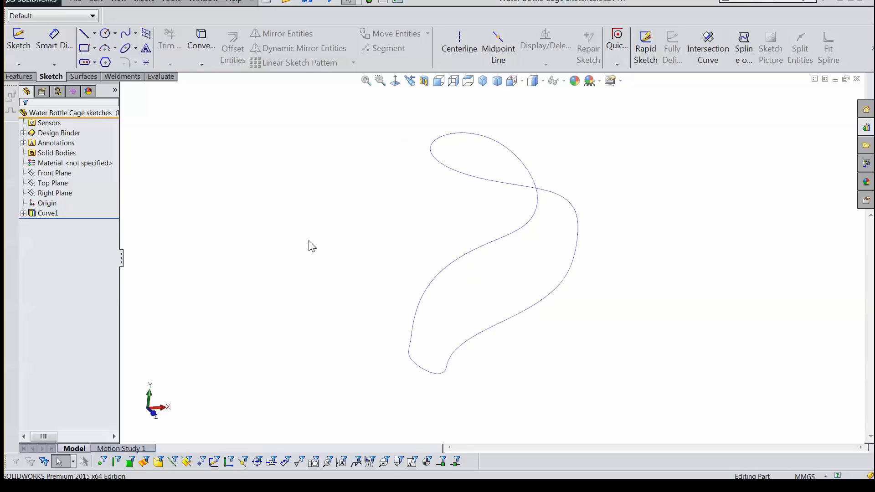
{"action": "mouse_move", "coordinate": [224, 250]}
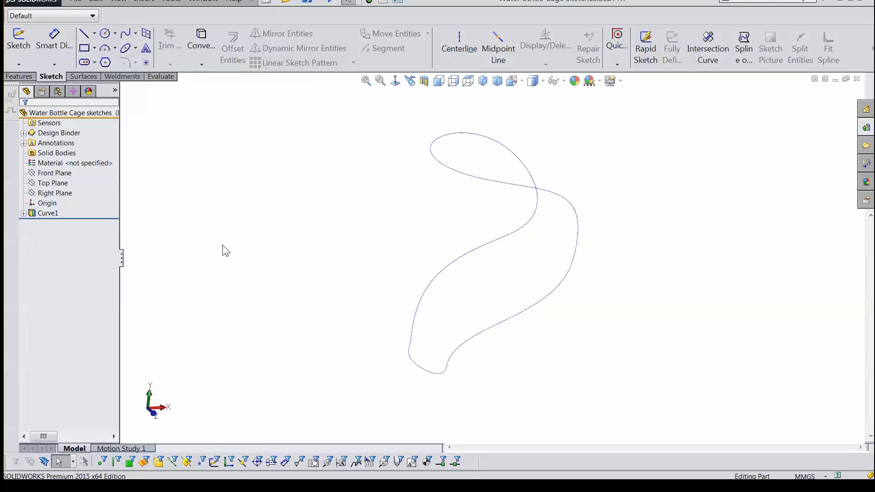
{"action": "mouse_move", "coordinate": [216, 261]}
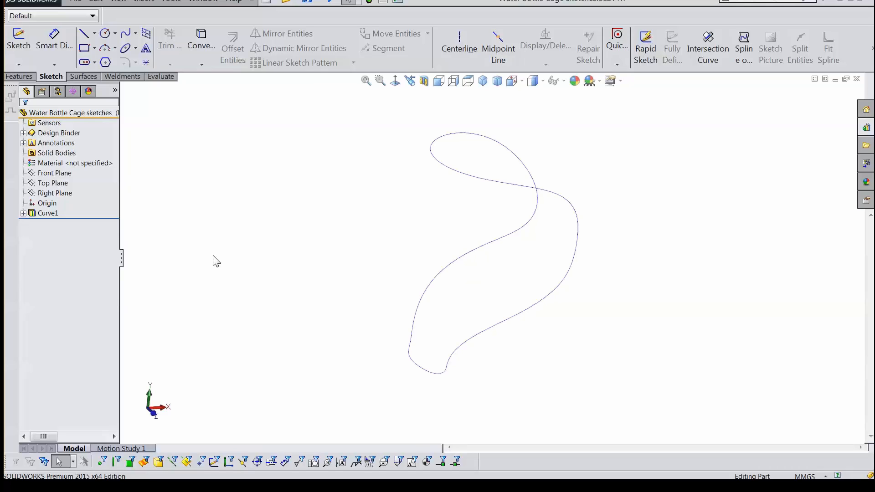
{"action": "mouse_move", "coordinate": [556, 272]}
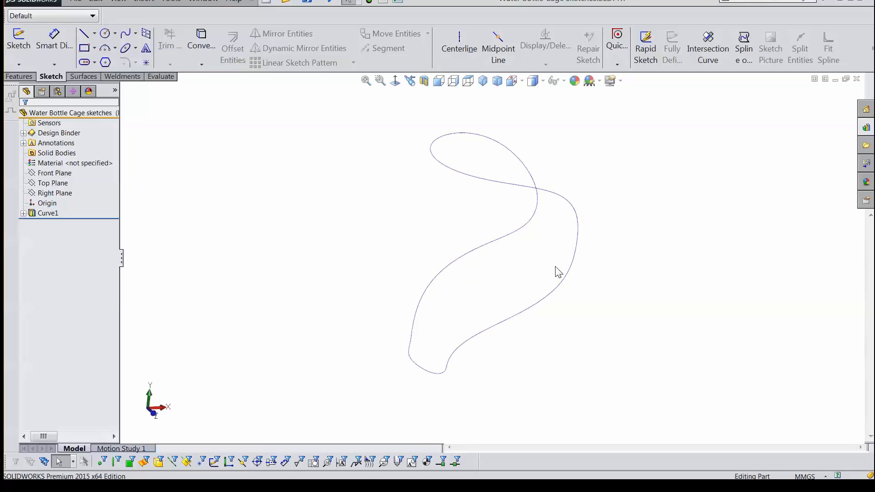
{"action": "mouse_move", "coordinate": [538, 259]}
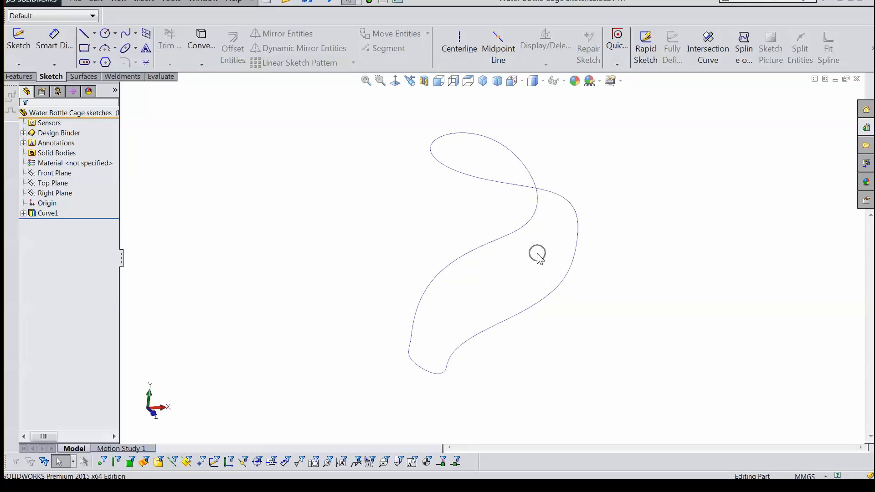
{"action": "mouse_move", "coordinate": [819, 111]}
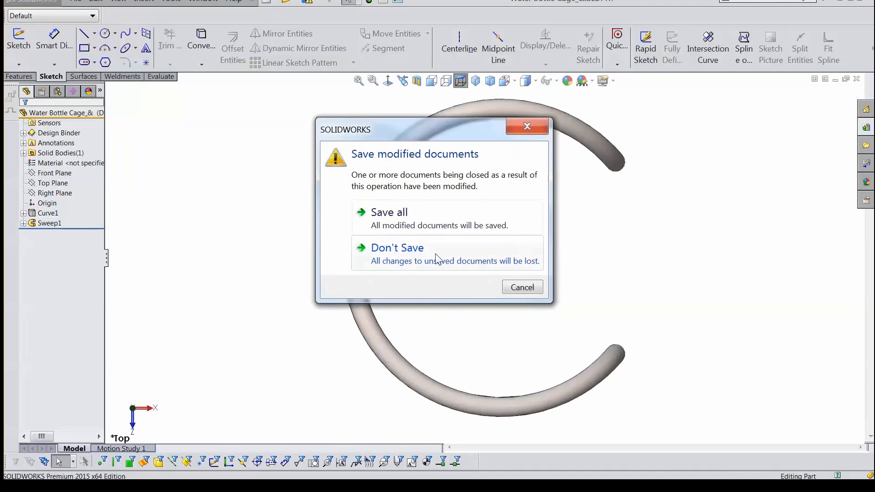
Discard the bottle cage changes, switch to the new hose document, and view it normal to a frame face.
{"action": "left_click", "coordinate": [398, 248]}
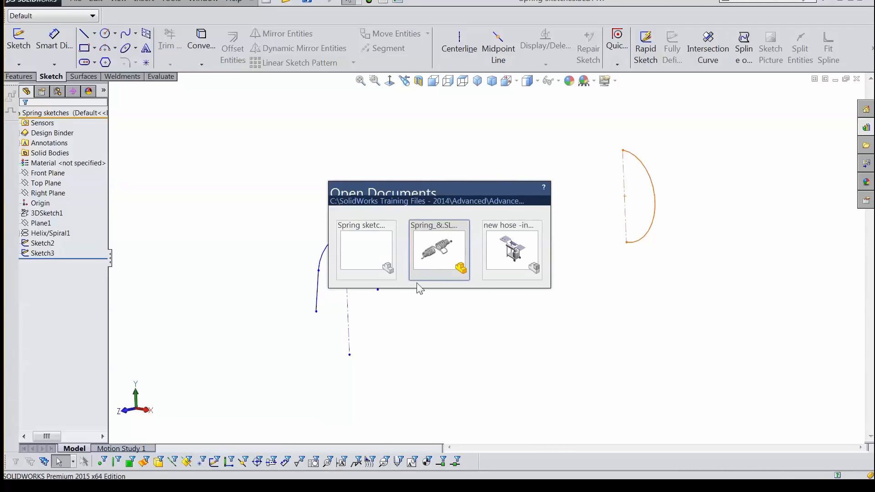
{"action": "double_click", "coordinate": [512, 249]}
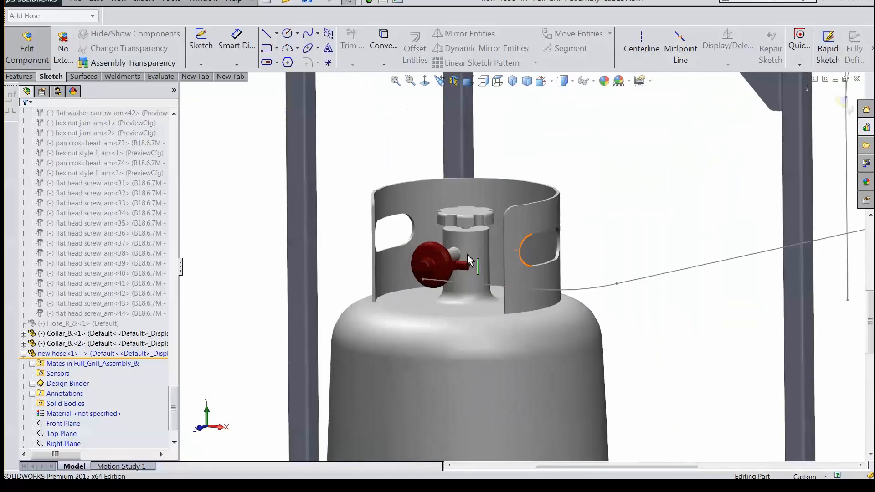
{"action": "mouse_move", "coordinate": [560, 264]}
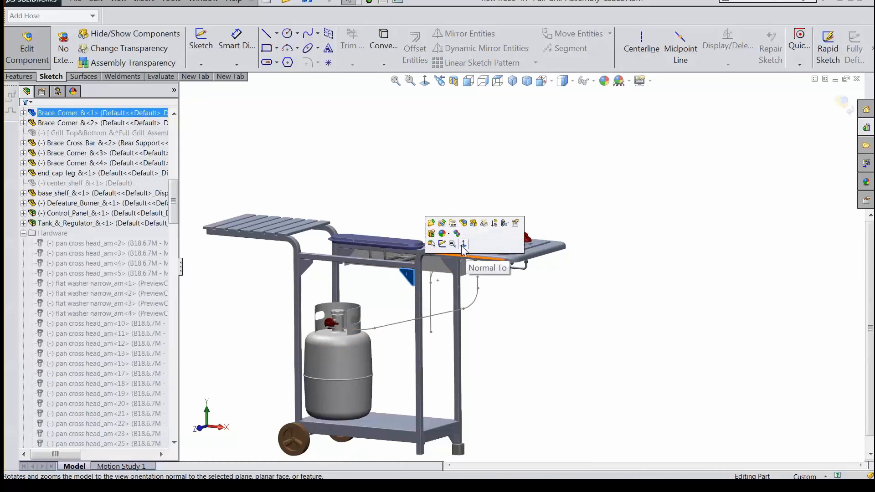
{"action": "left_click", "coordinate": [463, 245]}
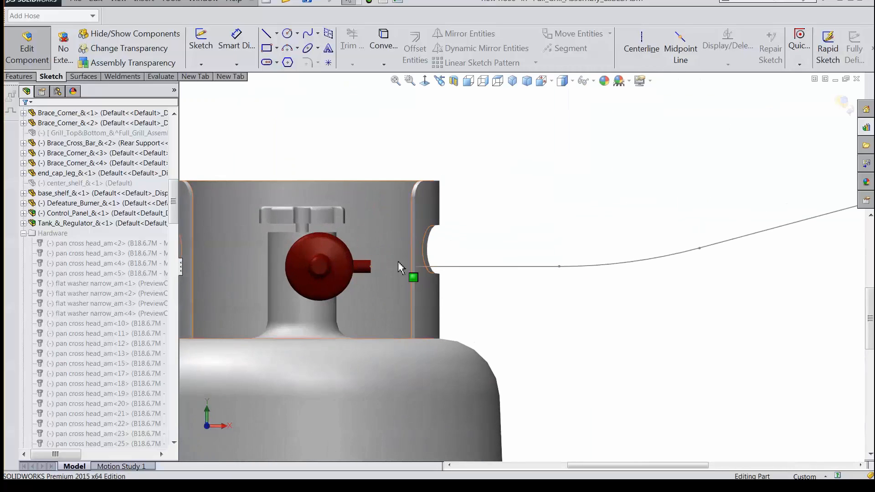
{"action": "mouse_move", "coordinate": [366, 270]}
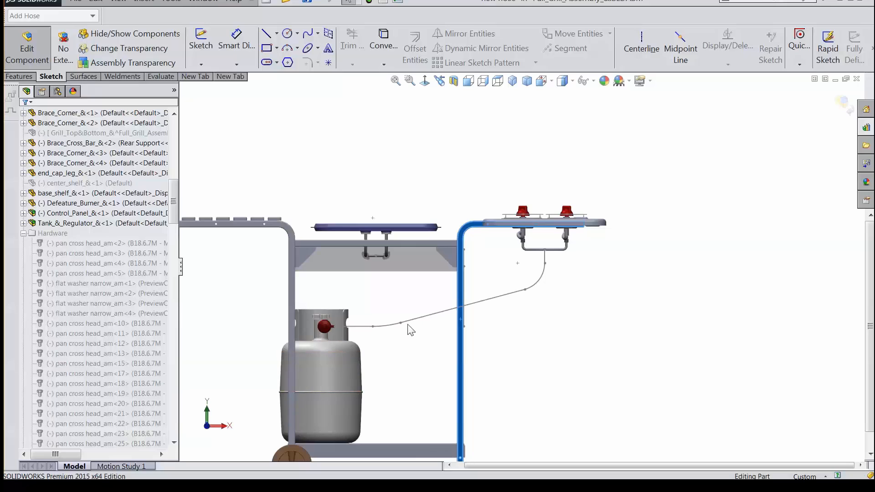
{"action": "mouse_move", "coordinate": [418, 296]}
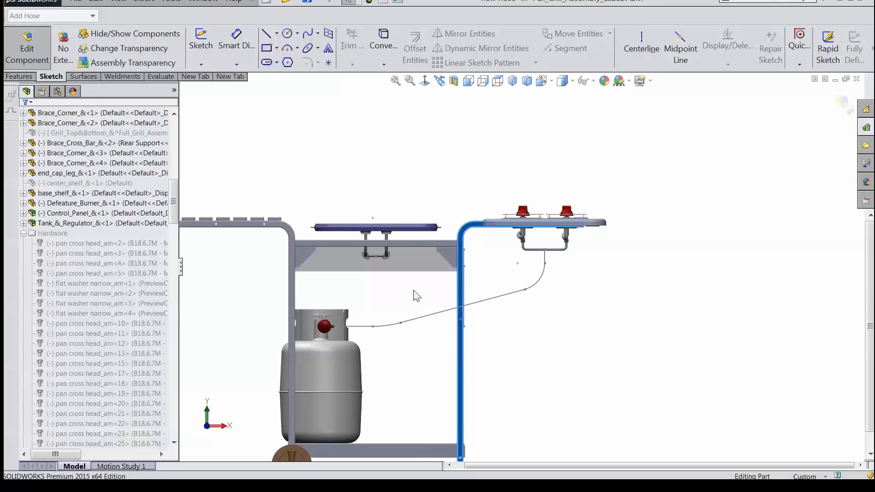
{"action": "left_click", "coordinate": [400, 323]}
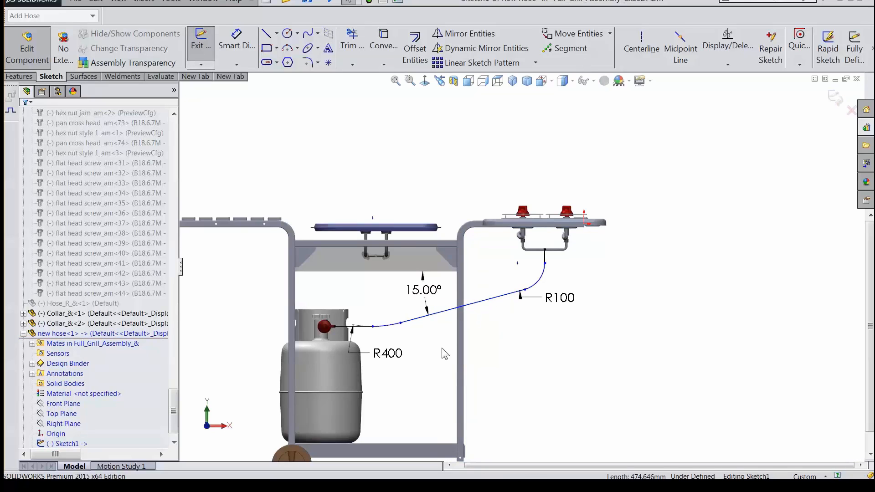
{"action": "mouse_move", "coordinate": [541, 309]}
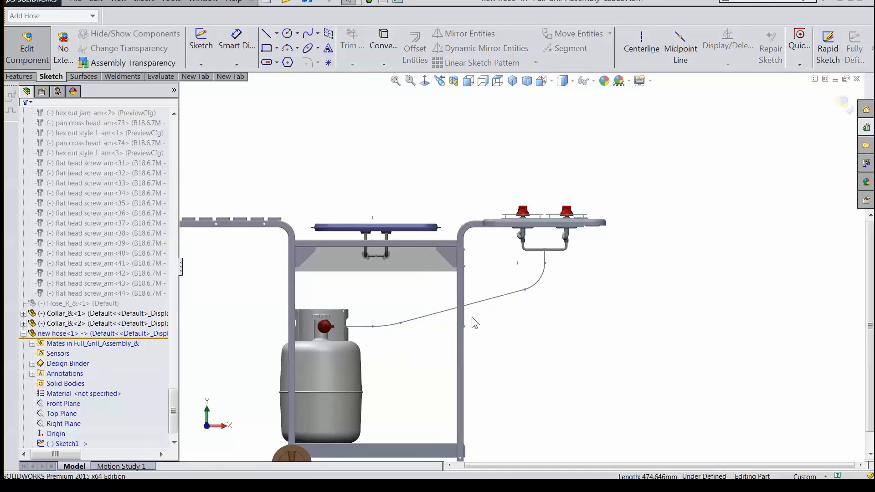
{"action": "mouse_move", "coordinate": [527, 342]}
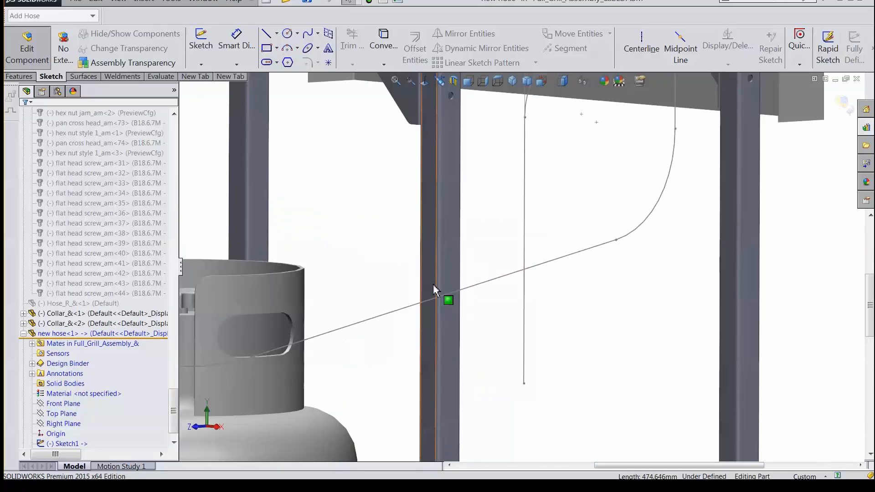
{"action": "left_click", "coordinate": [448, 301]}
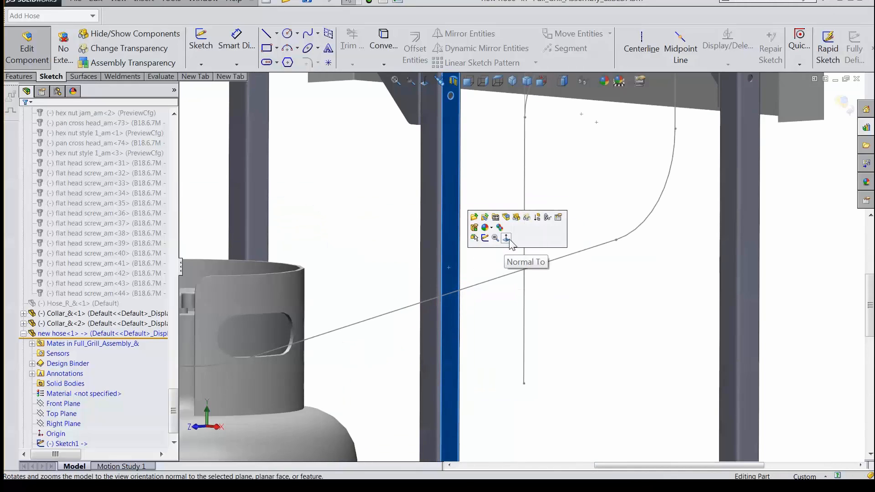
{"action": "left_click", "coordinate": [505, 239]}
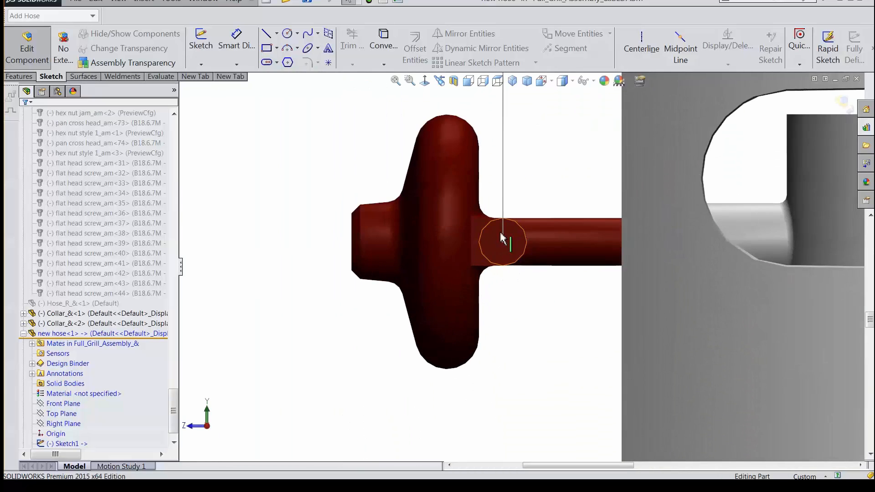
{"action": "mouse_move", "coordinate": [511, 254]}
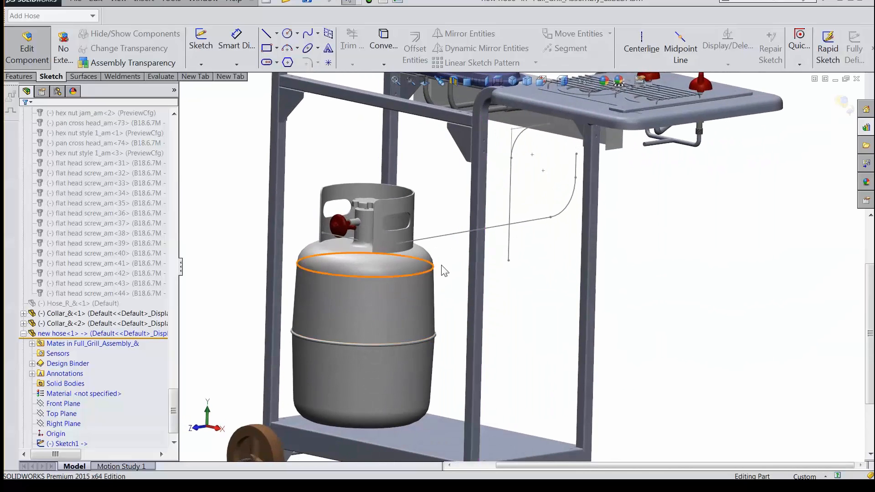
{"action": "mouse_move", "coordinate": [358, 235]}
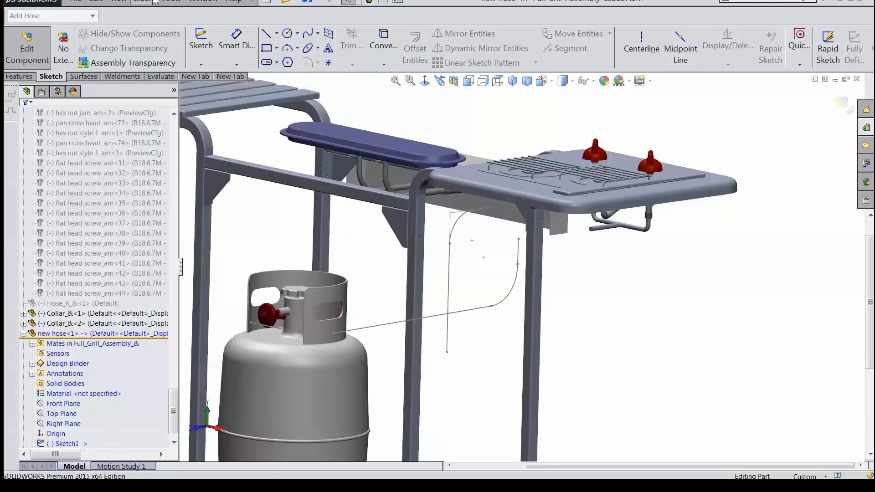
Start a projected curve from the Insert > Curve menu for the hose route sketches.
{"action": "left_click", "coordinate": [144, 1]}
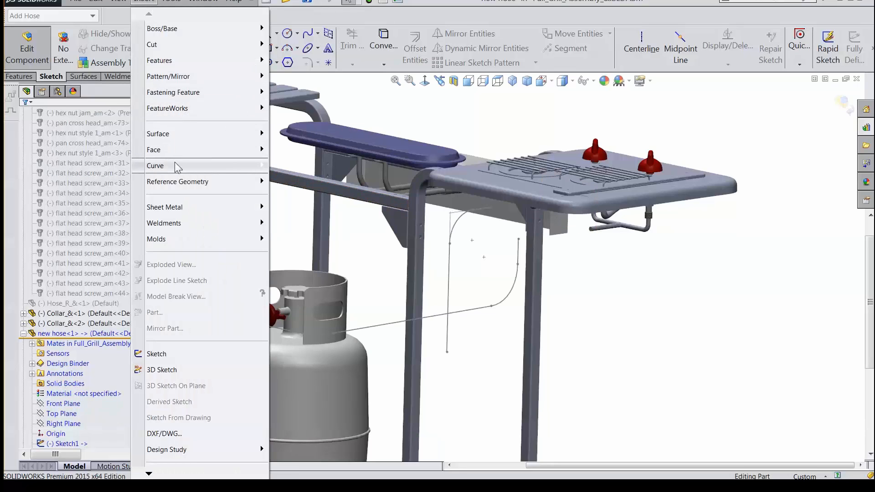
{"action": "left_click", "coordinate": [155, 166]}
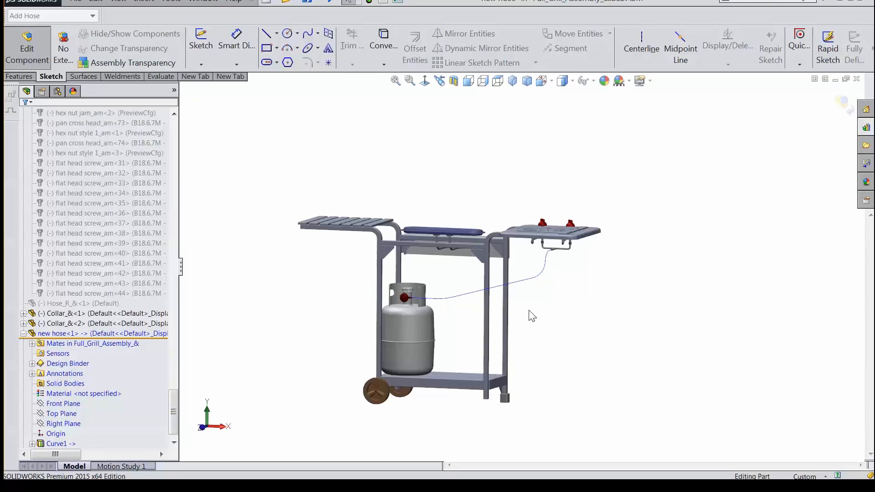
{"action": "mouse_move", "coordinate": [452, 286]}
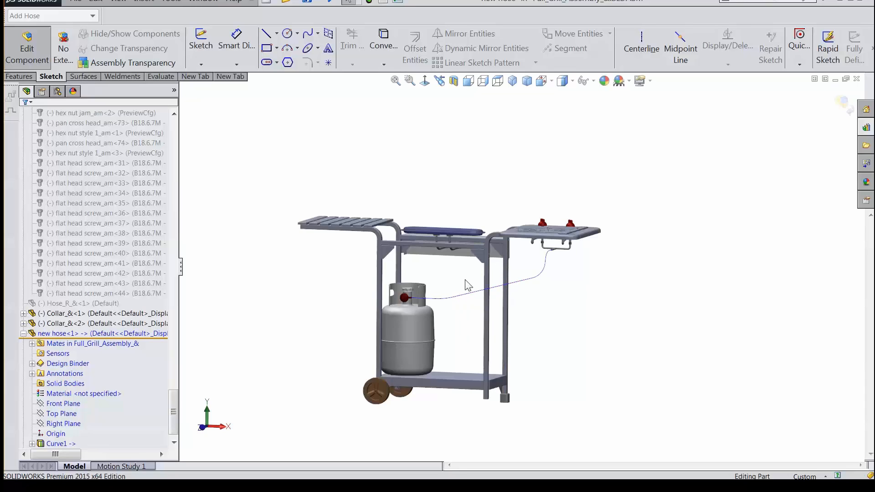
{"action": "mouse_move", "coordinate": [687, 199]}
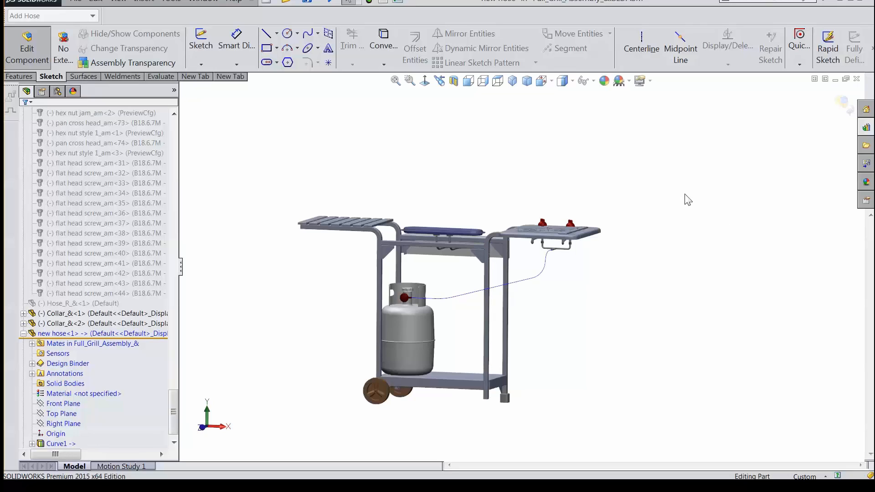
Switch to the Spring part, roll back before Mirror1, and zoom and orbit onto the single end hook.
{"action": "left_click", "coordinate": [16, 77]}
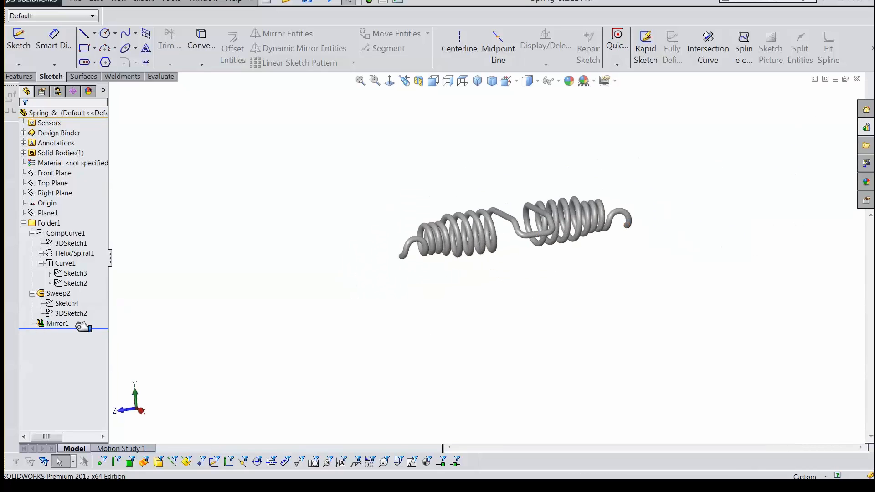
{"action": "left_click", "coordinate": [57, 323]}
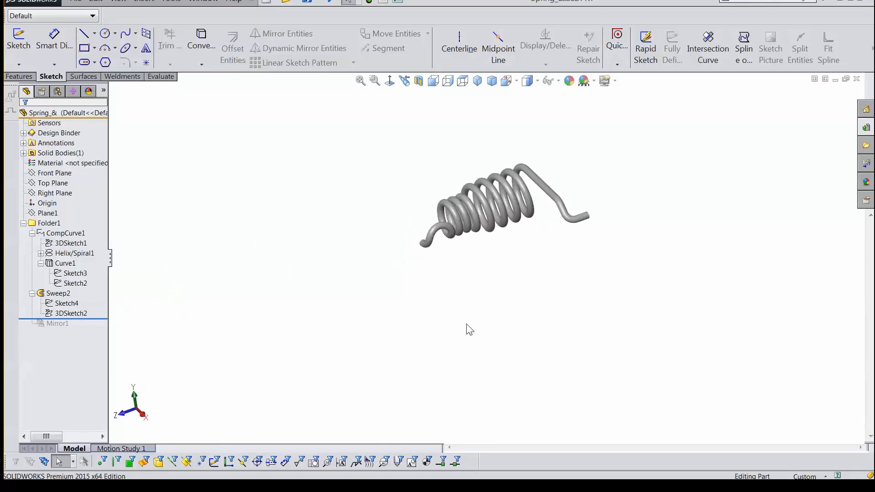
{"action": "left_click", "coordinate": [584, 216]}
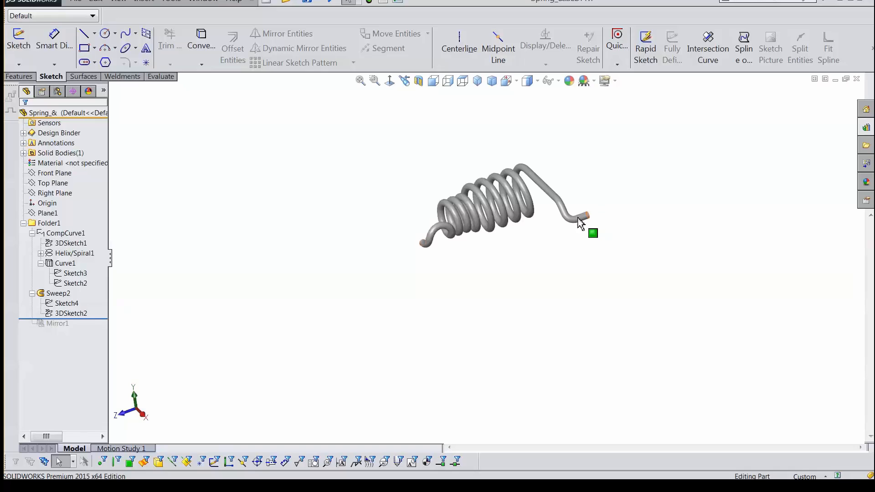
{"action": "mouse_move", "coordinate": [520, 189]}
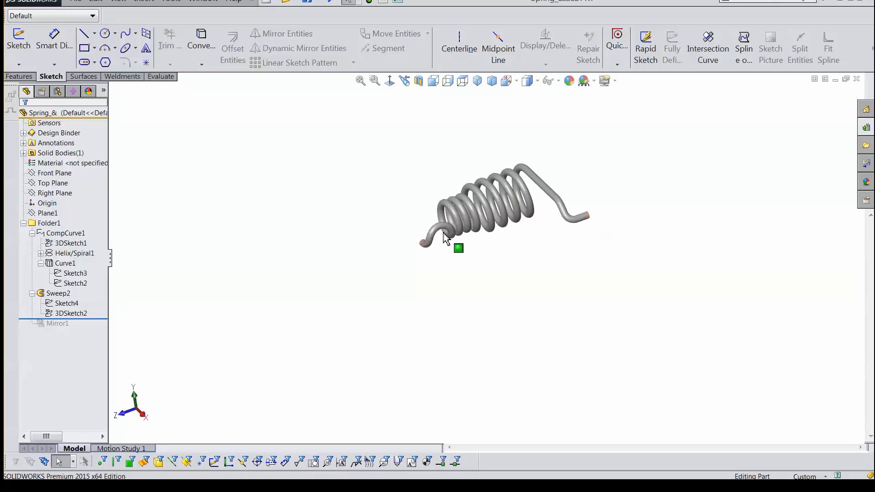
{"action": "scroll", "scroll_direction": "up", "scroll_amount": 3}
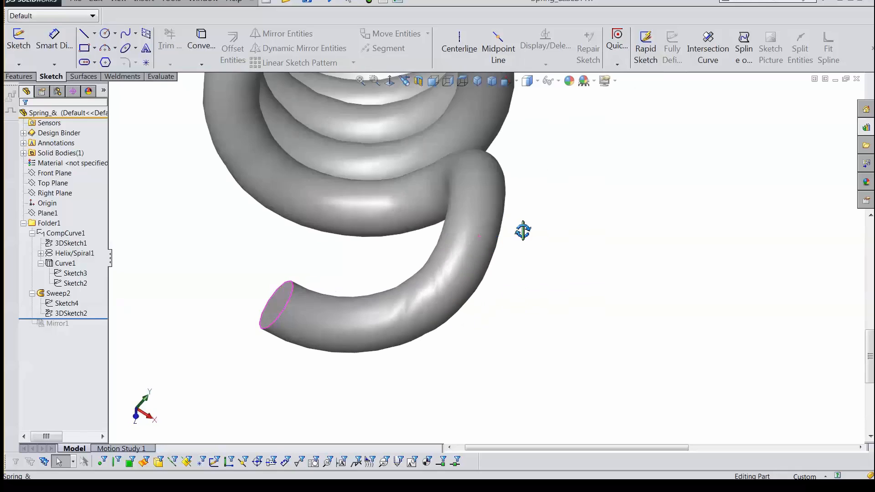
{"action": "left_click_drag", "start_coordinate": [523, 231], "coordinate": [373, 186]}
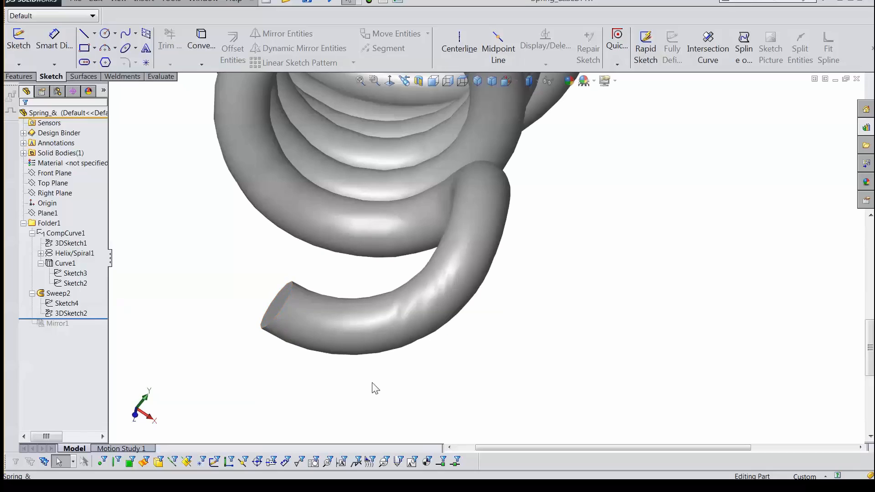
{"action": "left_click", "coordinate": [75, 273]}
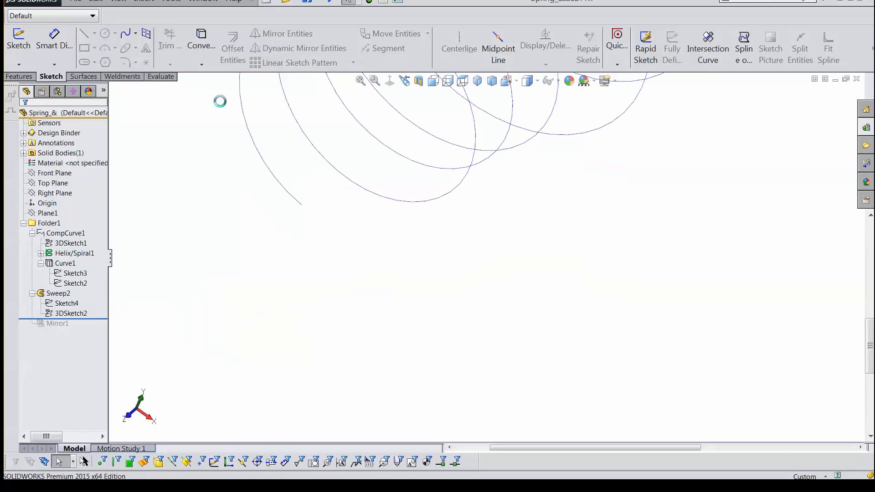
{"action": "left_click", "coordinate": [75, 273]}
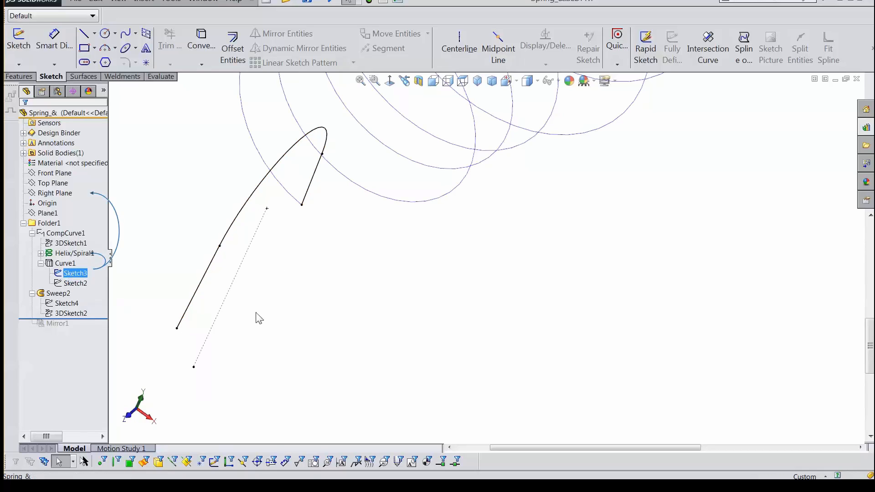
{"action": "mouse_move", "coordinate": [296, 204]}
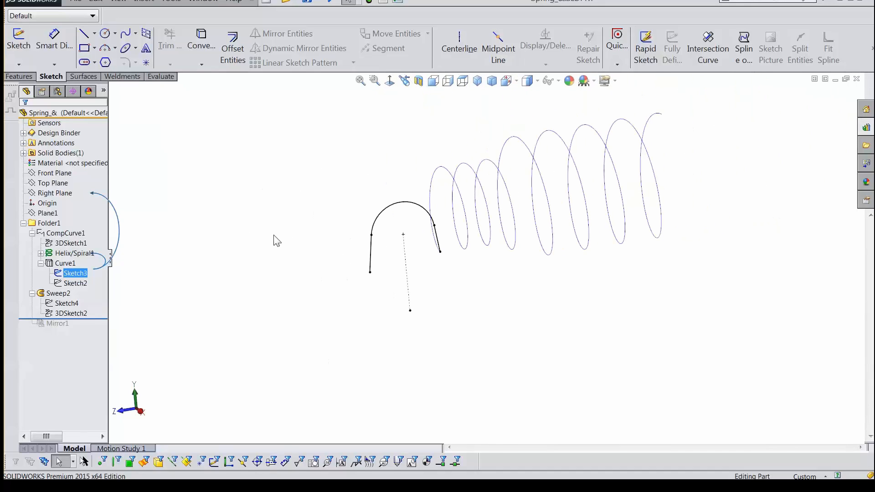
{"action": "mouse_move", "coordinate": [380, 253]}
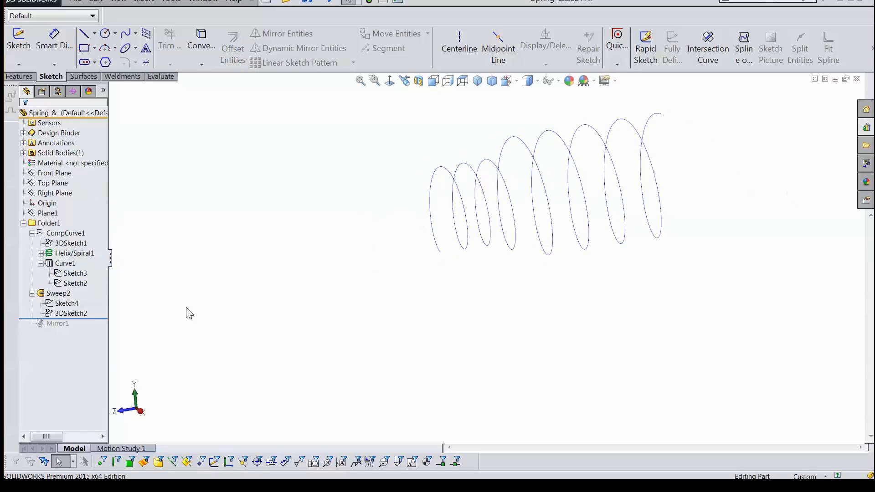
{"action": "left_click", "coordinate": [75, 282]}
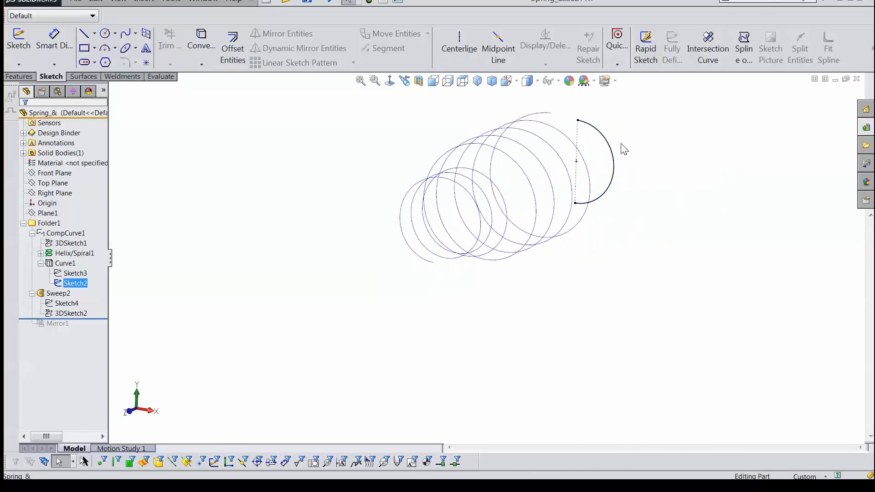
{"action": "mouse_move", "coordinate": [568, 259]}
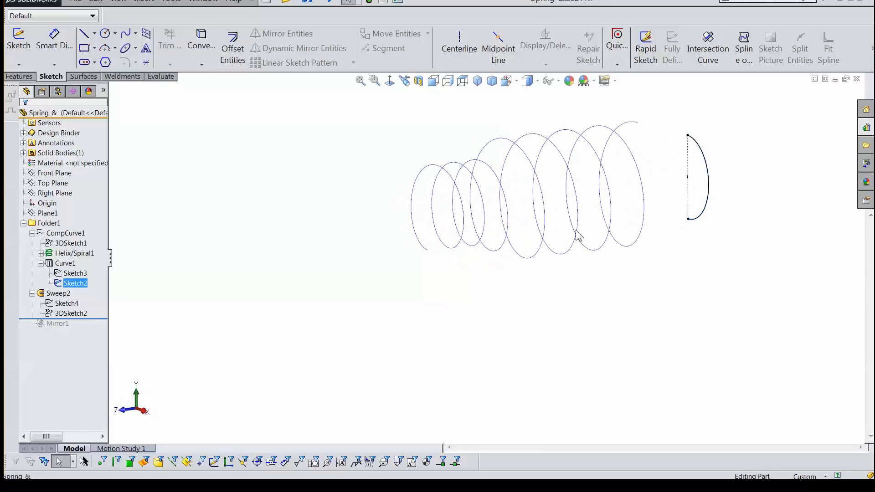
{"action": "mouse_move", "coordinate": [704, 128]}
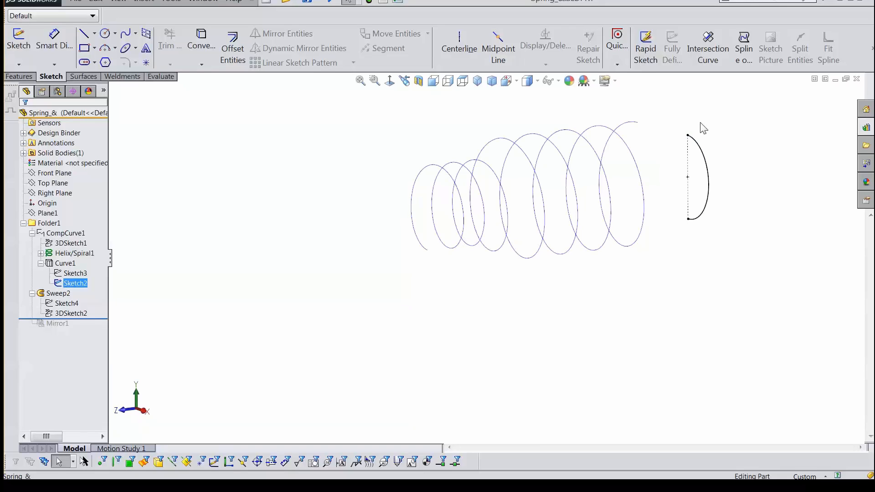
{"action": "mouse_move", "coordinate": [253, 297]}
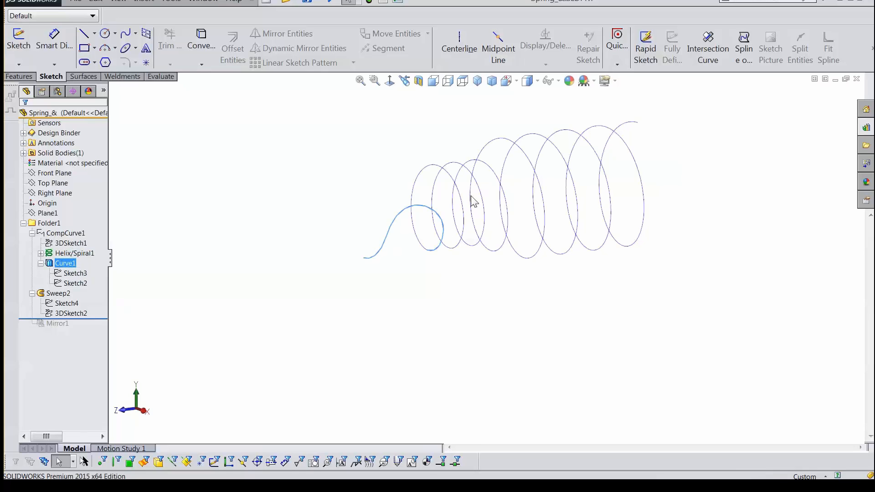
{"action": "left_click", "coordinate": [74, 253]}
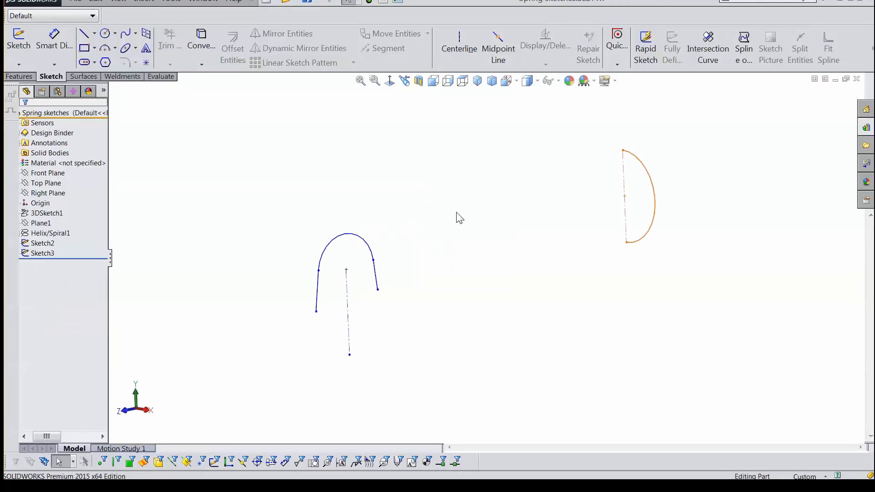
{"action": "mouse_move", "coordinate": [432, 213]}
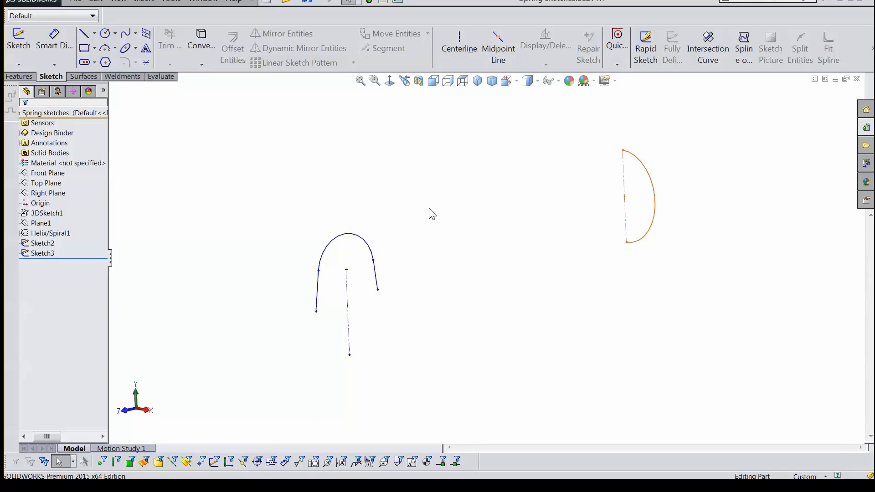
{"action": "mouse_move", "coordinate": [483, 284]}
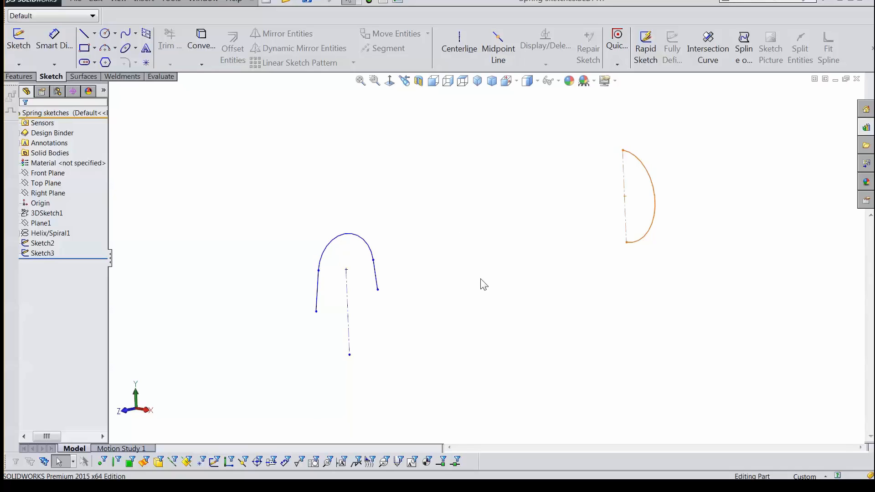
{"action": "mouse_move", "coordinate": [432, 81]}
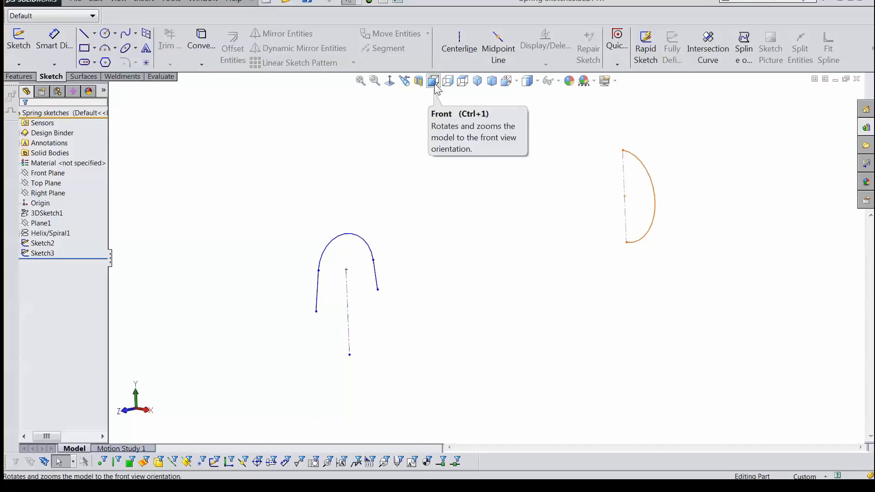
{"action": "left_click", "coordinate": [433, 80]}
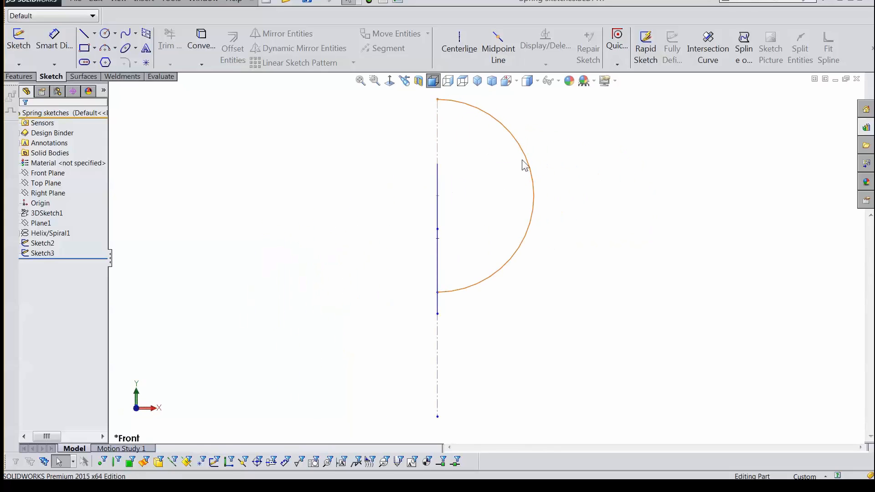
{"action": "mouse_move", "coordinate": [485, 199]}
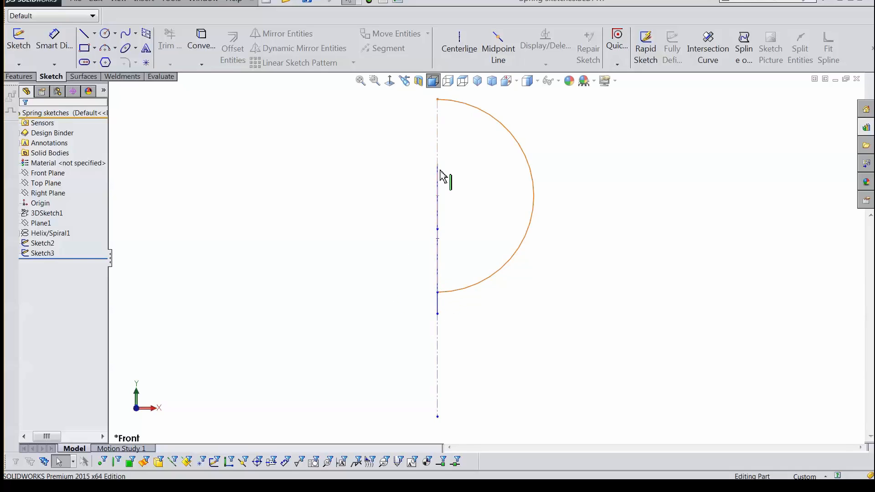
{"action": "left_click", "coordinate": [42, 242]}
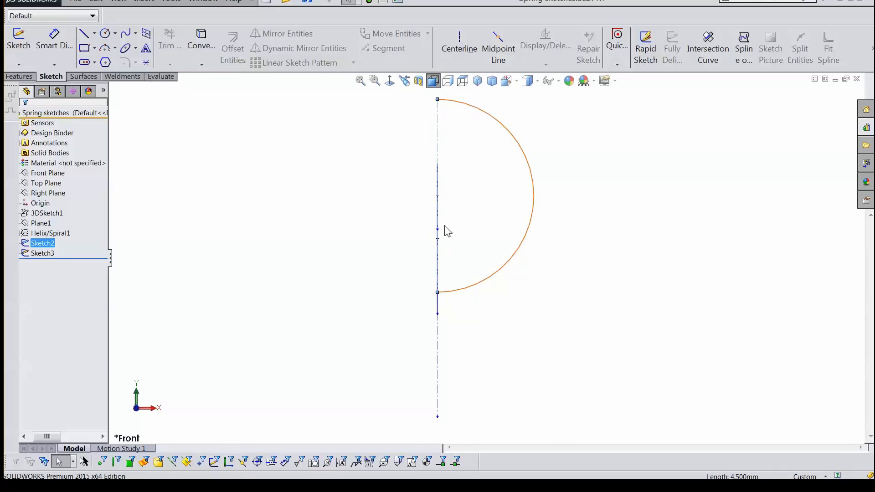
{"action": "mouse_move", "coordinate": [556, 270]}
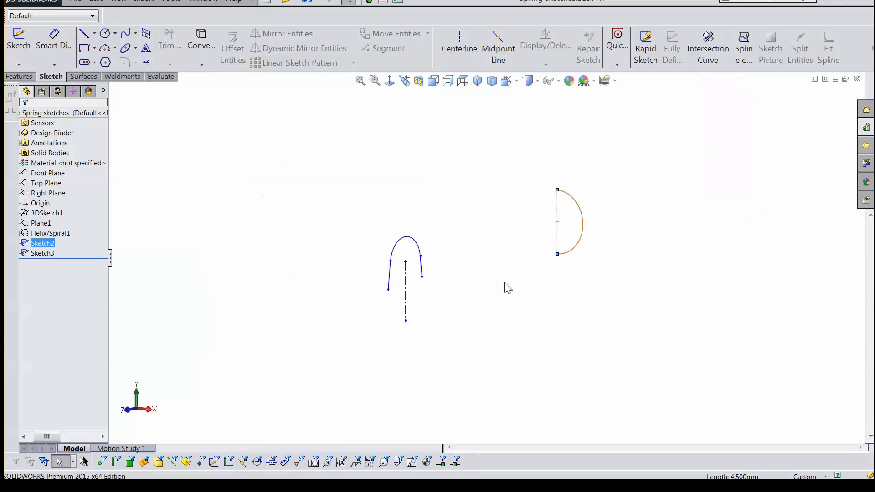
{"action": "mouse_move", "coordinate": [127, 87]}
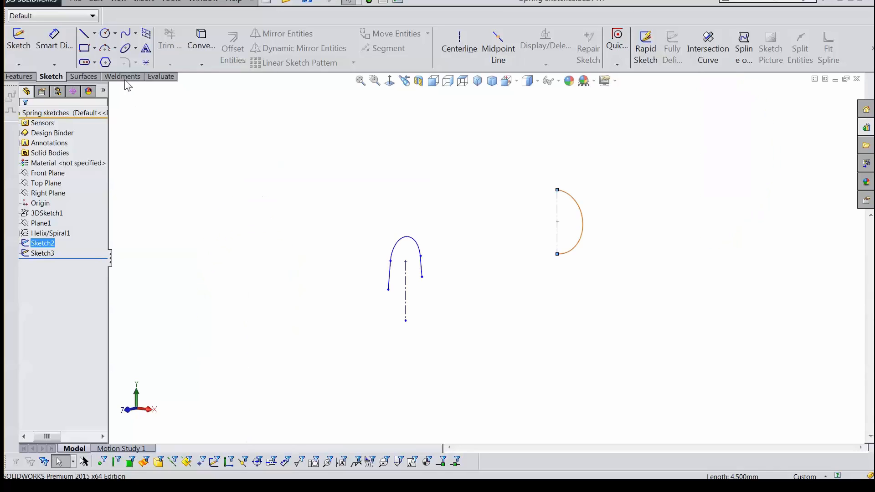
Create Curve1 as a sketch-on-sketch projected curve from Sketch3 and Sketch2.
{"action": "left_click", "coordinate": [144, 1]}
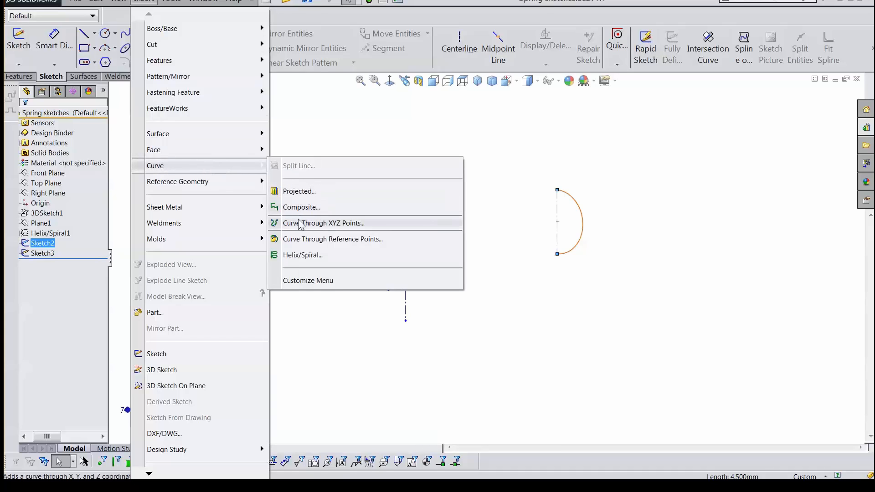
{"action": "left_click", "coordinate": [299, 191]}
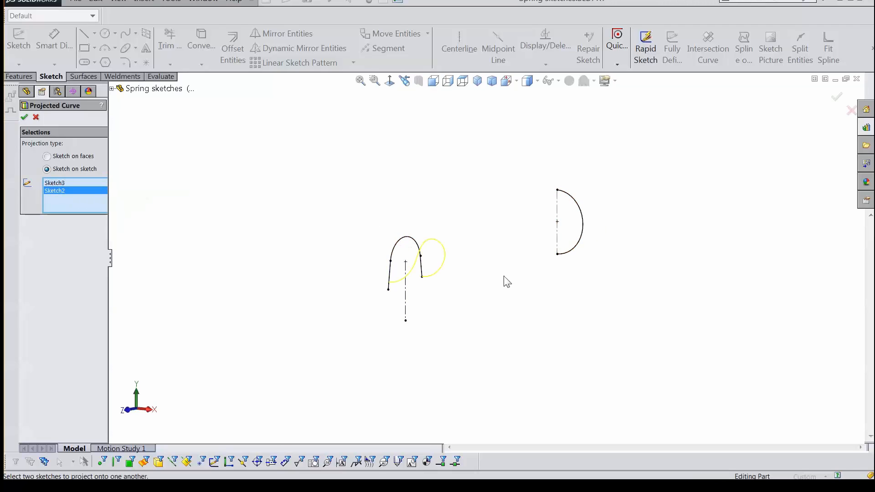
{"action": "mouse_move", "coordinate": [488, 287]}
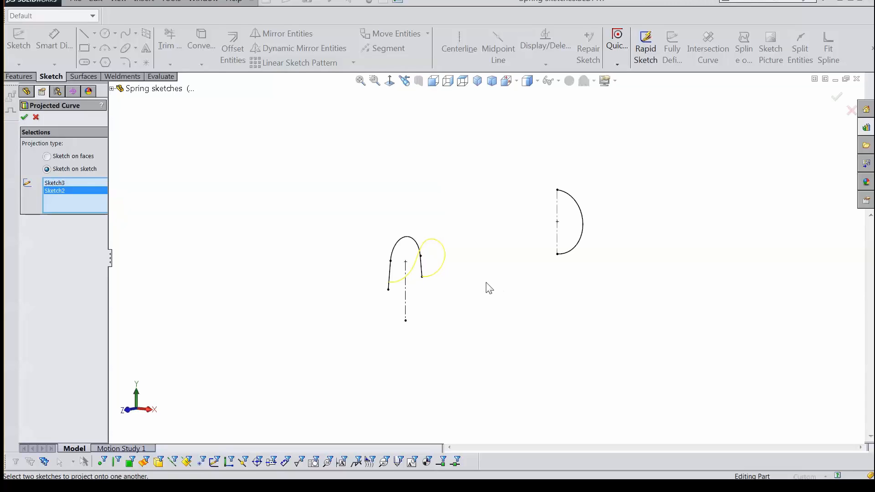
{"action": "mouse_move", "coordinate": [460, 300]}
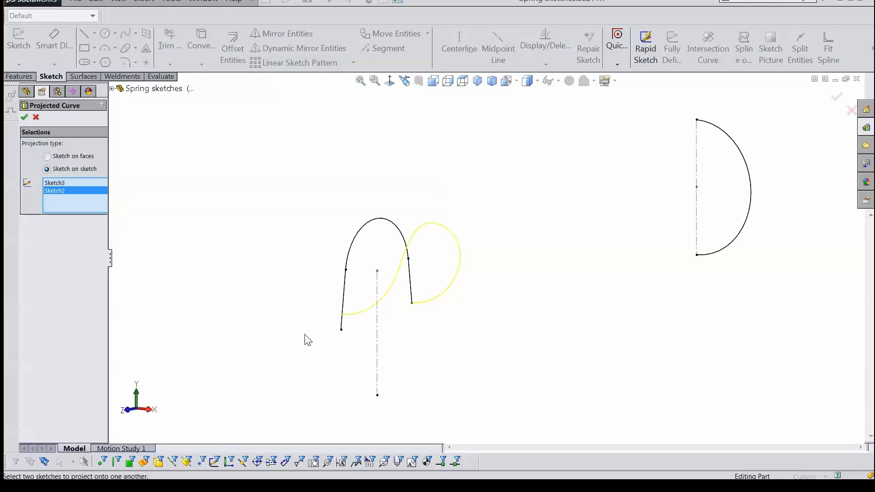
{"action": "mouse_move", "coordinate": [463, 294]}
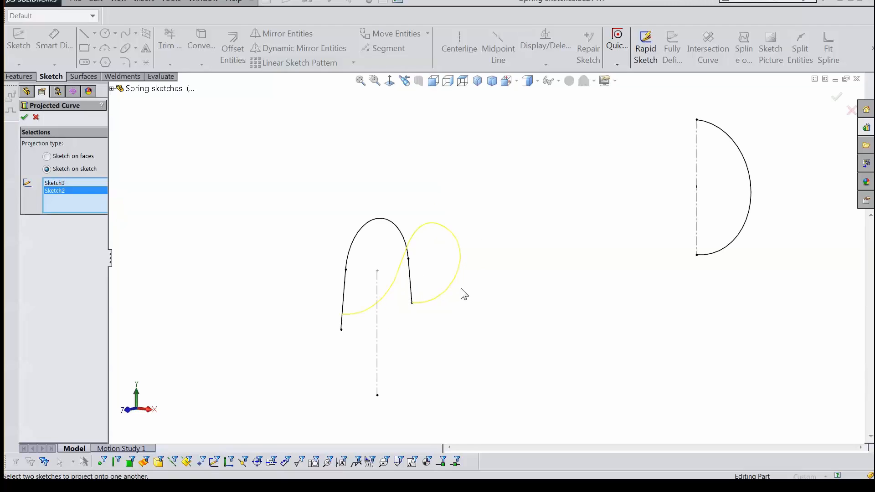
{"action": "mouse_move", "coordinate": [491, 255]}
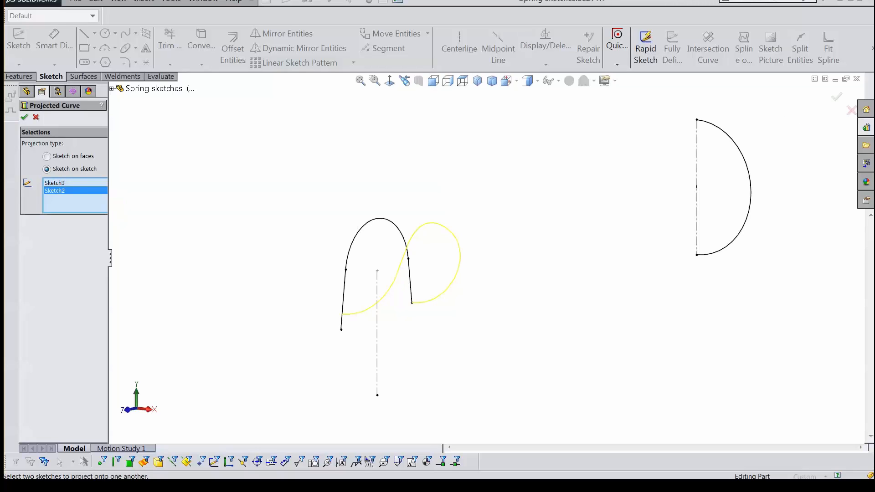
{"action": "left_click", "coordinate": [21, 118]}
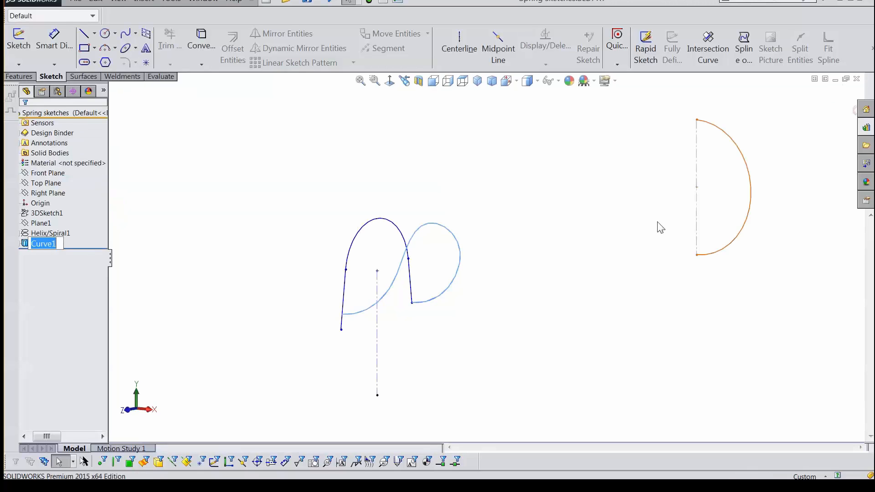
Hide Curve1 and expand it in the tree to show Sketch2 and Sketch3.
{"action": "left_click", "coordinate": [562, 223]}
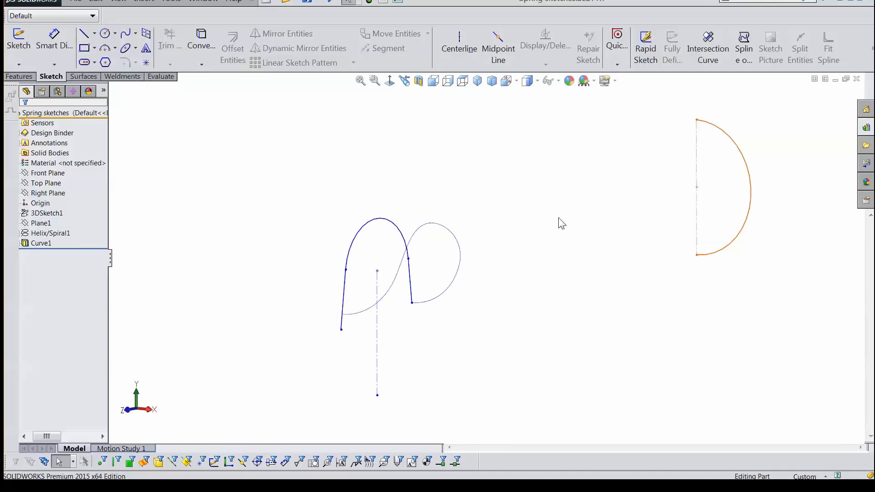
{"action": "mouse_move", "coordinate": [383, 164]}
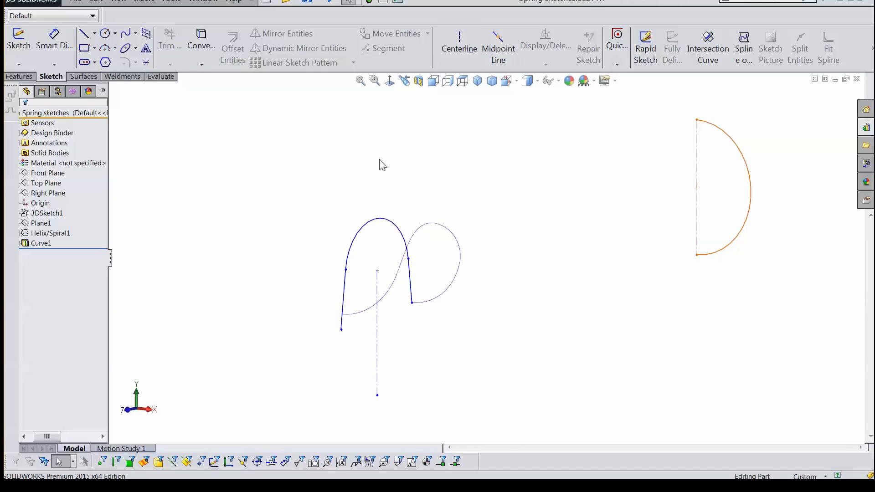
{"action": "mouse_move", "coordinate": [300, 190]}
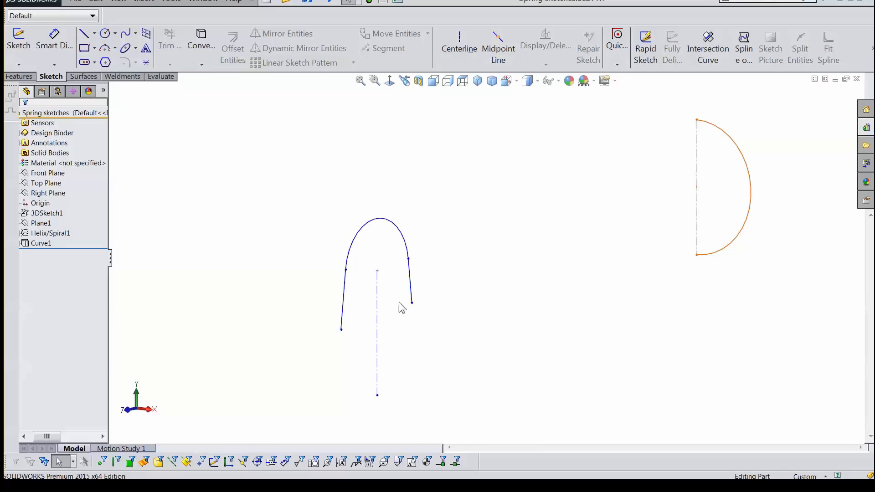
{"action": "mouse_move", "coordinate": [422, 259]}
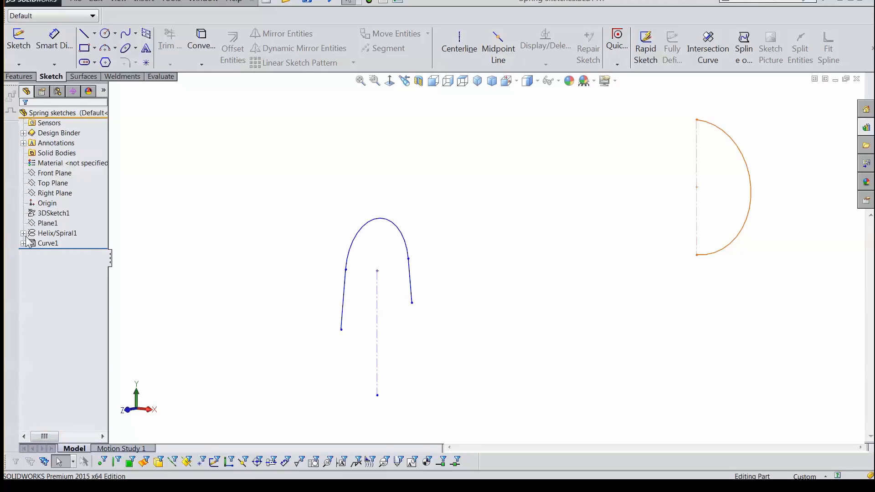
{"action": "left_click", "coordinate": [23, 242]}
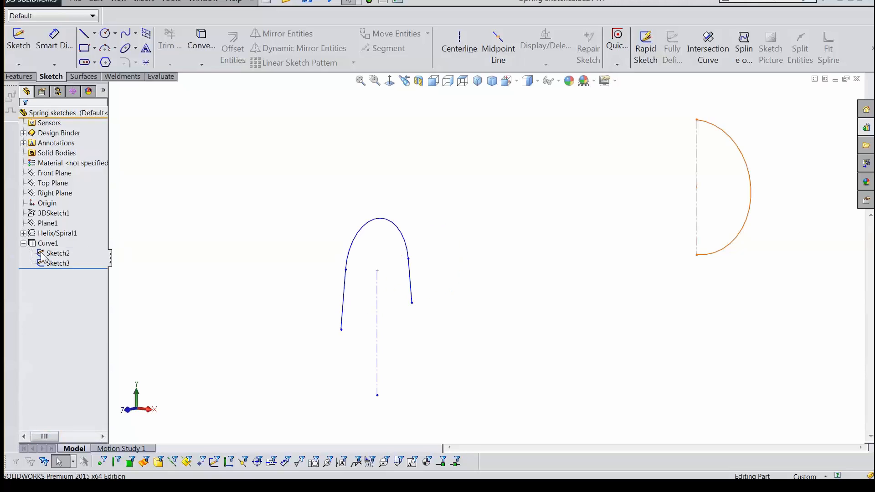
{"action": "left_click", "coordinate": [59, 263]}
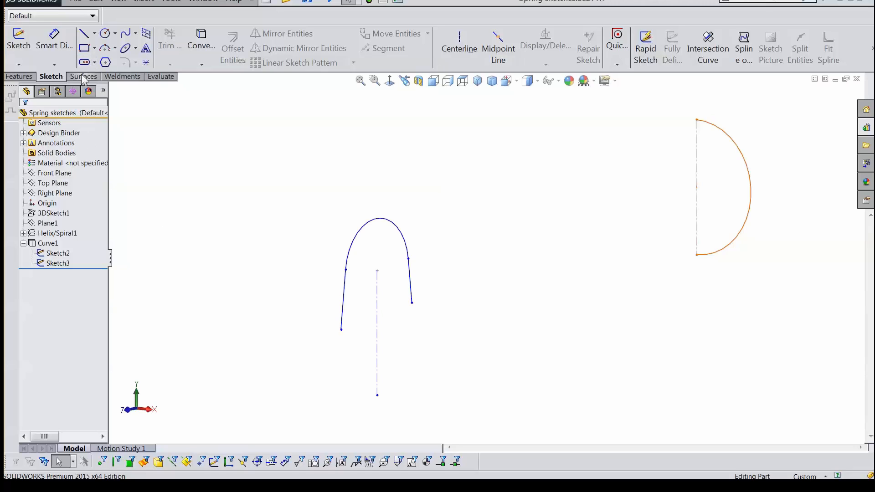
{"action": "left_click", "coordinate": [83, 76]}
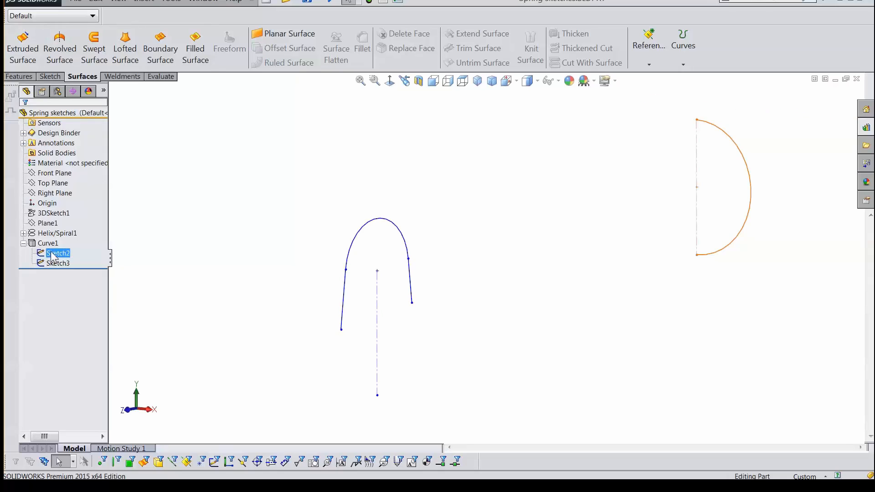
{"action": "left_click", "coordinate": [51, 213]}
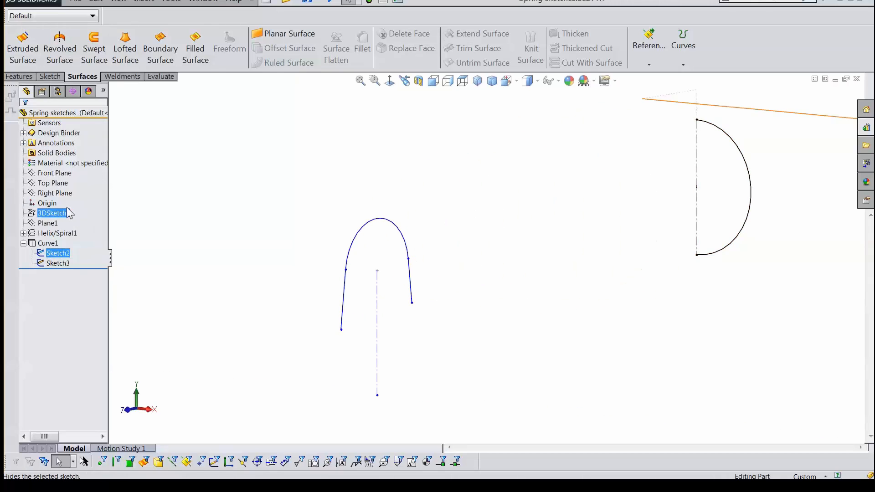
{"action": "left_click", "coordinate": [22, 46]}
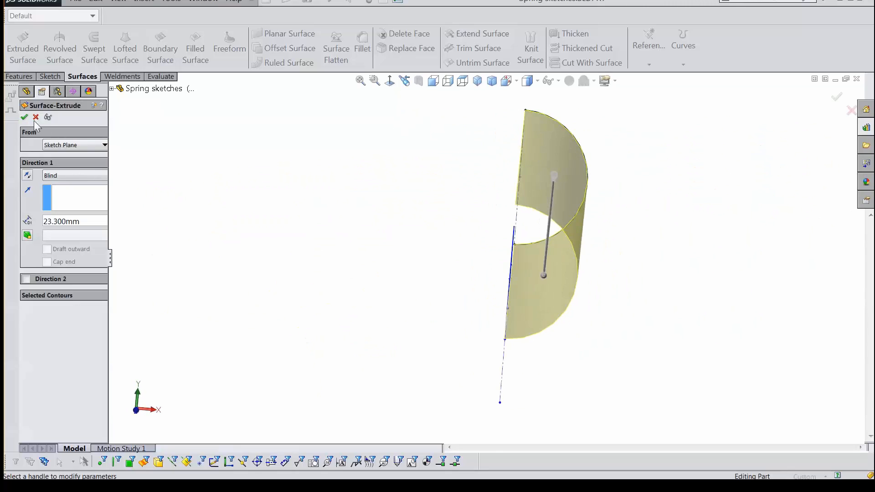
{"action": "left_click", "coordinate": [25, 117]}
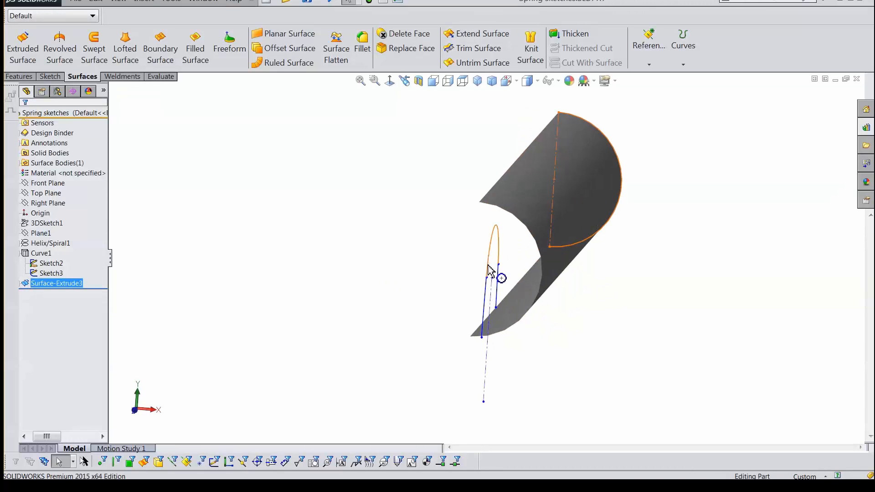
{"action": "left_click", "coordinate": [51, 274]}
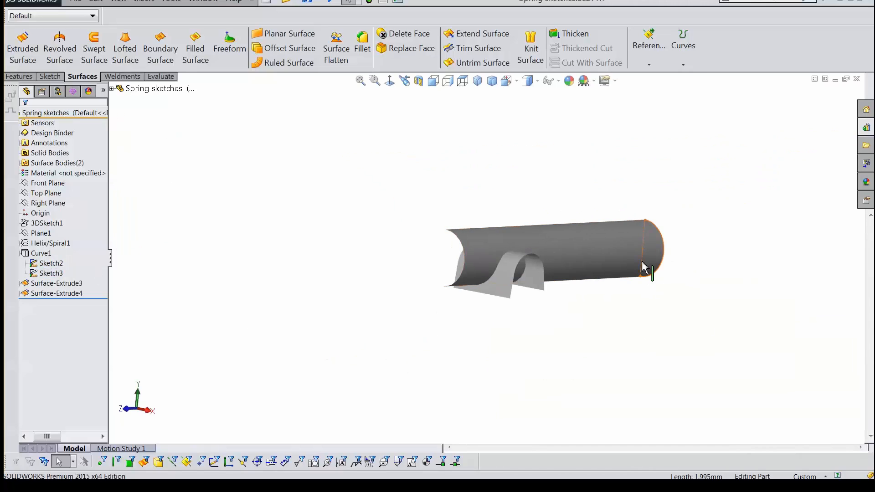
{"action": "left_click", "coordinate": [51, 263]}
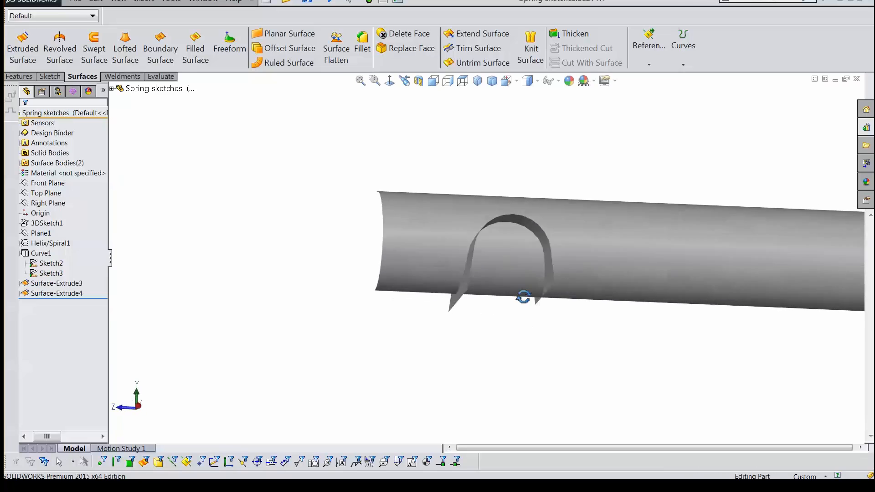
{"action": "left_click_drag", "start_coordinate": [525, 295], "coordinate": [593, 290]}
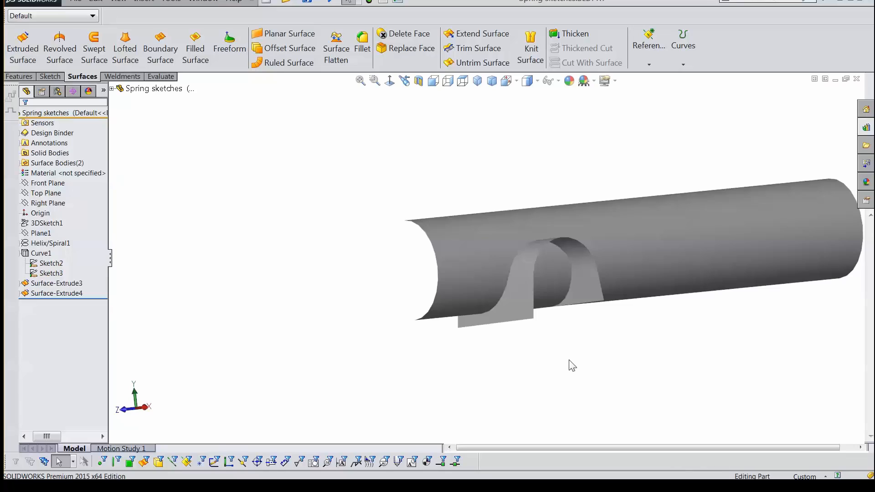
{"action": "mouse_move", "coordinate": [233, 170]}
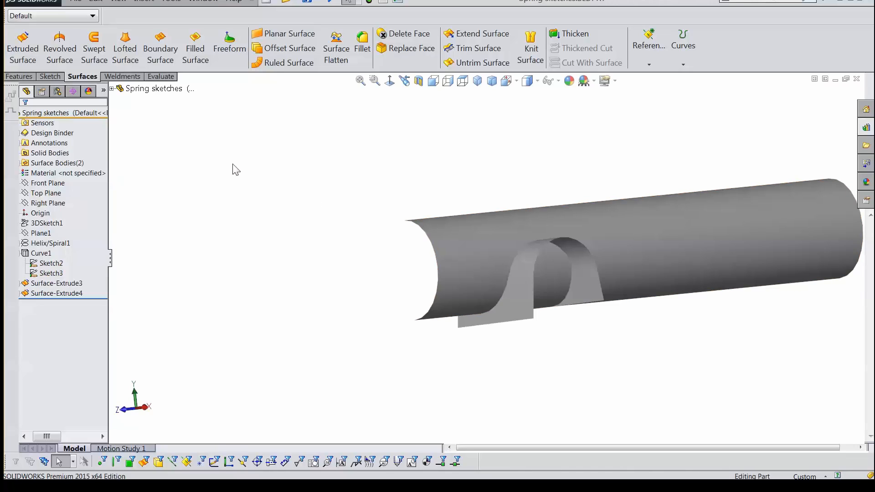
{"action": "mouse_move", "coordinate": [172, 107]}
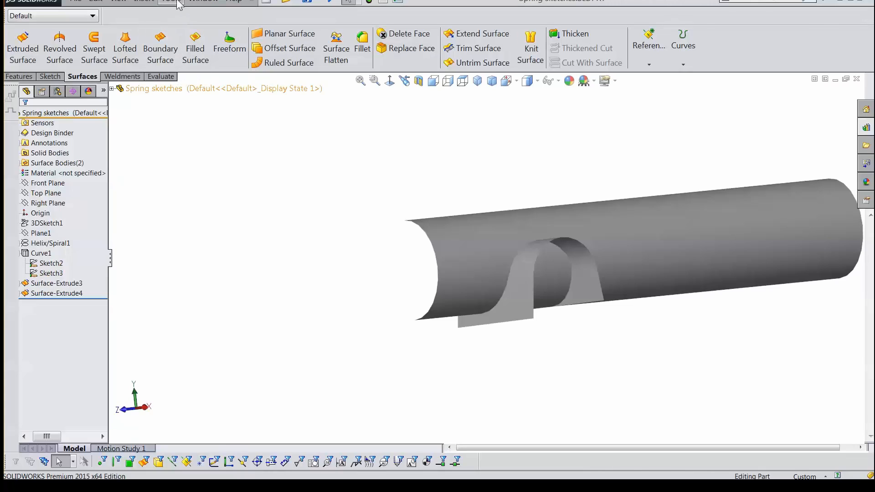
Start an Intersection Curve and select the cylinder face and the hook surface faces.
{"action": "left_click", "coordinate": [173, 1]}
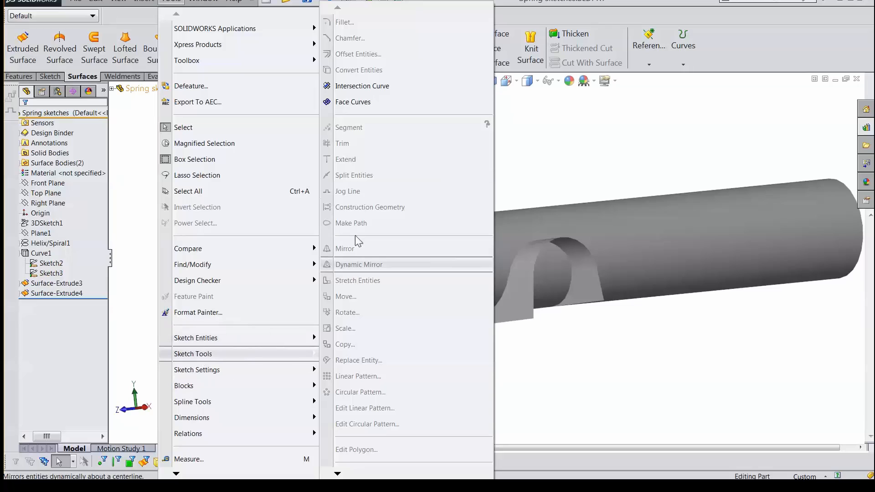
{"action": "mouse_move", "coordinate": [355, 91]}
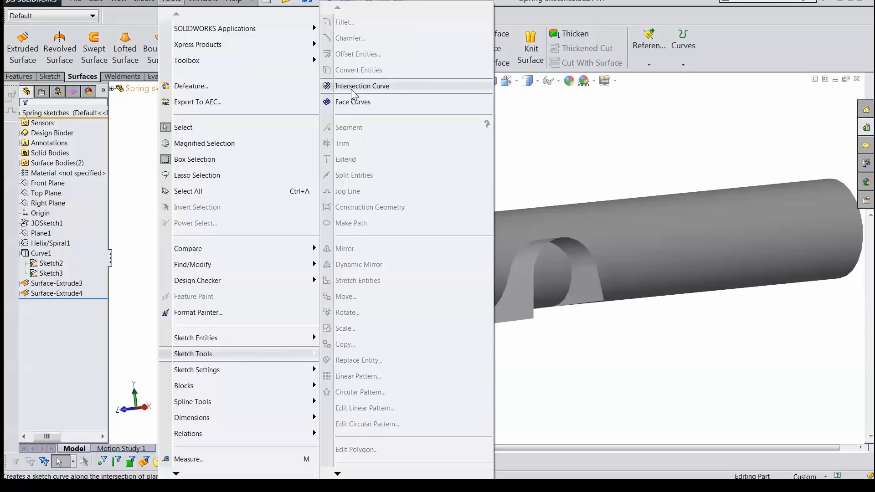
{"action": "left_click", "coordinate": [363, 86]}
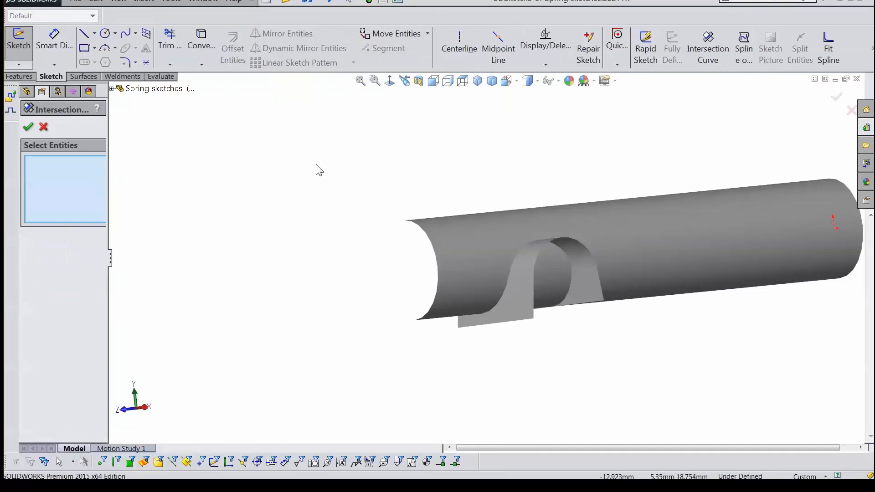
{"action": "mouse_move", "coordinate": [224, 294]}
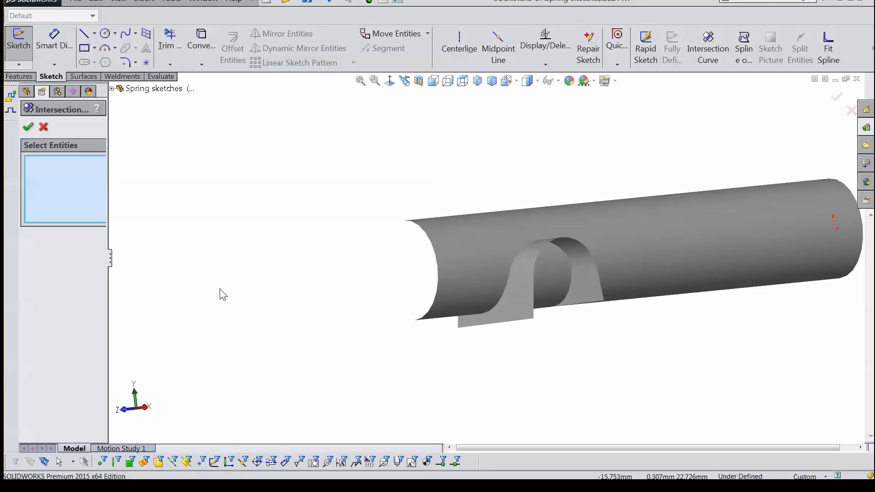
{"action": "mouse_move", "coordinate": [436, 407]}
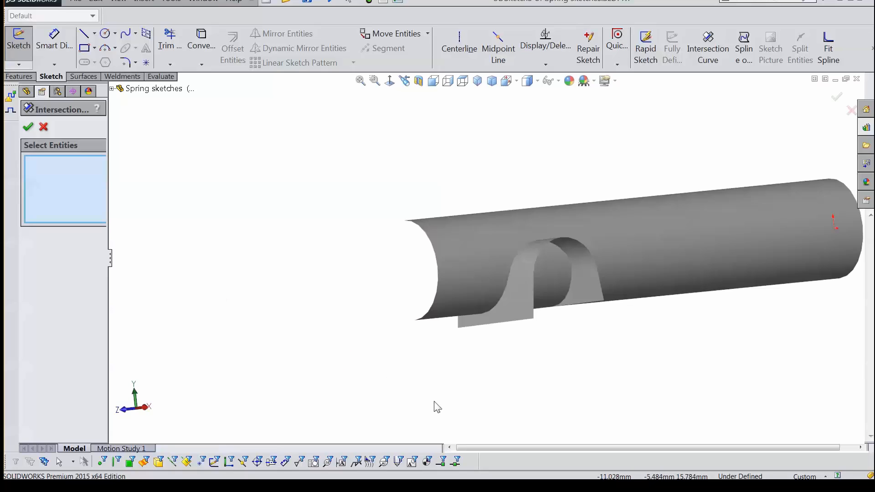
{"action": "left_click", "coordinate": [641, 252]}
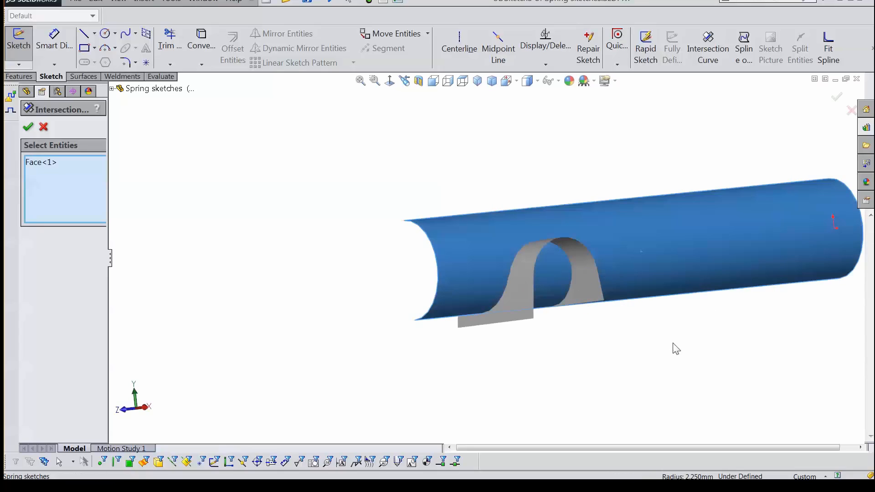
{"action": "left_click", "coordinate": [576, 260]}
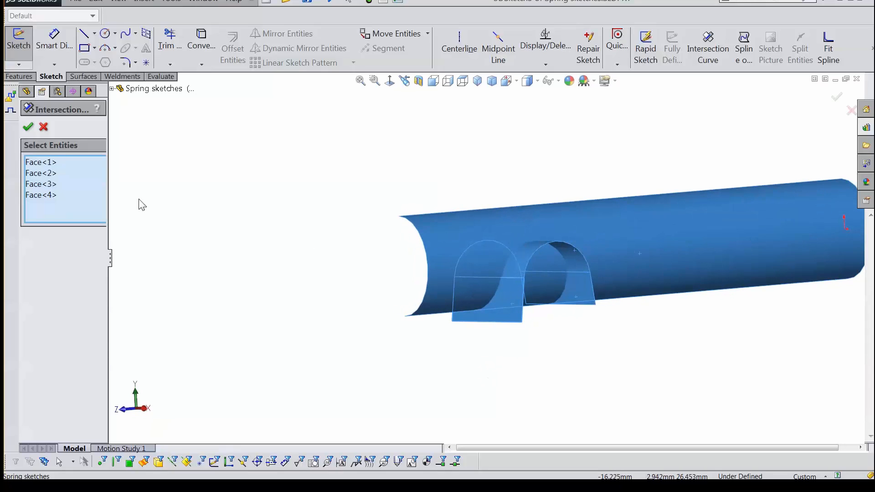
{"action": "mouse_move", "coordinate": [29, 129]}
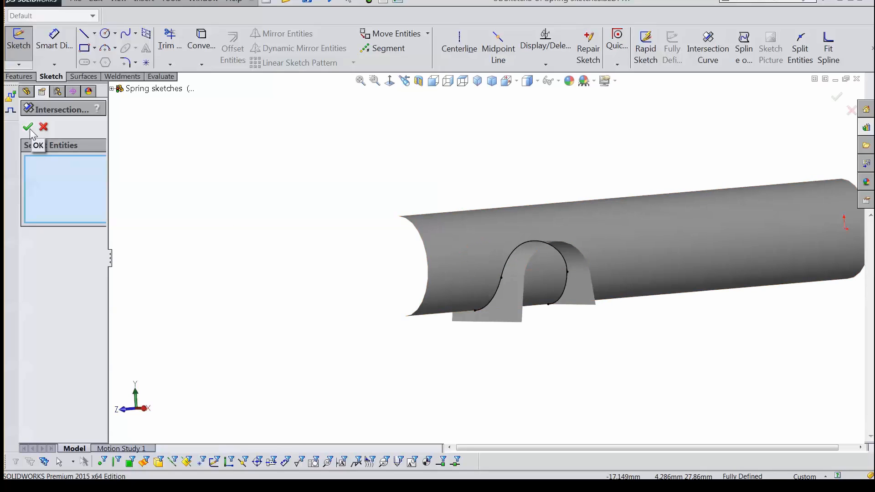
{"action": "mouse_move", "coordinate": [374, 337]}
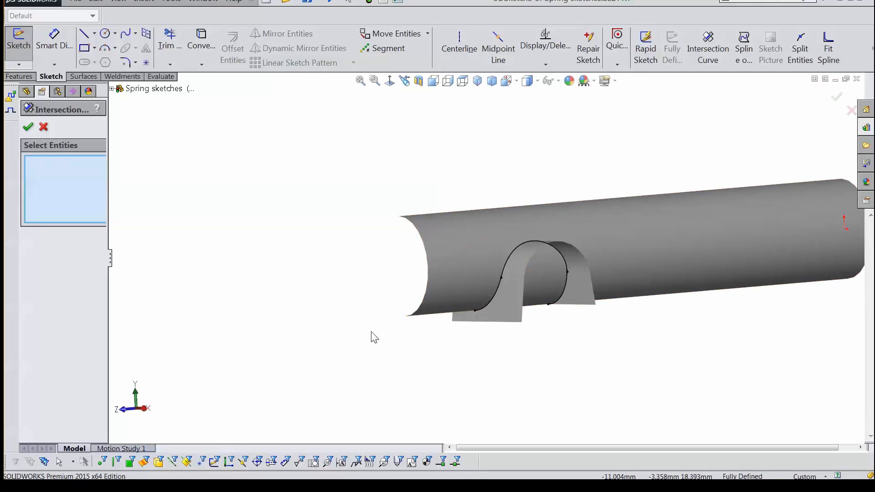
{"action": "mouse_move", "coordinate": [173, 210]}
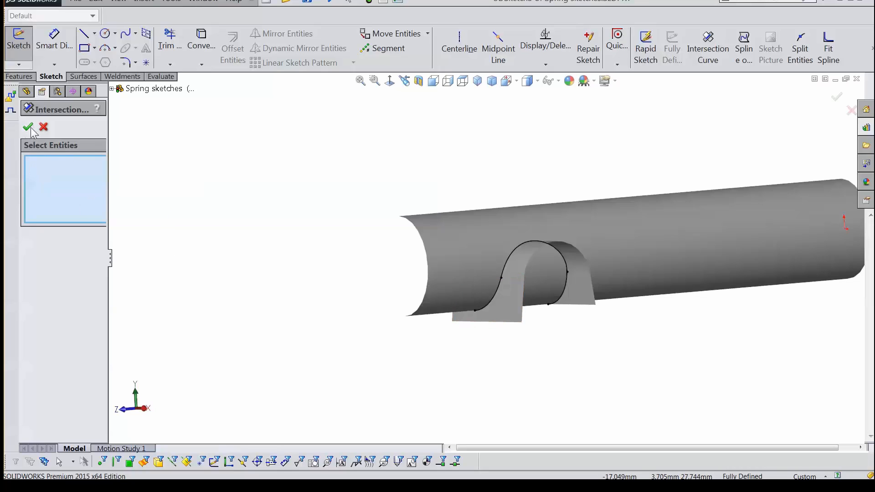
Confirm the intersection curve as 3DSketch3 and hide the surface bodies.
{"action": "left_click", "coordinate": [29, 127]}
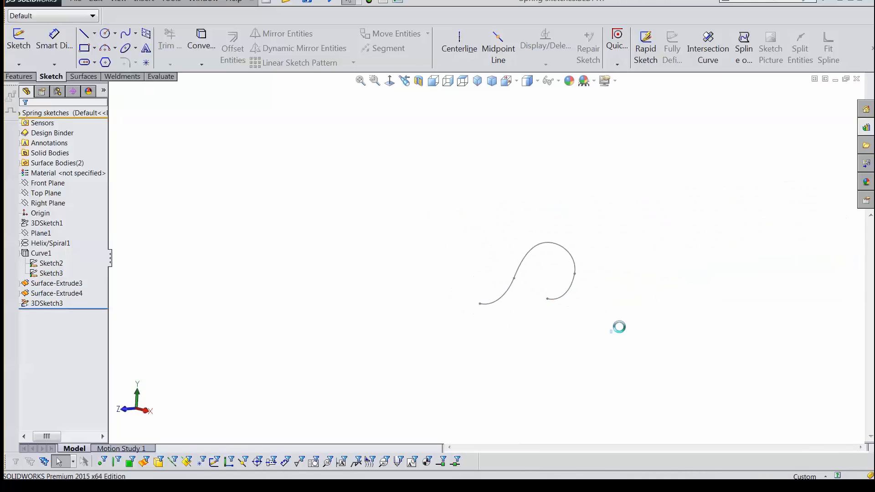
{"action": "mouse_move", "coordinate": [191, 298]}
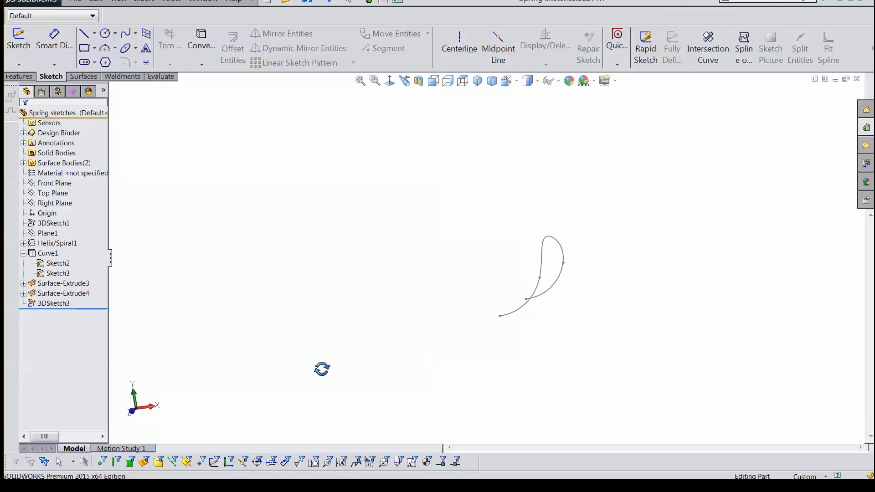
{"action": "left_click", "coordinate": [47, 253]}
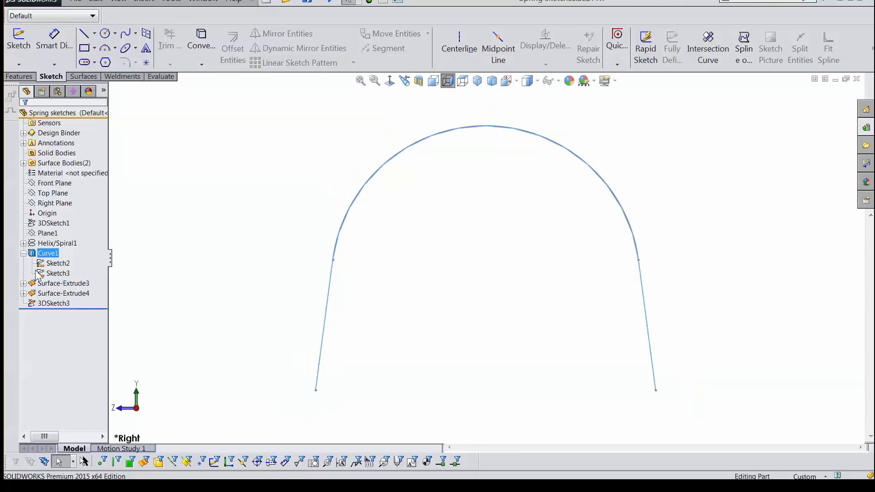
{"action": "left_click", "coordinate": [135, 314]}
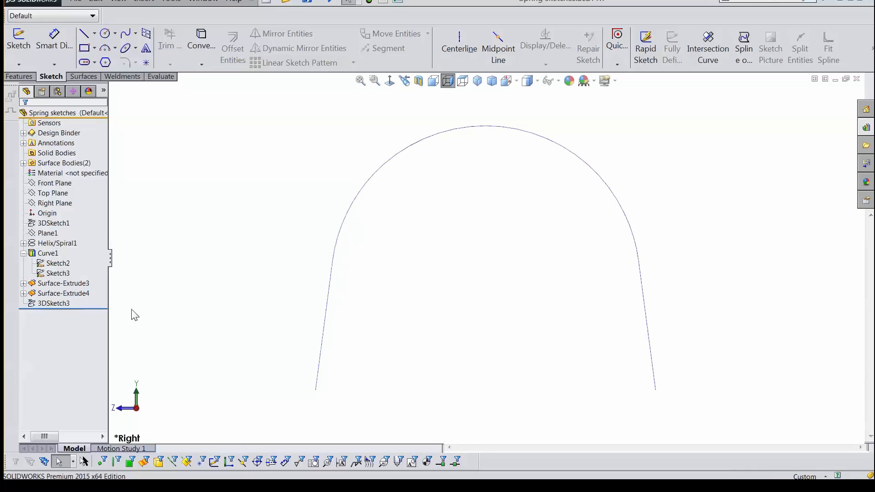
{"action": "left_click", "coordinate": [57, 243]}
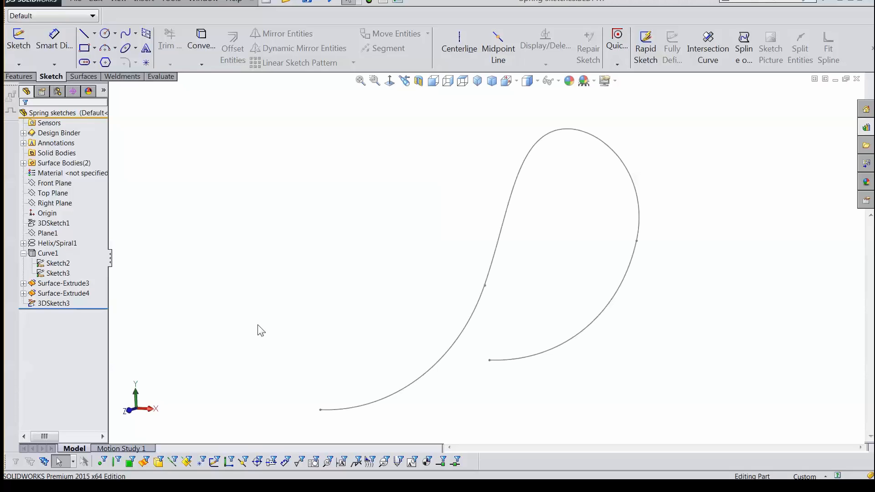
{"action": "mouse_move", "coordinate": [432, 348]}
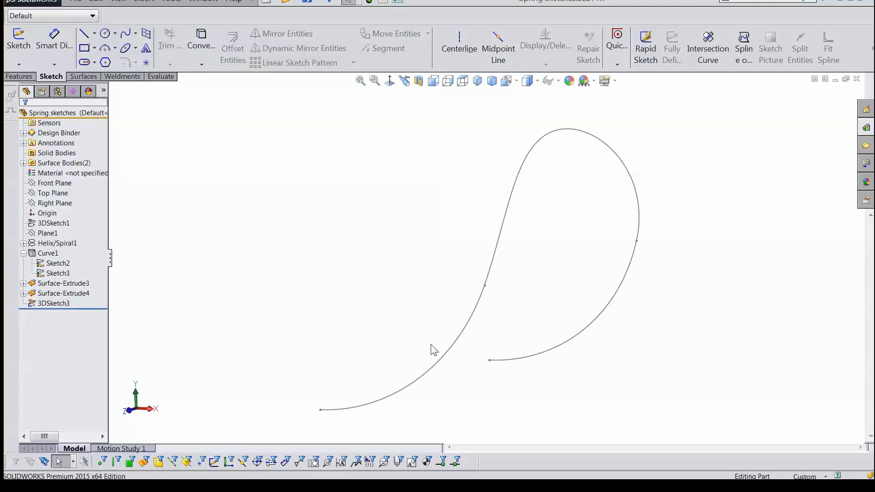
{"action": "mouse_move", "coordinate": [307, 366]}
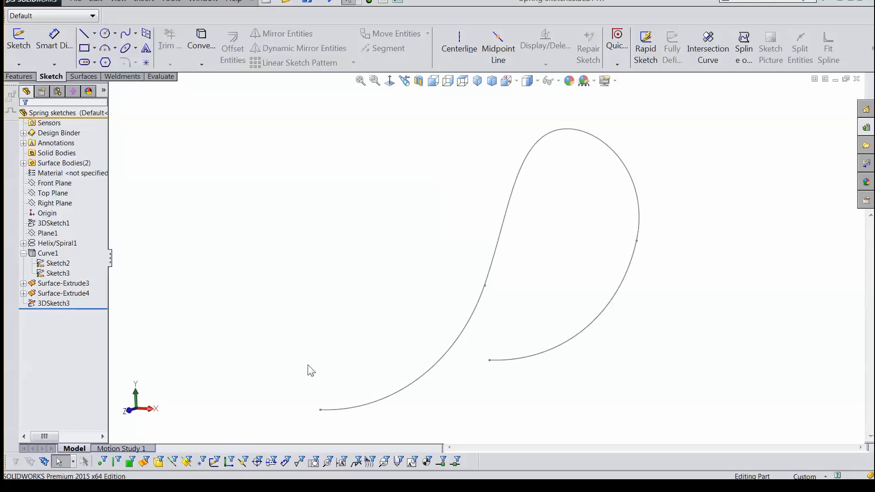
{"action": "mouse_move", "coordinate": [314, 293]}
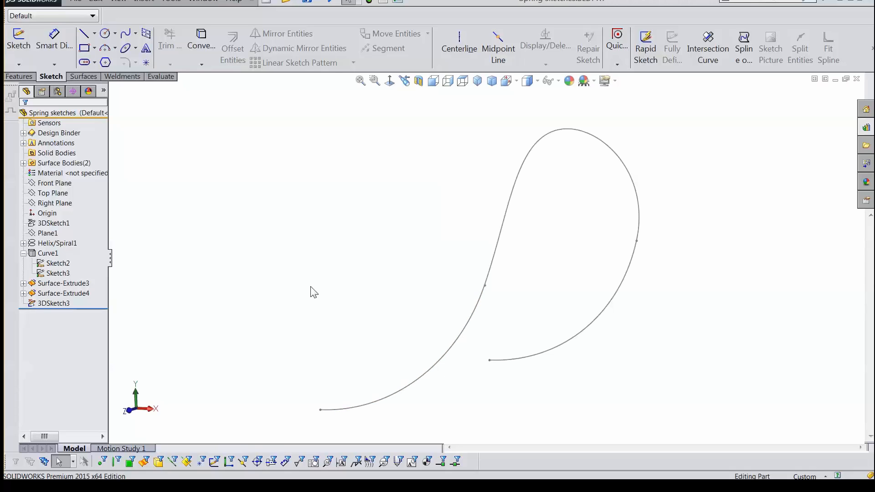
{"action": "mouse_move", "coordinate": [301, 291]}
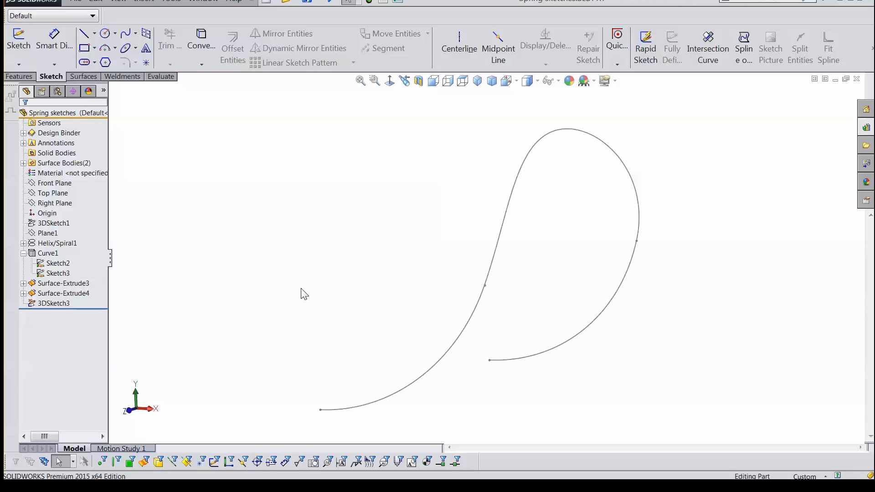
{"action": "mouse_move", "coordinate": [669, 285]}
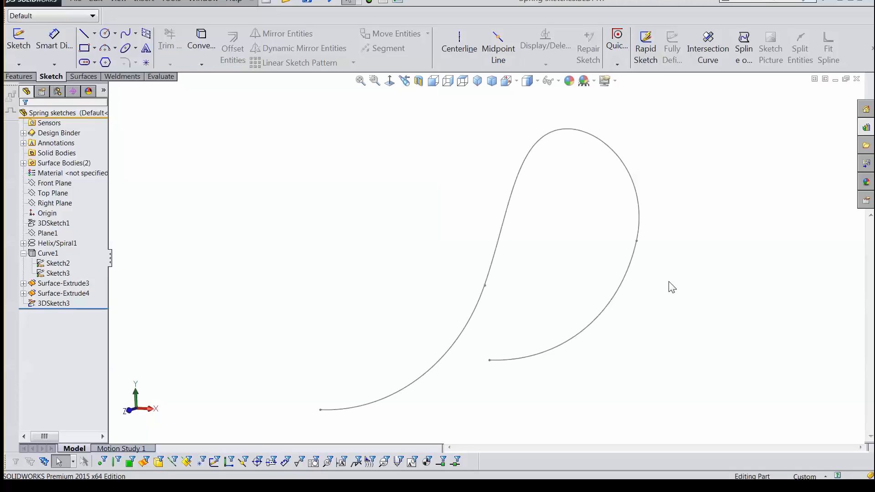
{"action": "mouse_move", "coordinate": [657, 265]}
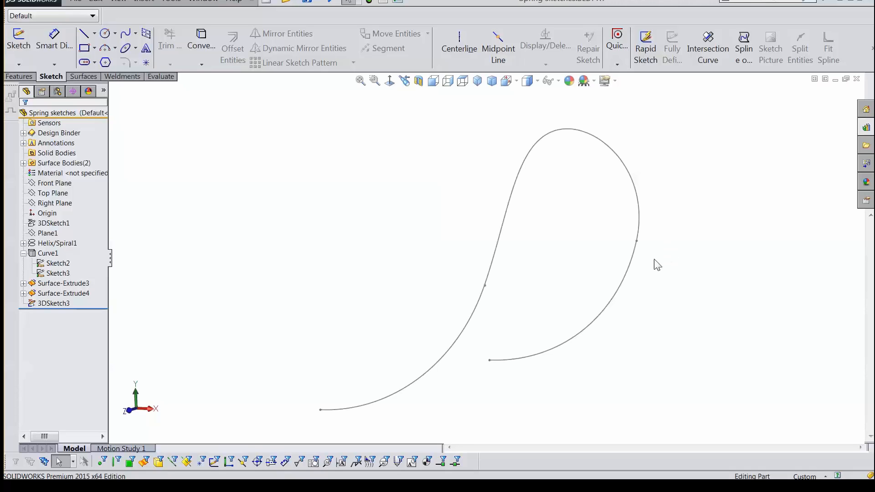
{"action": "mouse_move", "coordinate": [666, 272]}
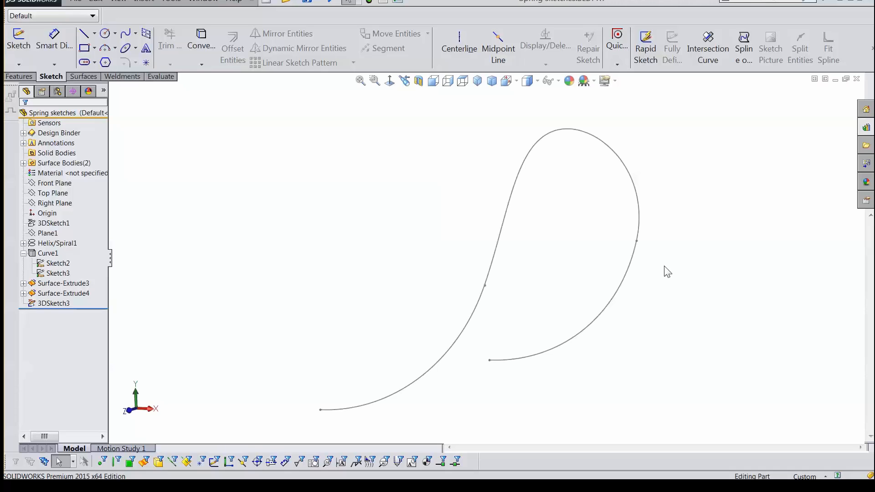
{"action": "mouse_move", "coordinate": [674, 281]}
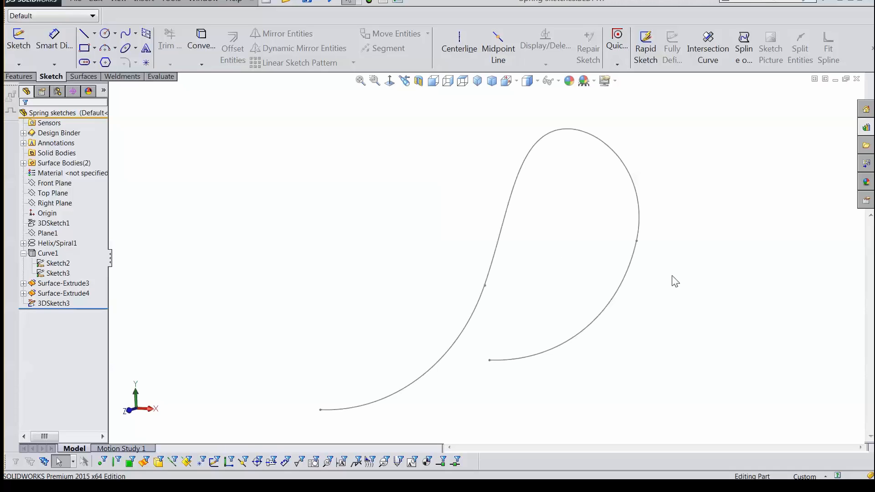